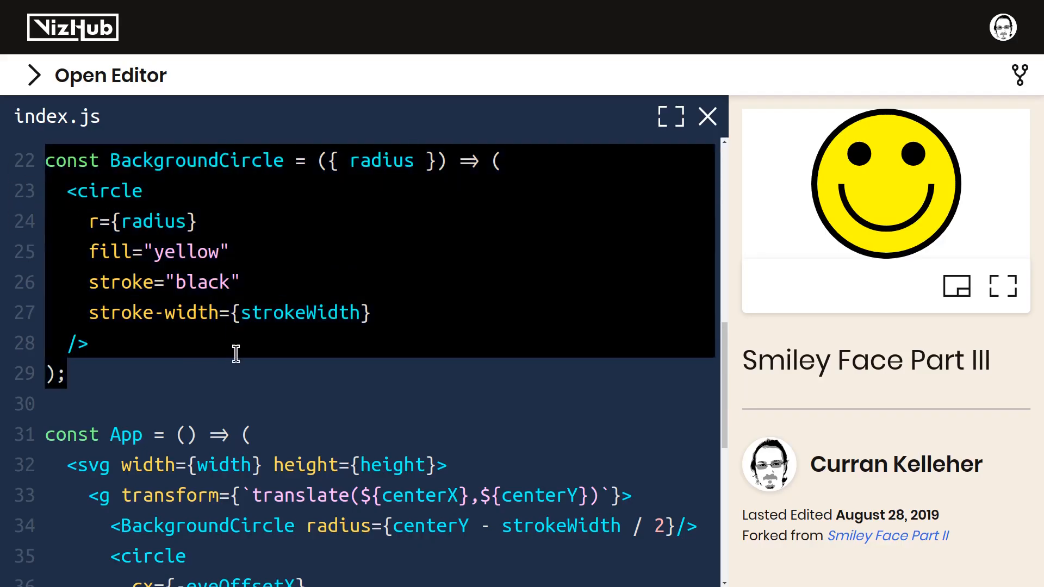
mouse_move(179, 367)
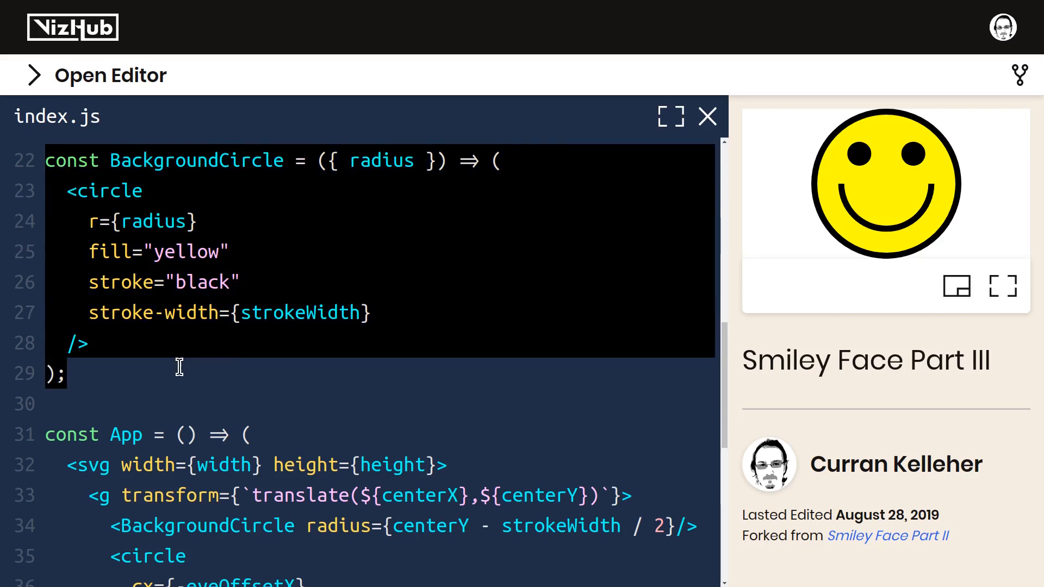
Add strokeWidth to BackgroundCircle's props and pass strokeWidth={strokeWidth} to it in App
double_click(300, 313)
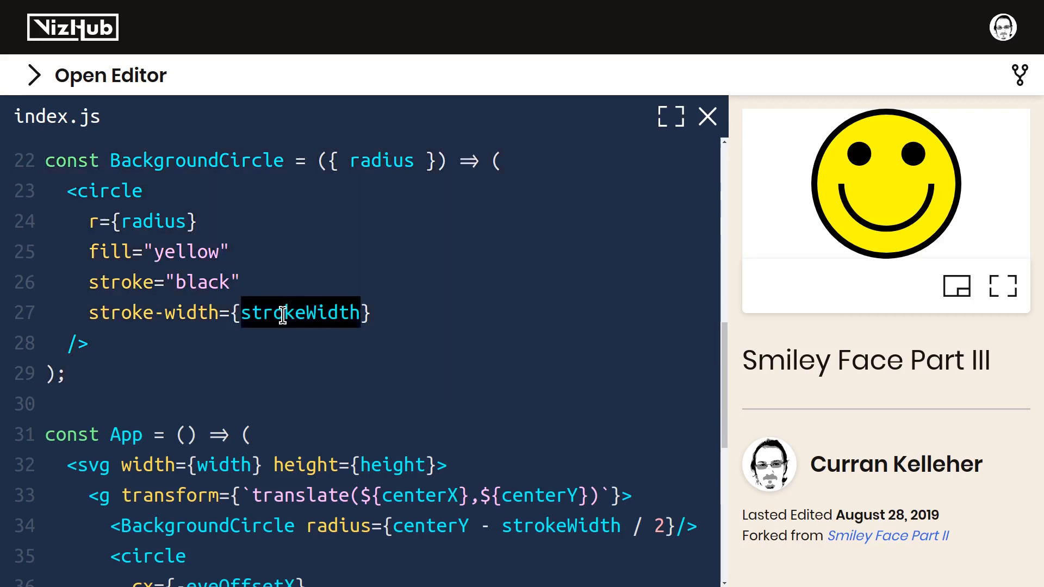
mouse_move(300, 354)
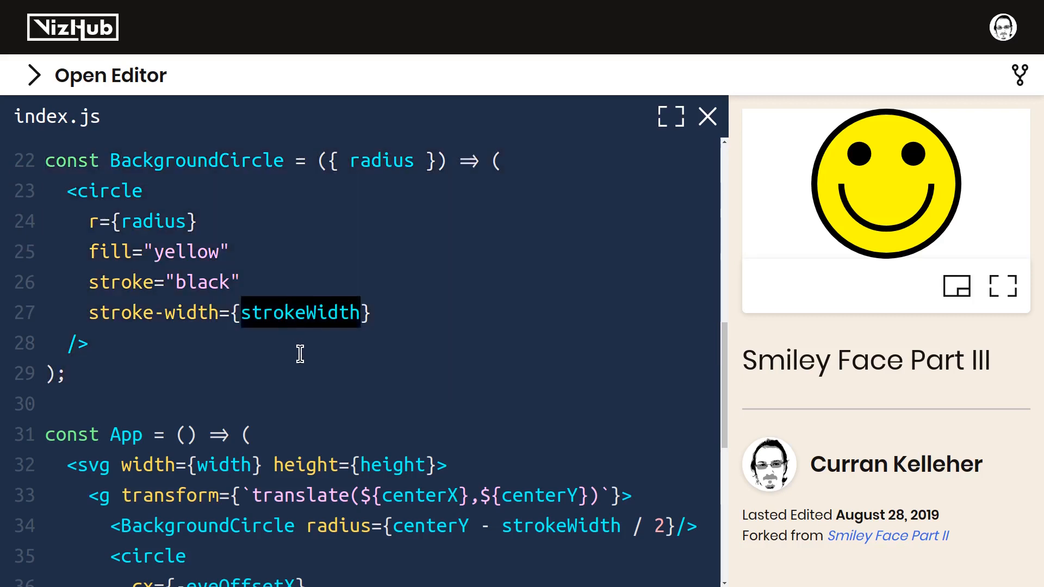
scroll(up, 3)
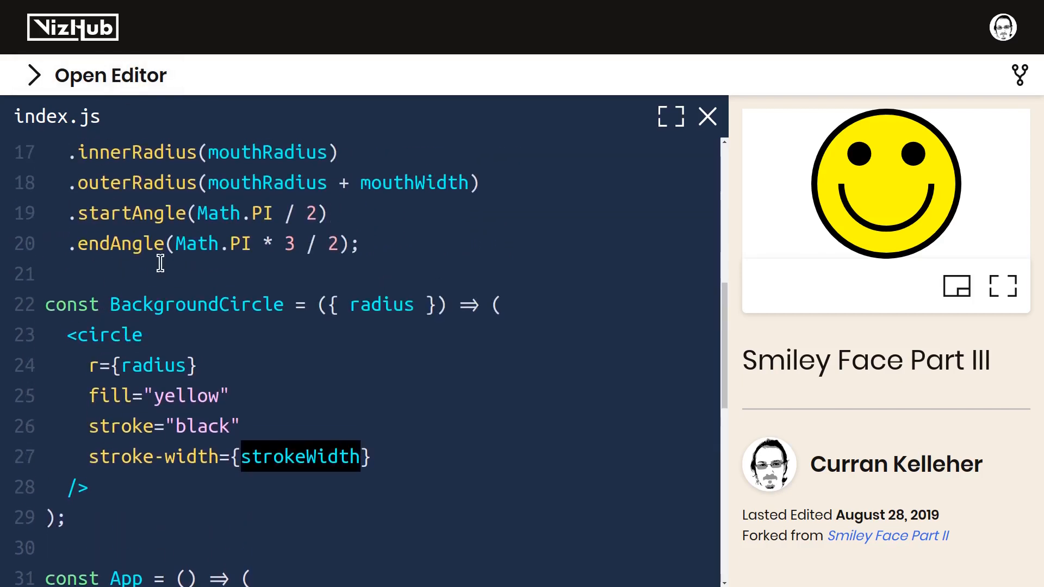
scroll(down, 3)
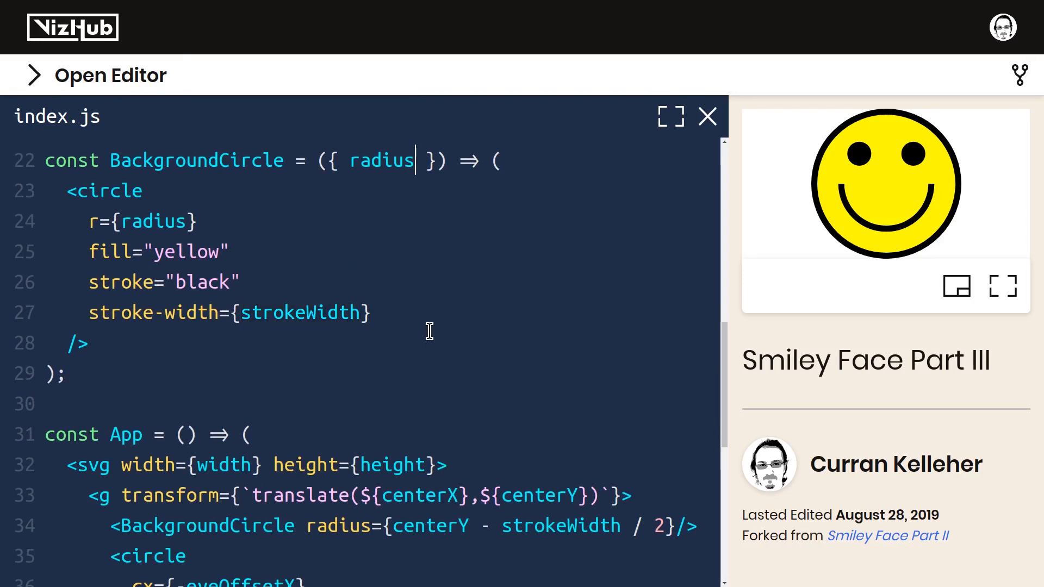
text(, strokeWidth)
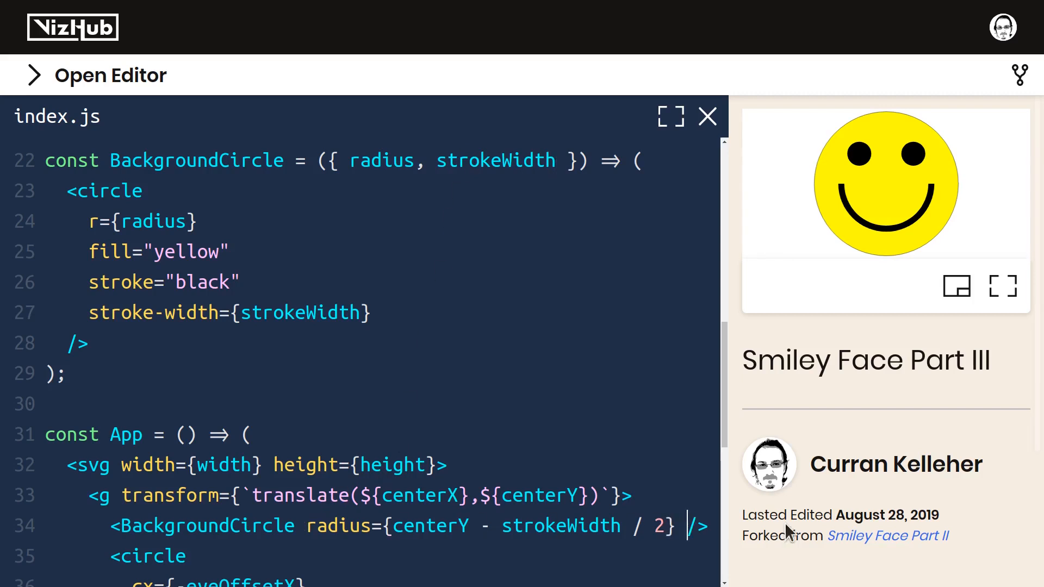
scroll(right, 3)
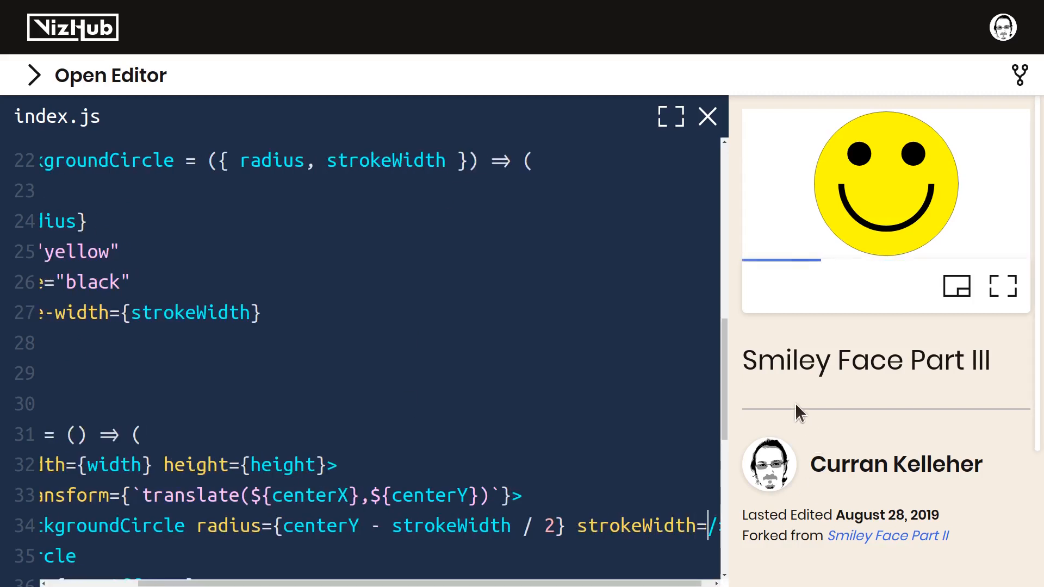
scroll(right, 3)
text({strokeWidth})
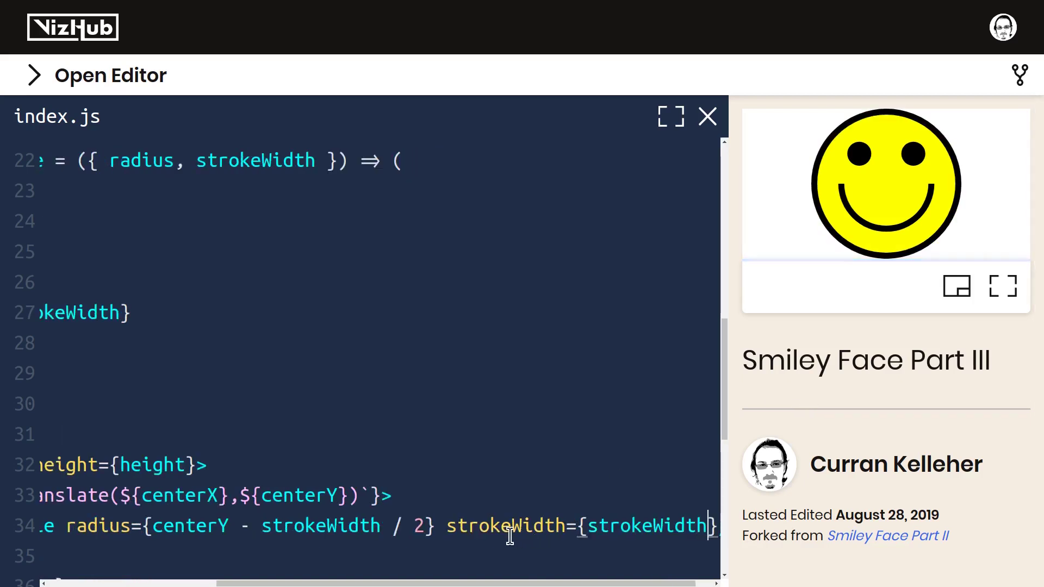
double_click(504, 525)
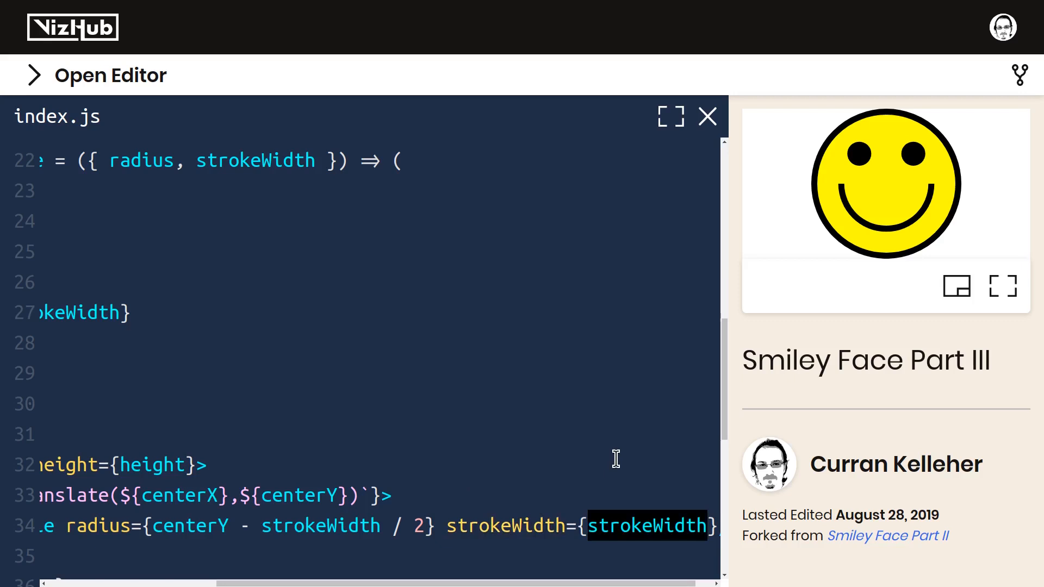
scroll(down, 3)
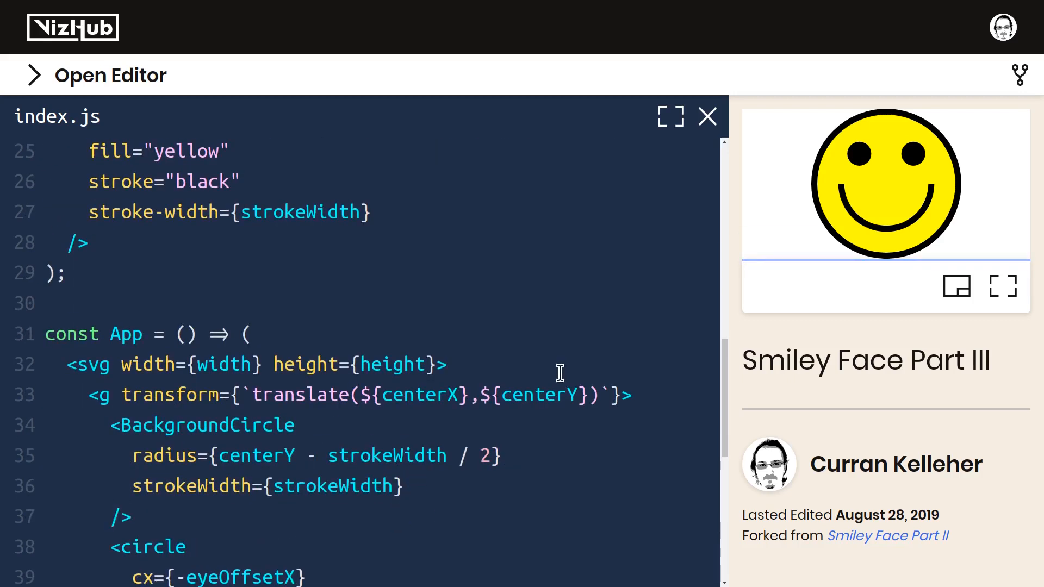
scroll(down, 3)
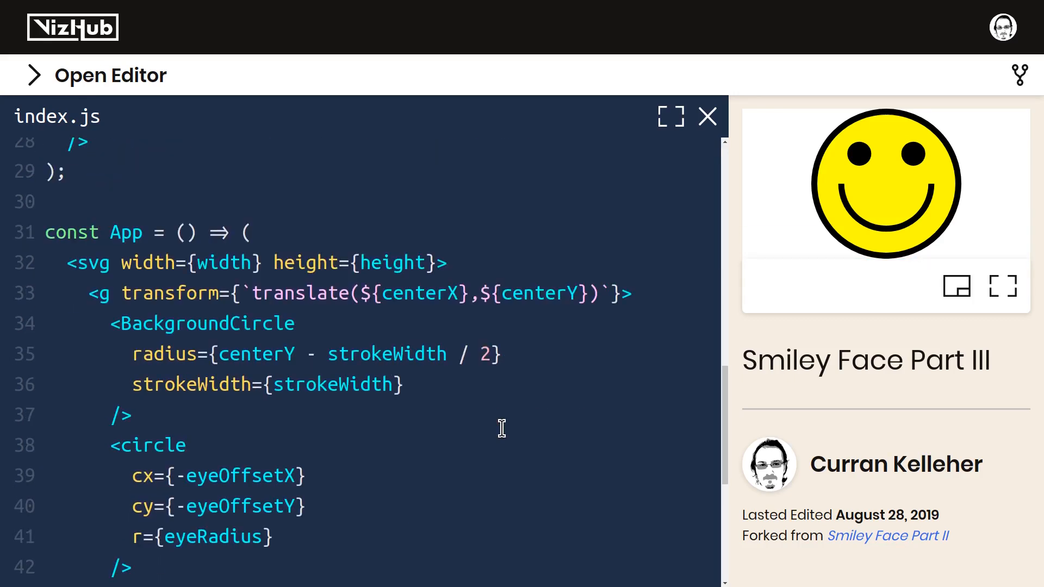
scroll(up, 3)
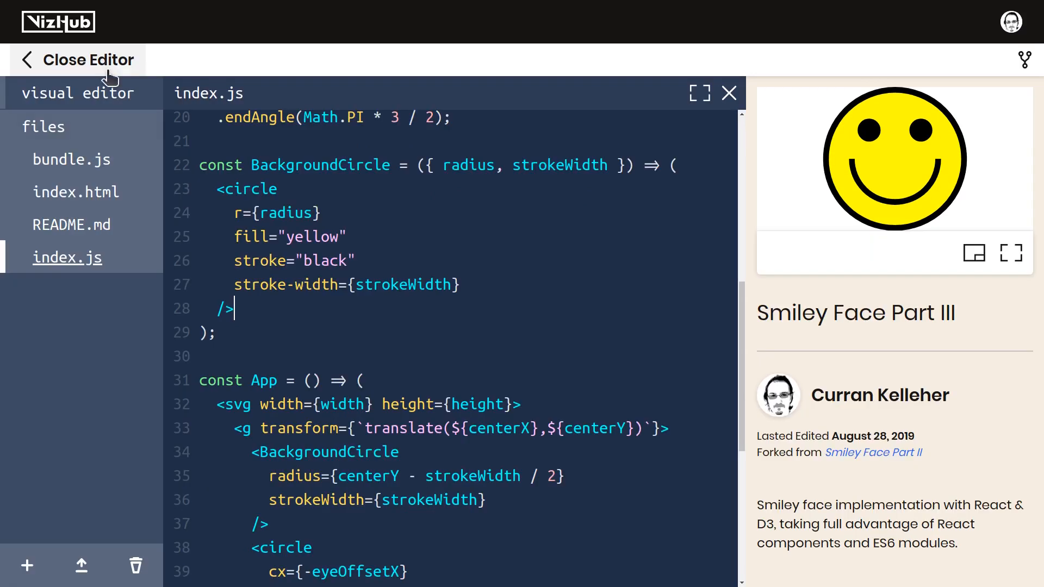
mouse_move(27, 566)
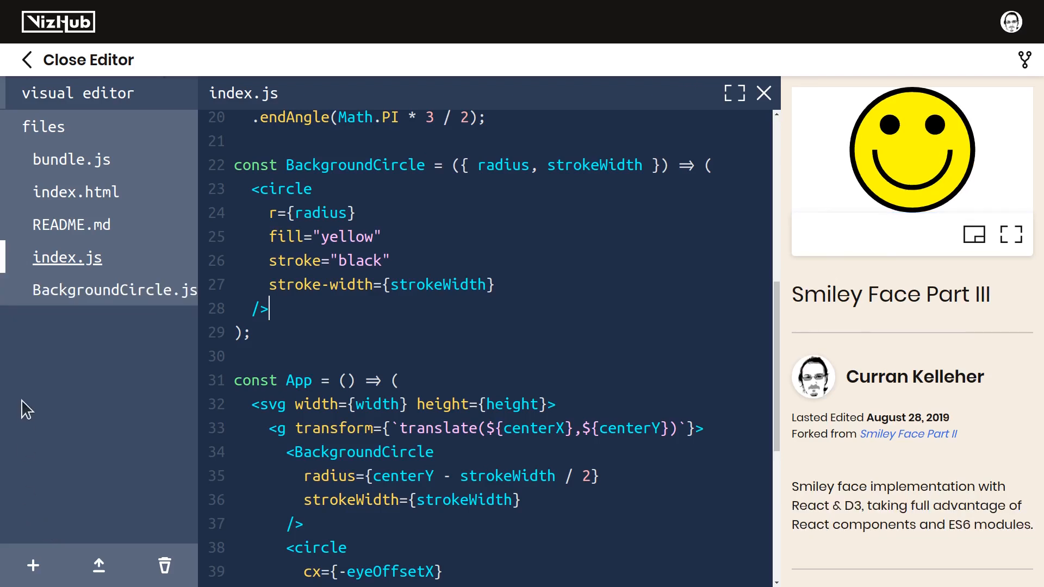
mouse_move(351, 169)
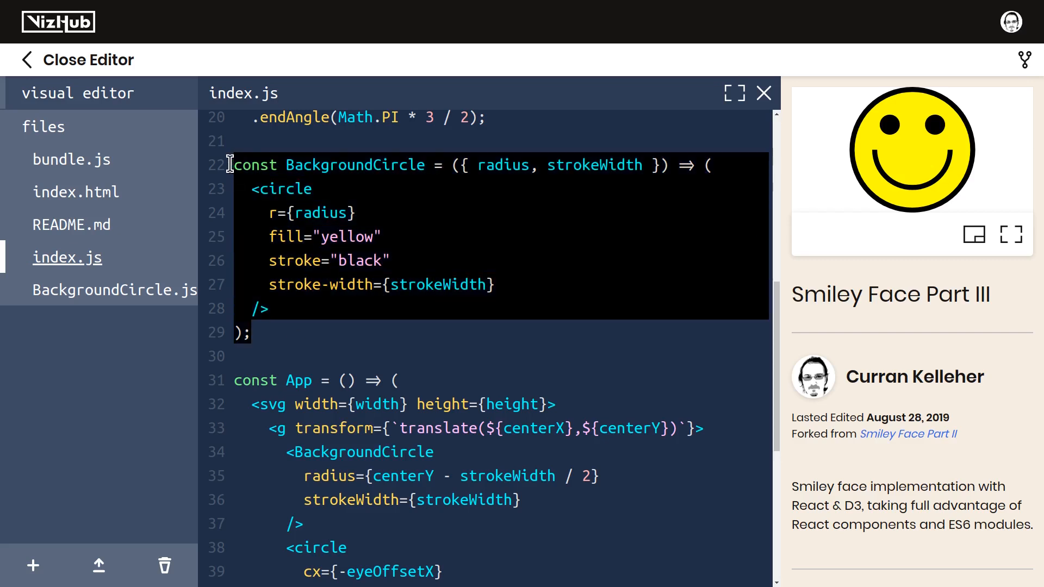
Create BackgroundCircle.js, paste the BackgroundCircle component into it, and prefix it with export
click(113, 290)
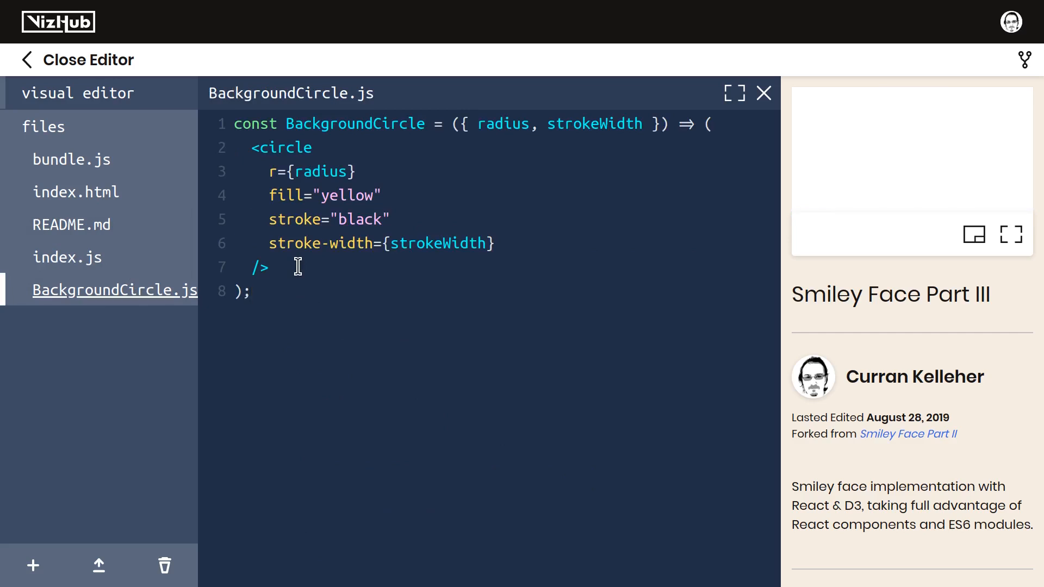
double_click(356, 124)
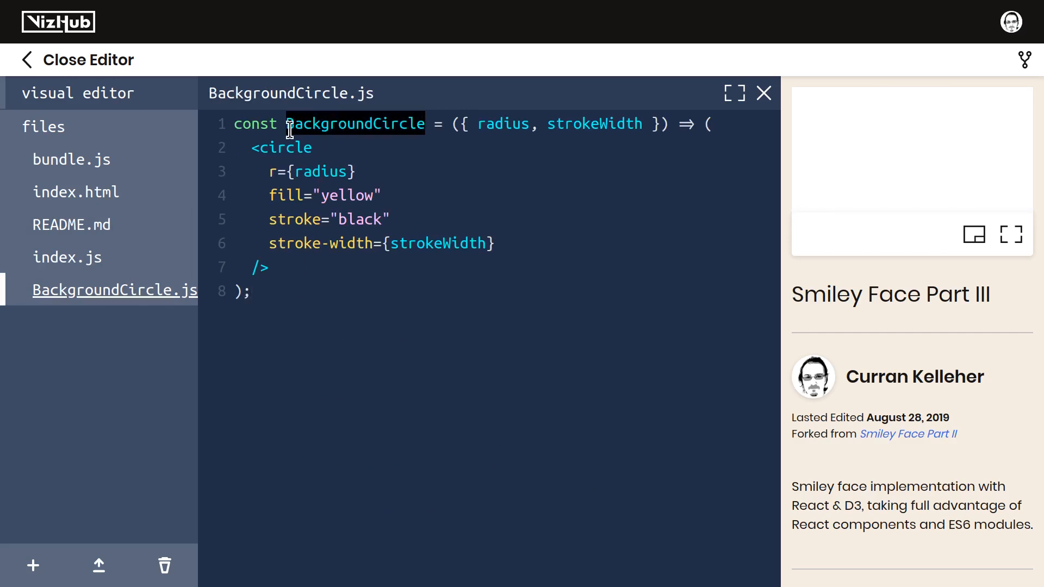
click(234, 124)
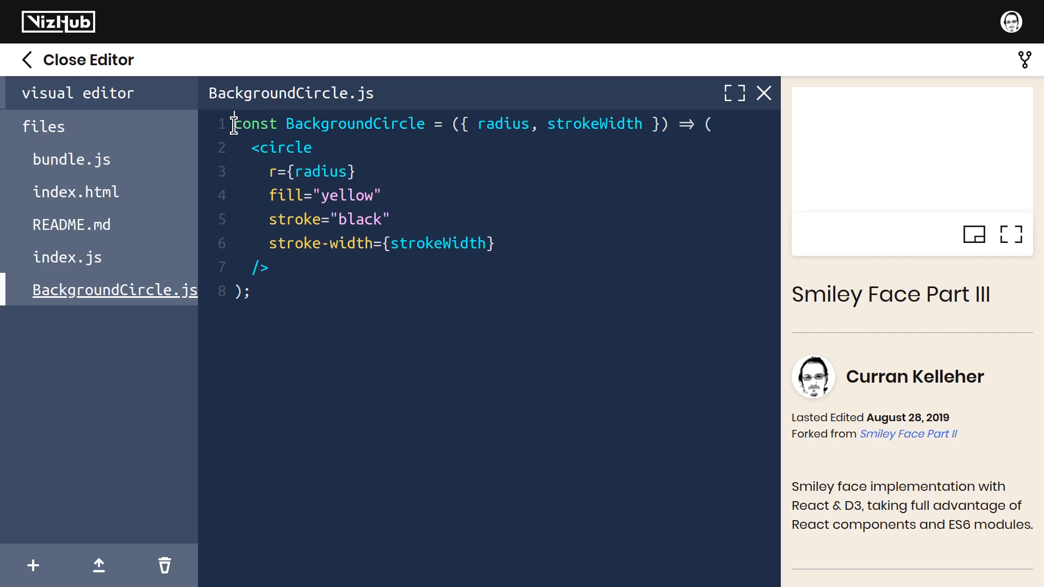
mouse_move(364, 314)
text(e)
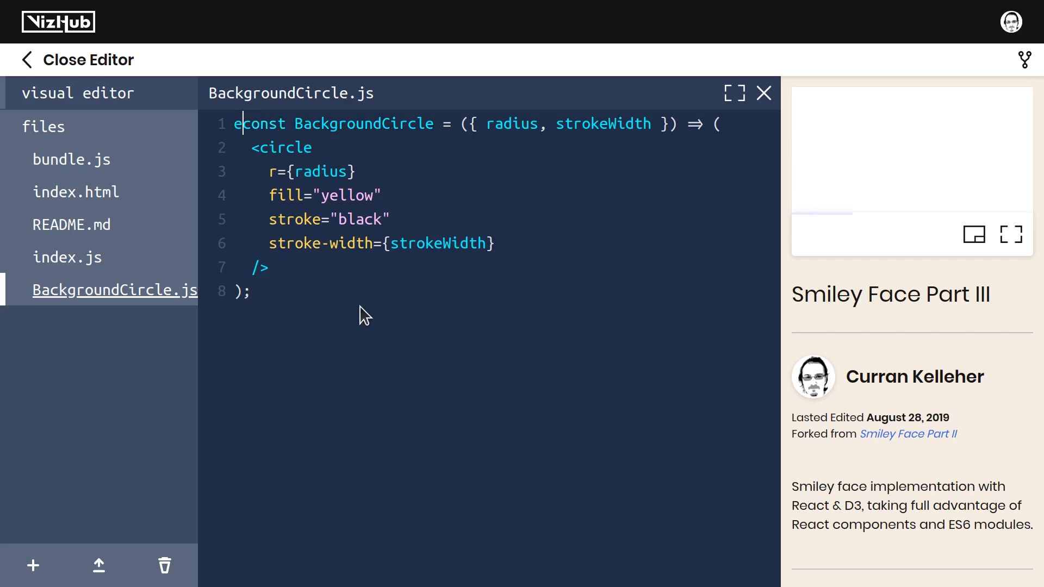
text(xport)
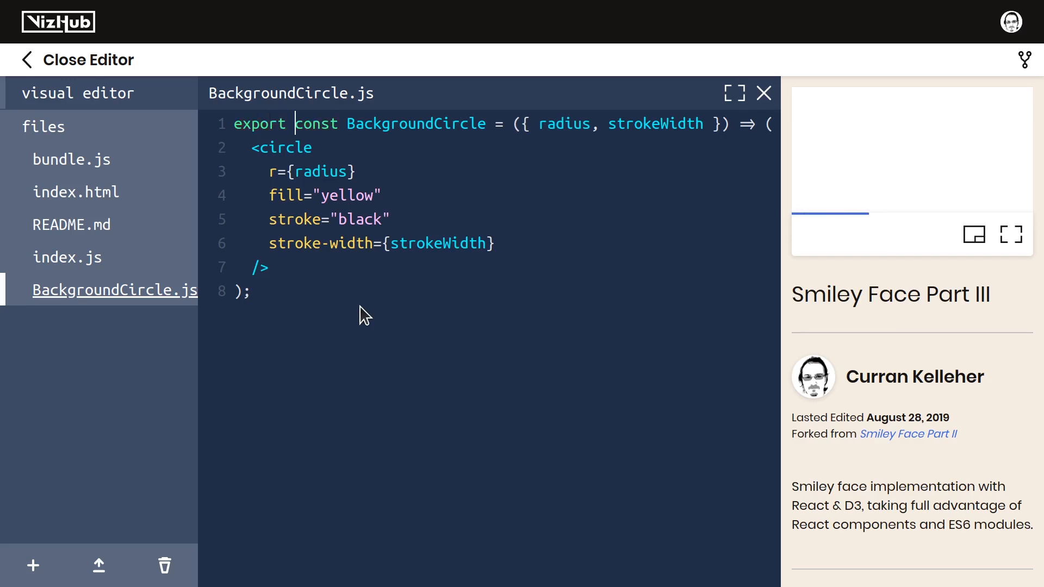
mouse_move(430, 113)
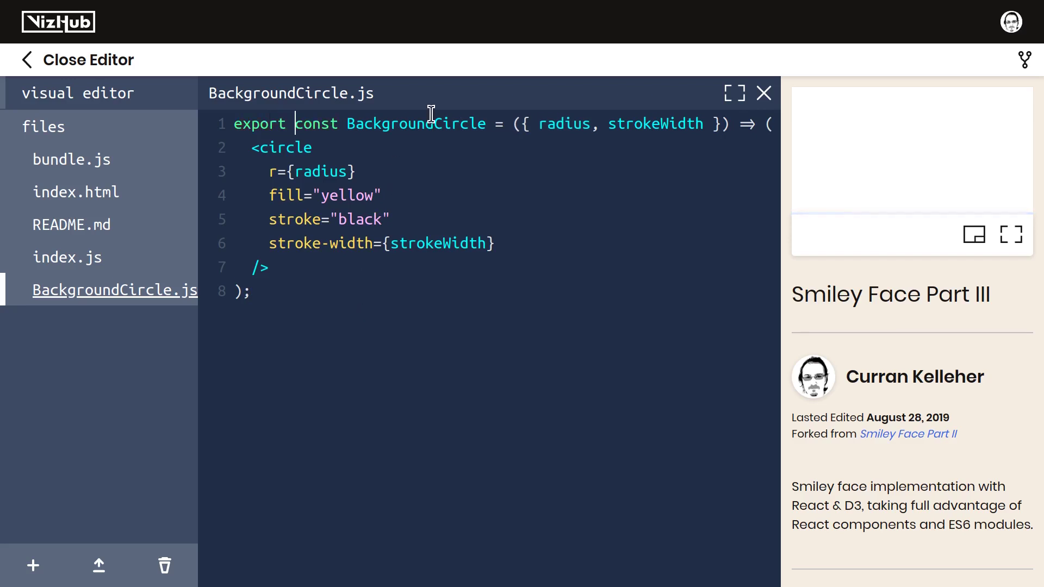
double_click(415, 124)
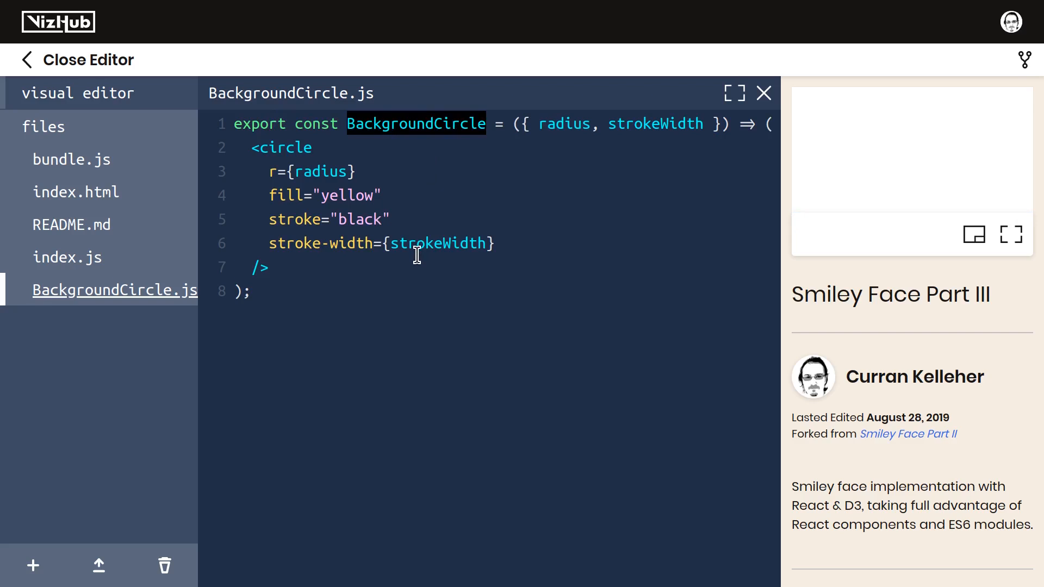
mouse_move(85, 267)
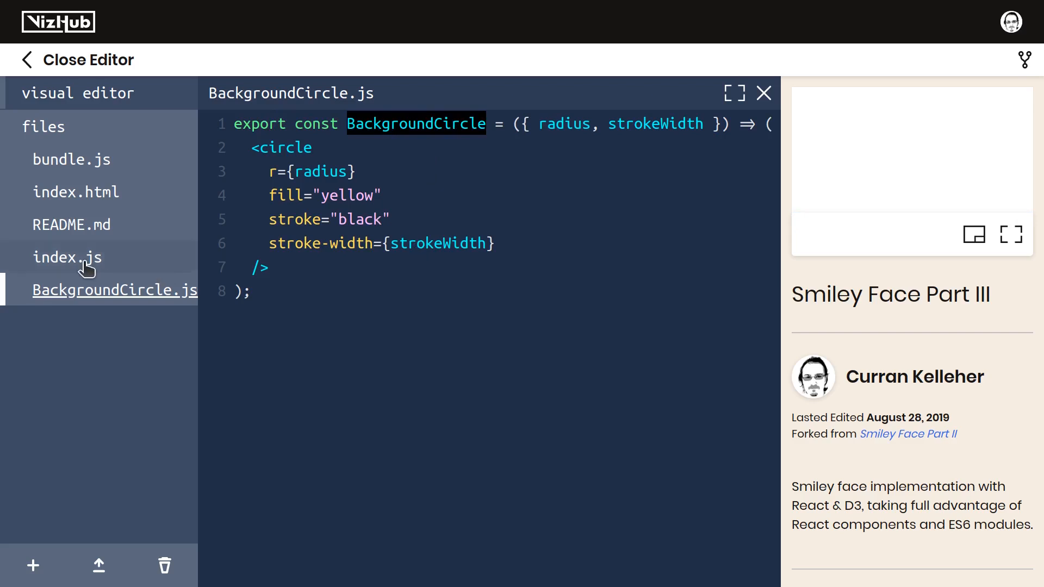
Add an import of BackgroundCircle from './BackgroundCircle' below the d3 import in index.js
click(67, 258)
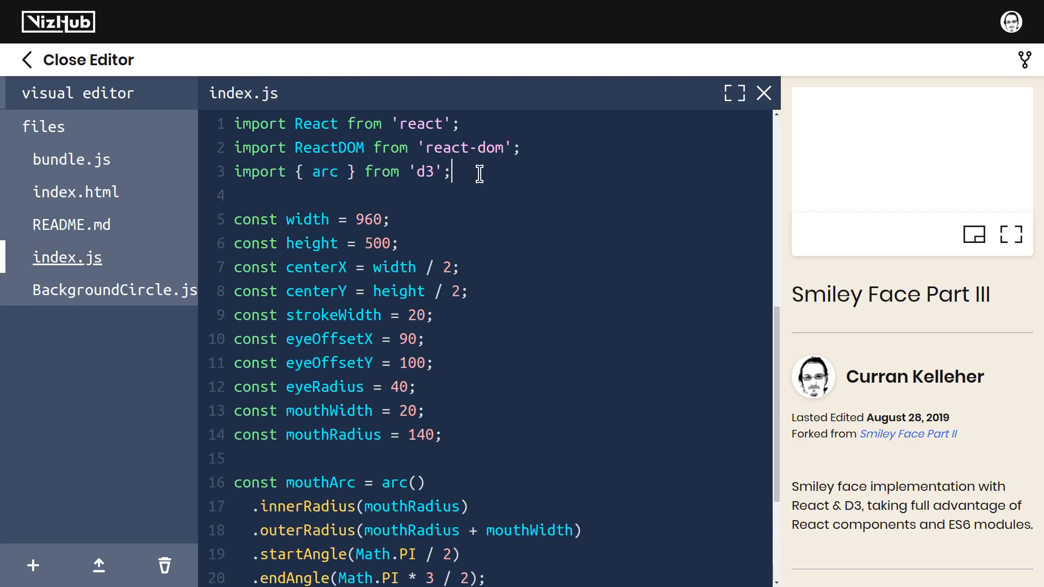
text(im)
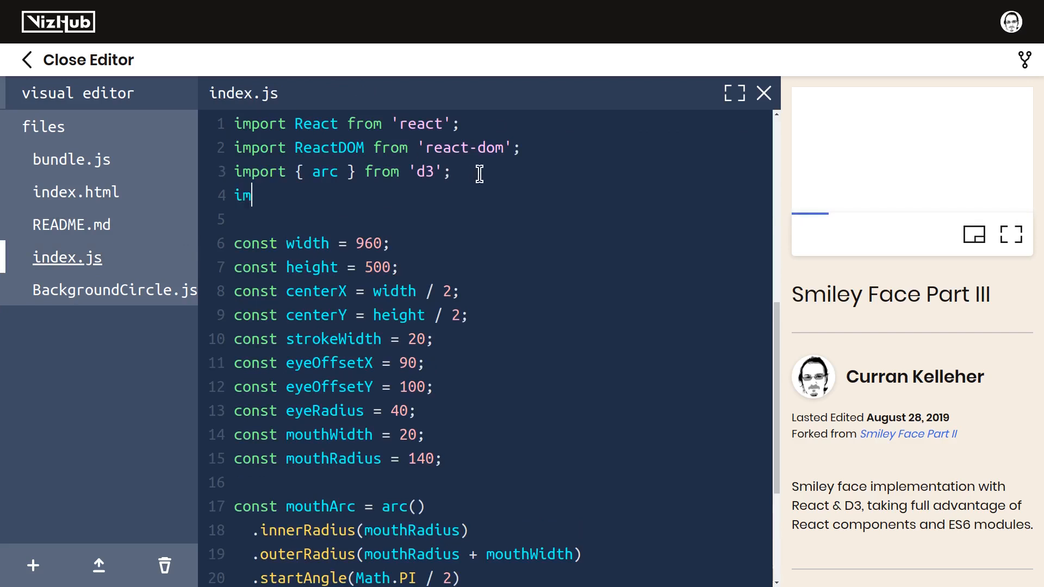
text(port { BackgroundCircle } f)
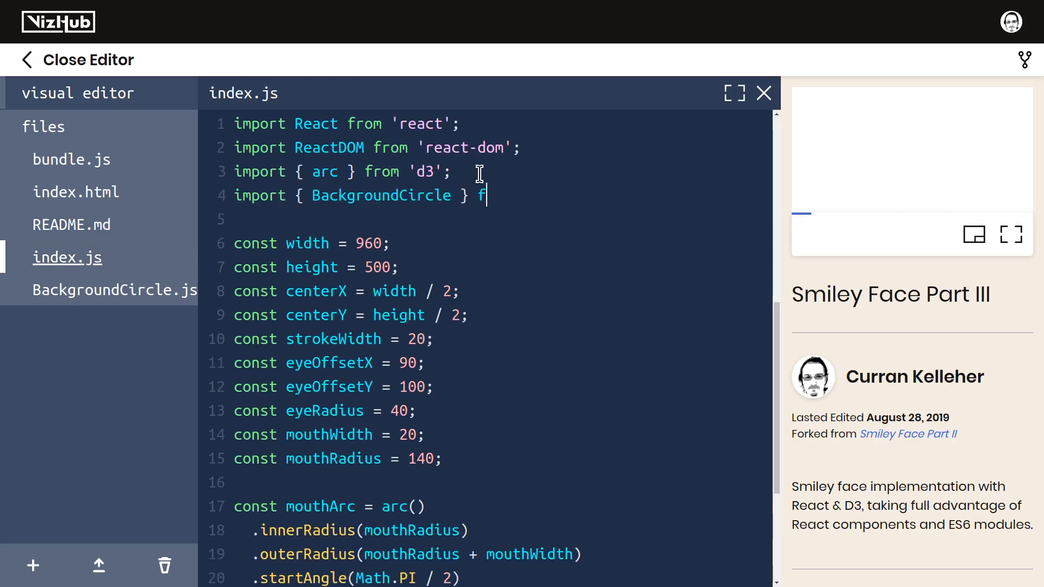
text(rom './BackgroundCircle)
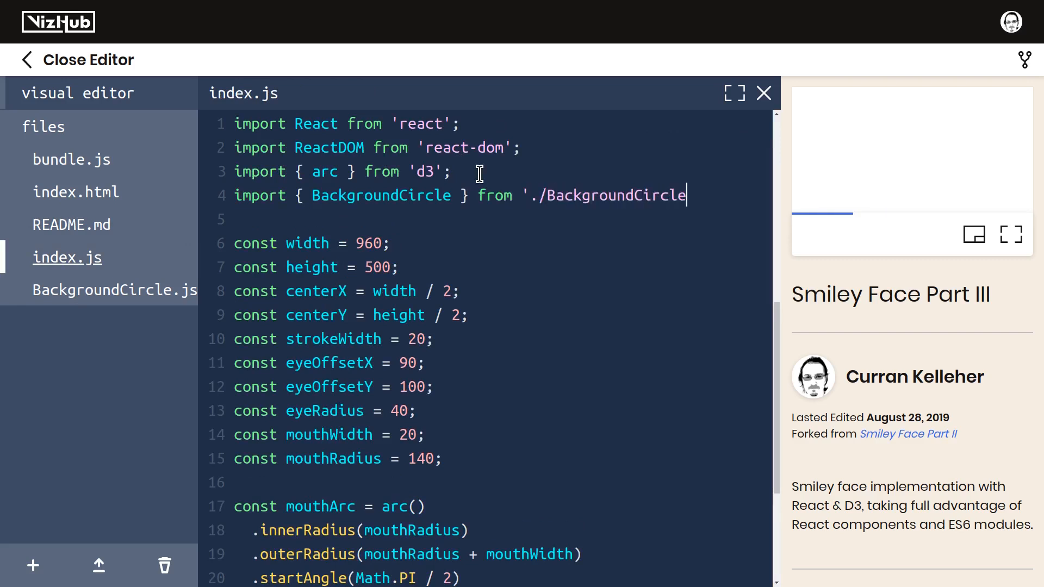
text(';)
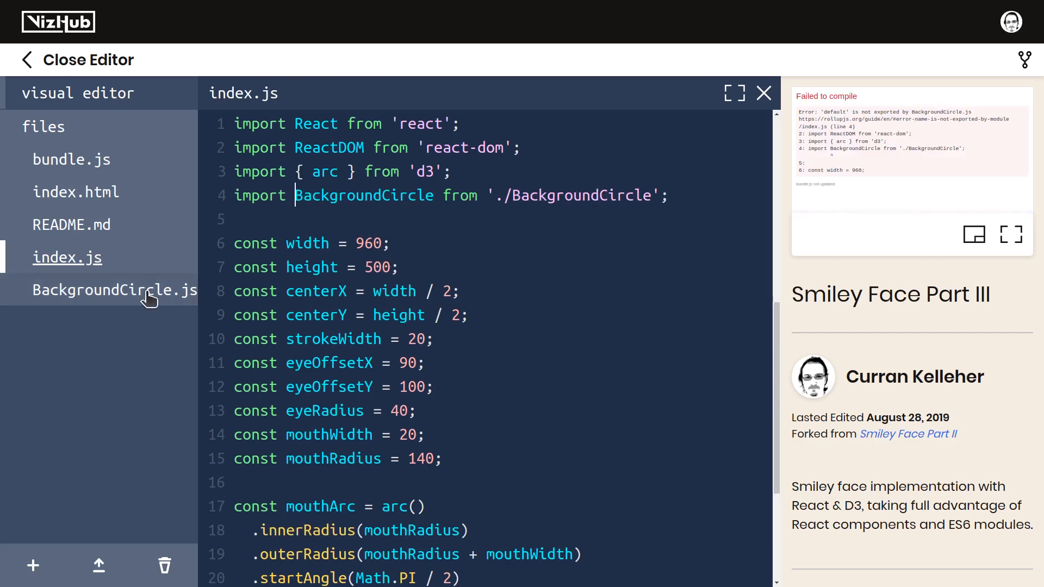
Make BackgroundCircle.js export default the circle component taking radius and strokeWidth props
click(113, 289)
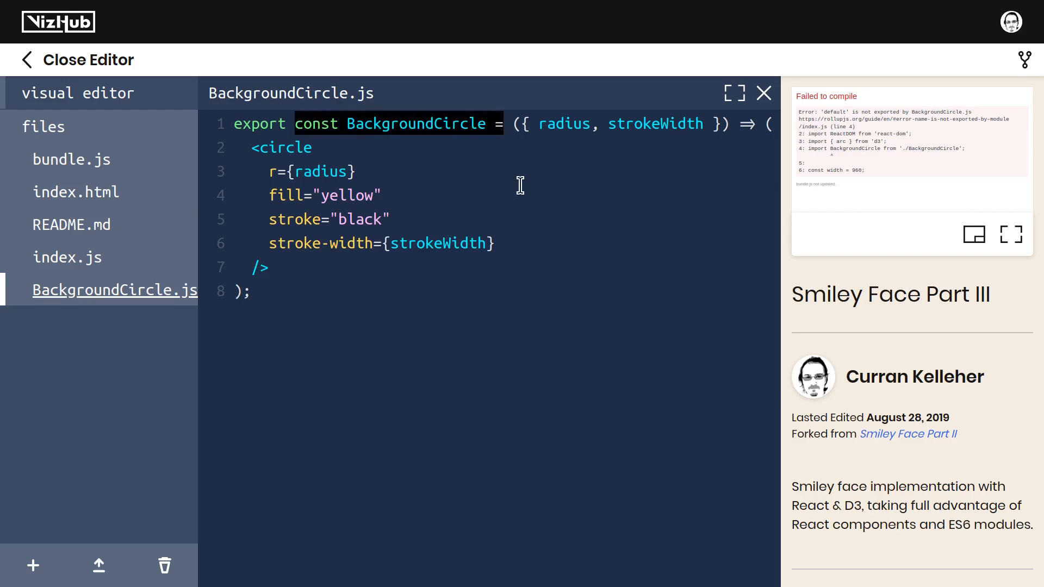
text(default)
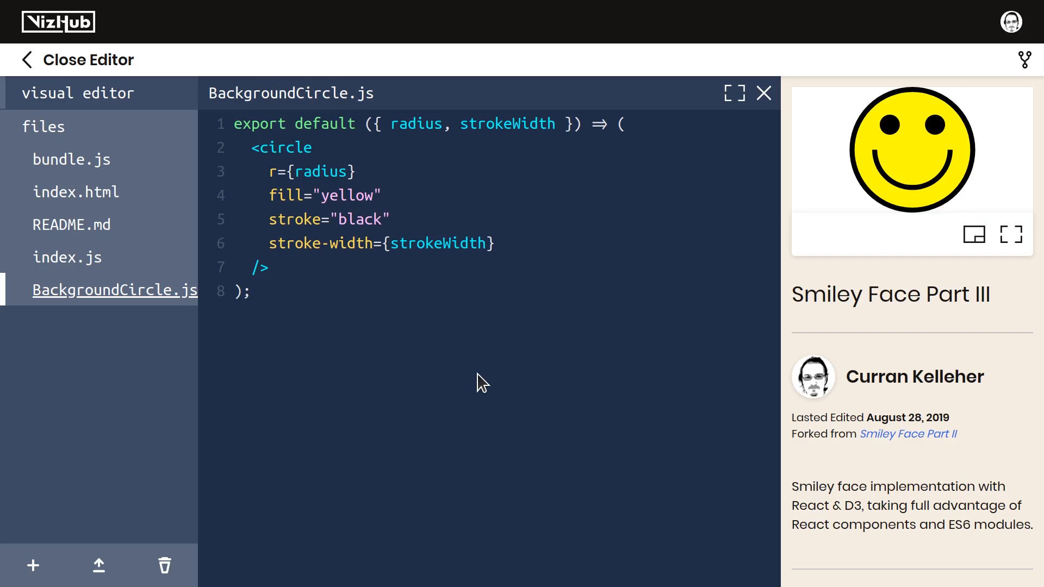
click(356, 124)
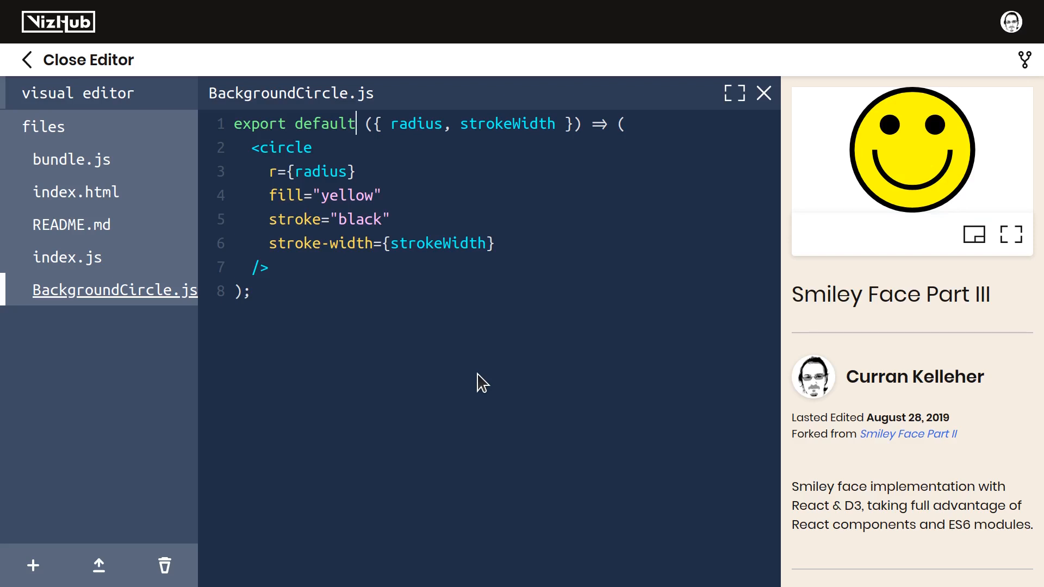
mouse_move(364, 124)
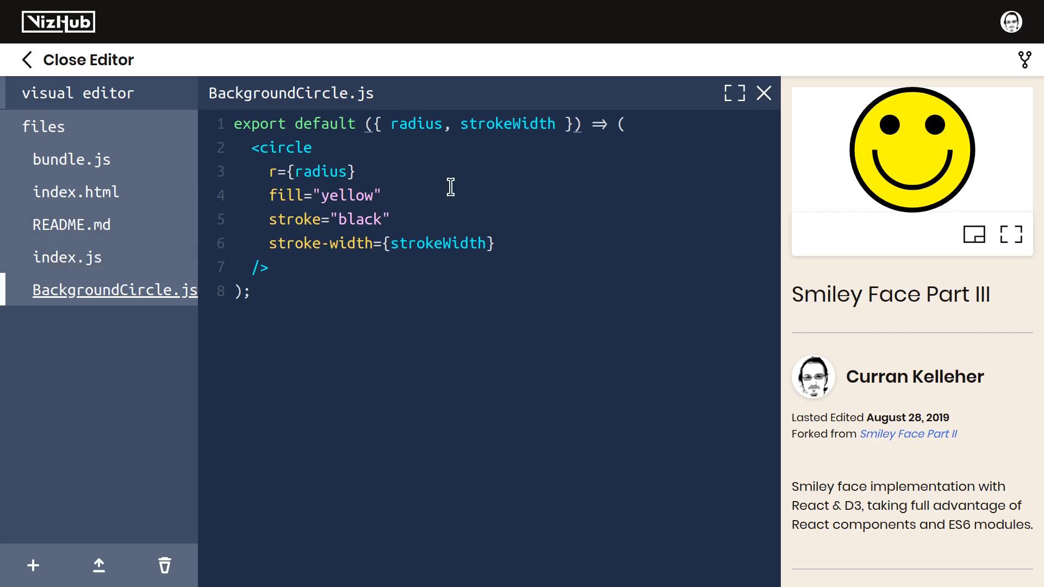
Declare the component as const BackgroundCircle with a separate default export, then check the import
text(const BackgroundCircle =)
text(export default BackgroundCircle;)
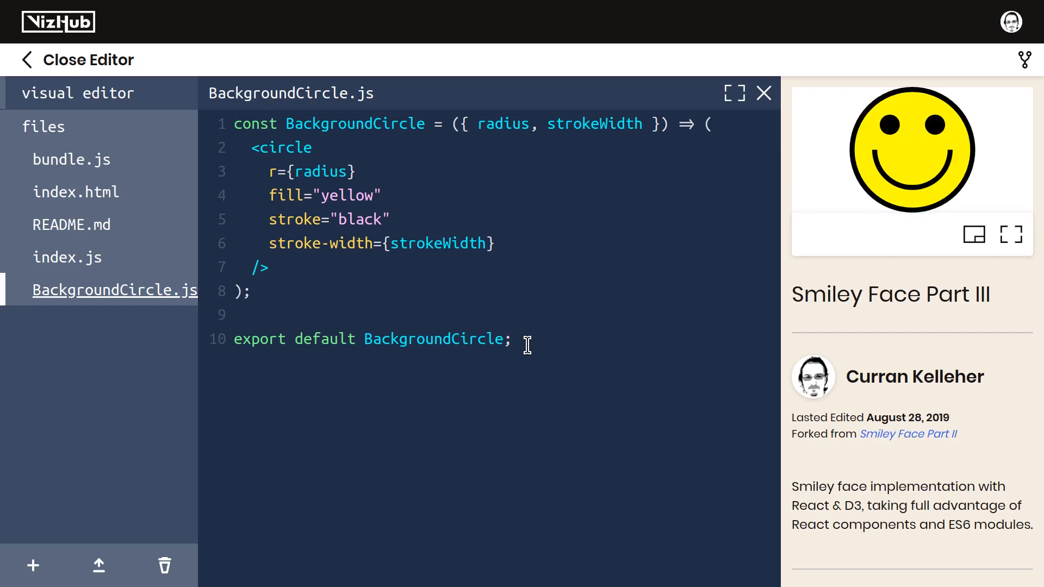
click(513, 338)
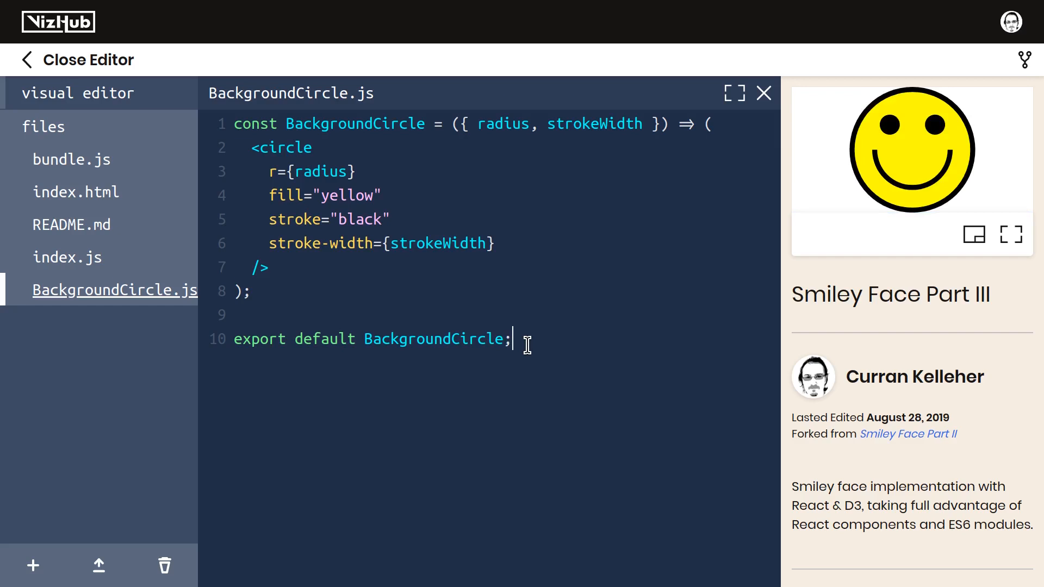
mouse_move(581, 245)
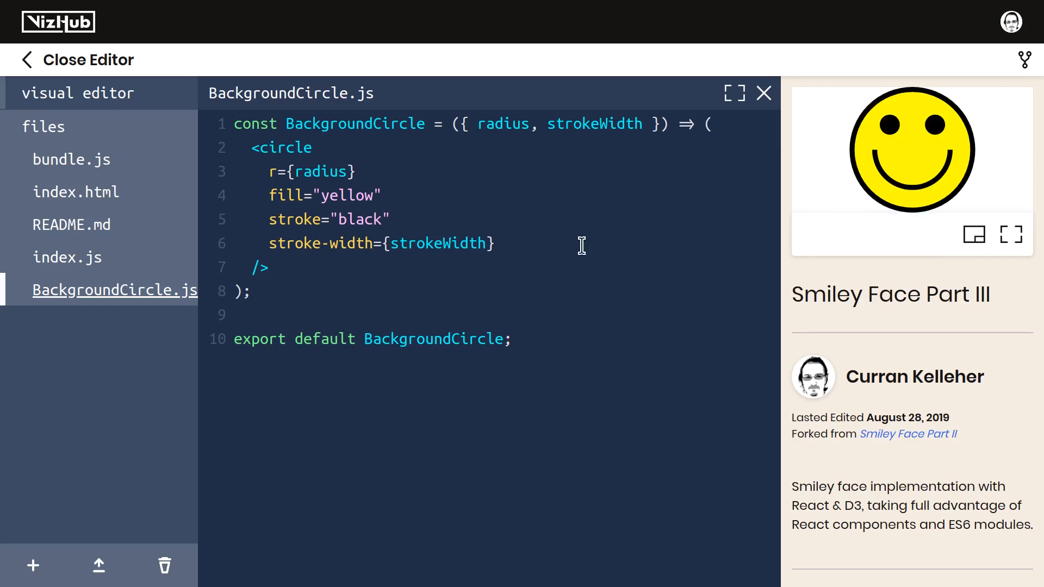
click(67, 258)
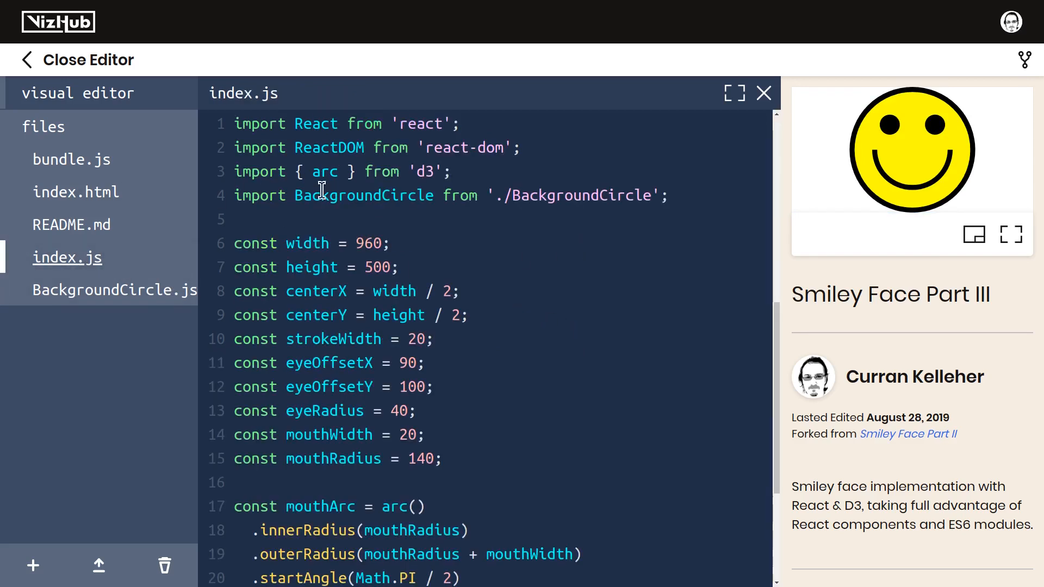
double_click(364, 196)
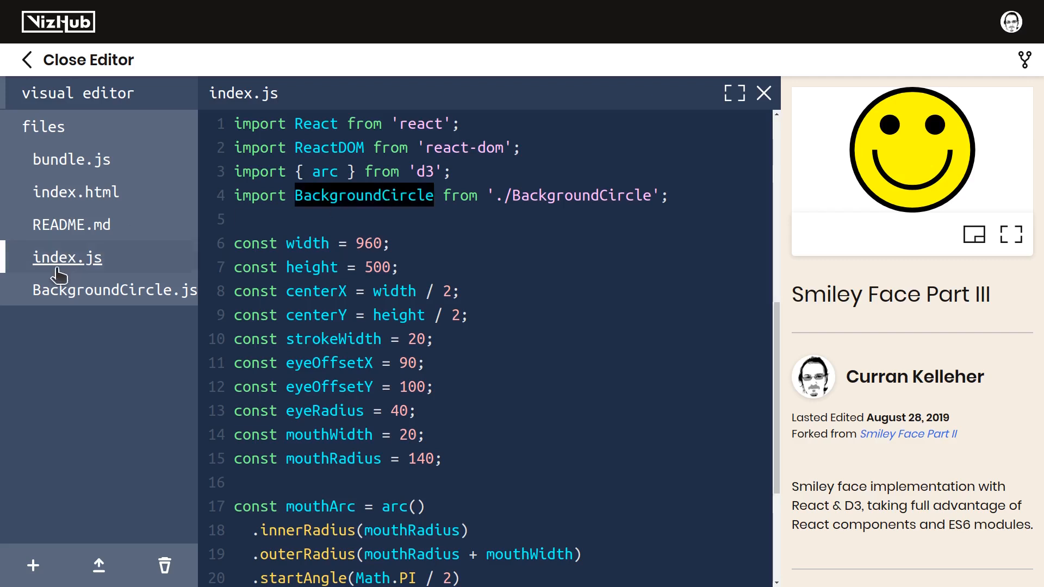
Change BackgroundCircle to export const and wrap its index.js import in curly braces
click(114, 289)
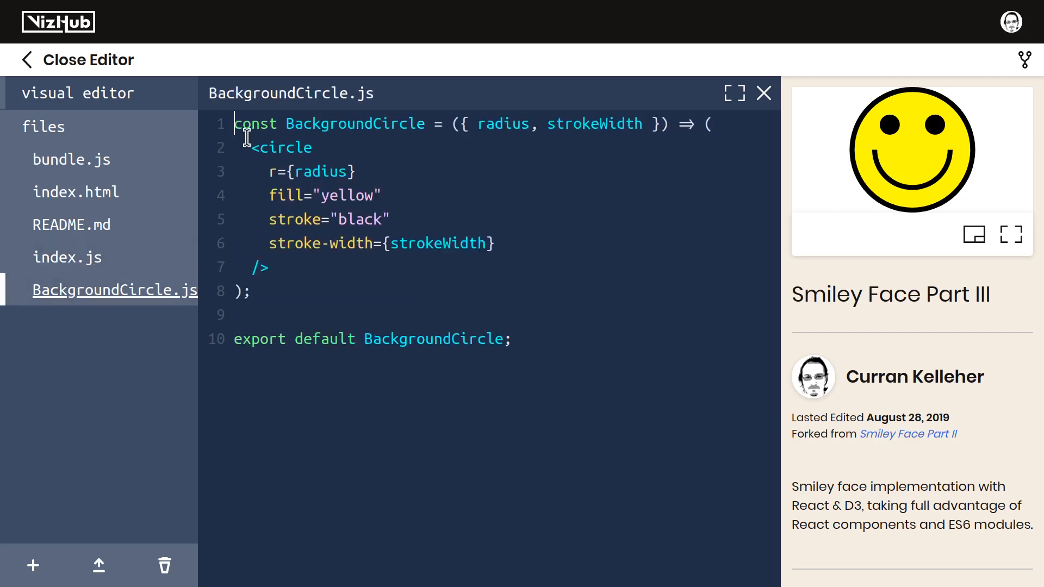
text(export)
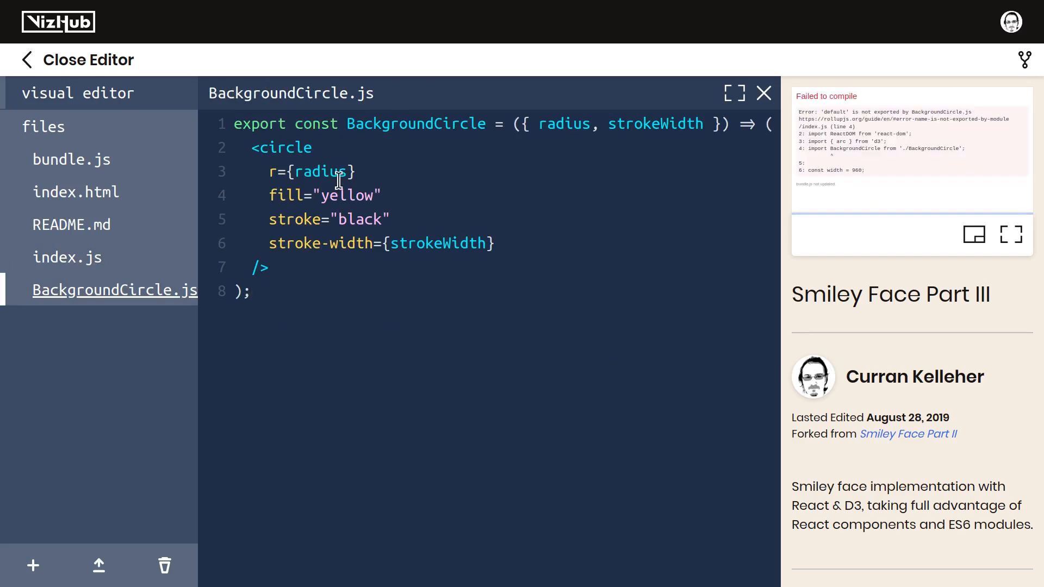
double_click(416, 124)
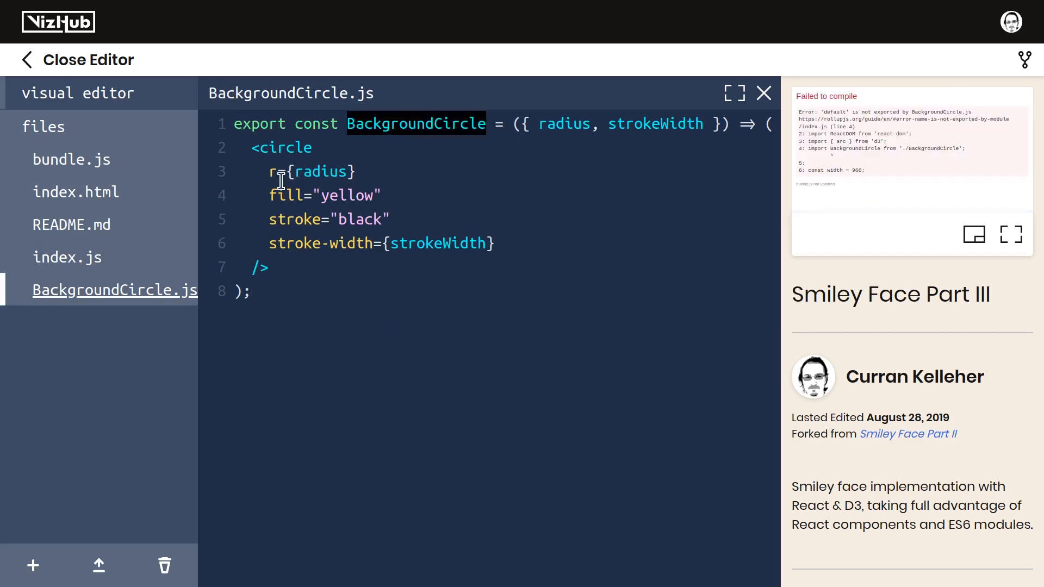
click(68, 258)
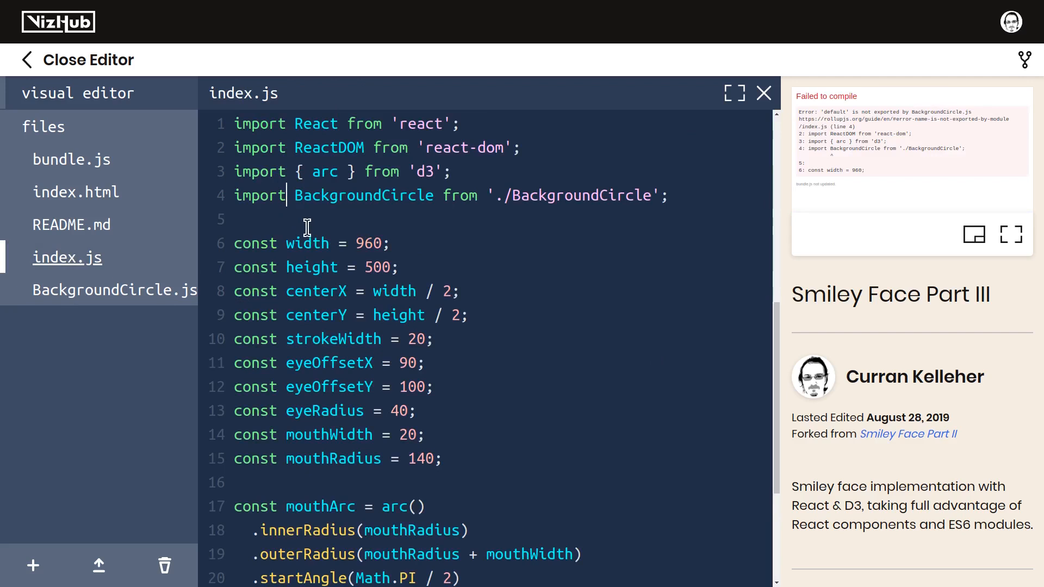
text({)
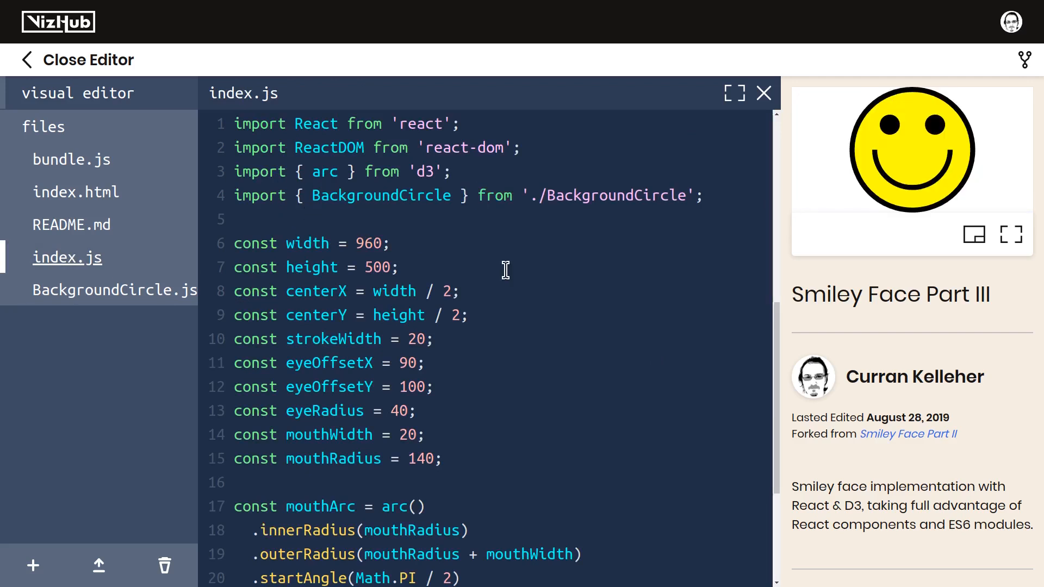
click(114, 290)
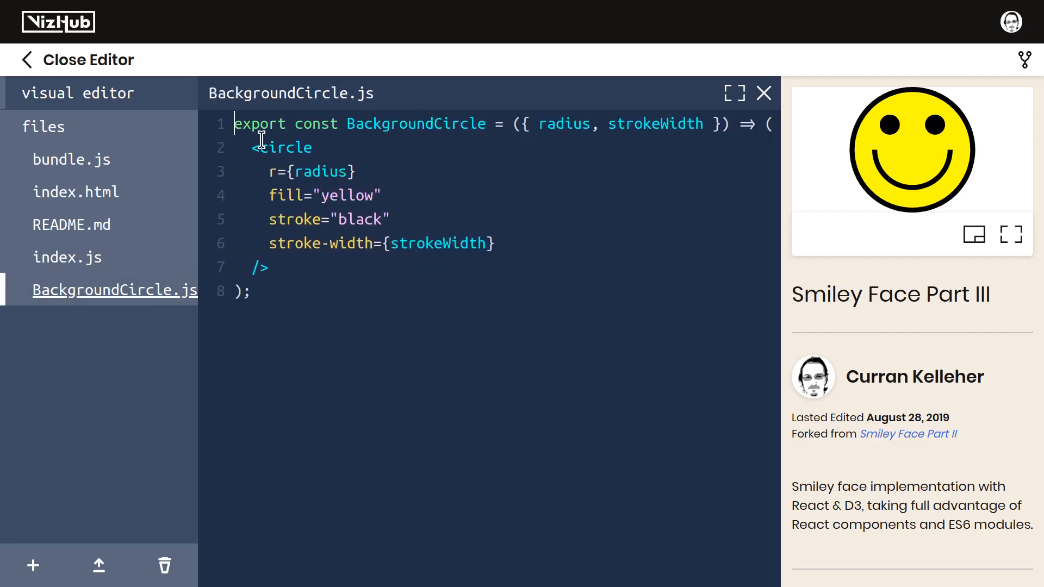
click(68, 257)
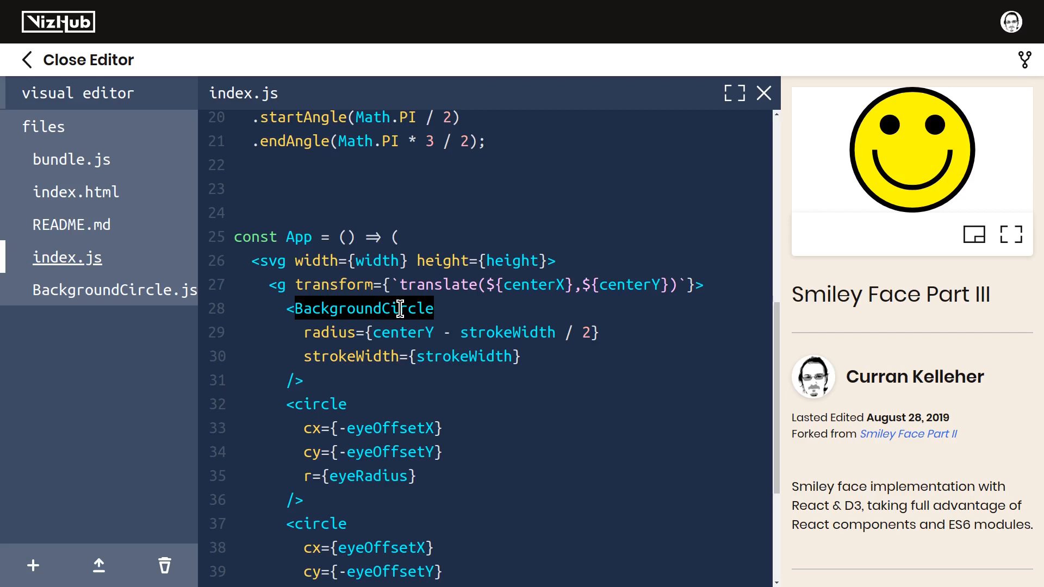
Replace the eye circles in App with <Eyes /> and paste them into a new const Eyes = () => ()
scroll(down, 3)
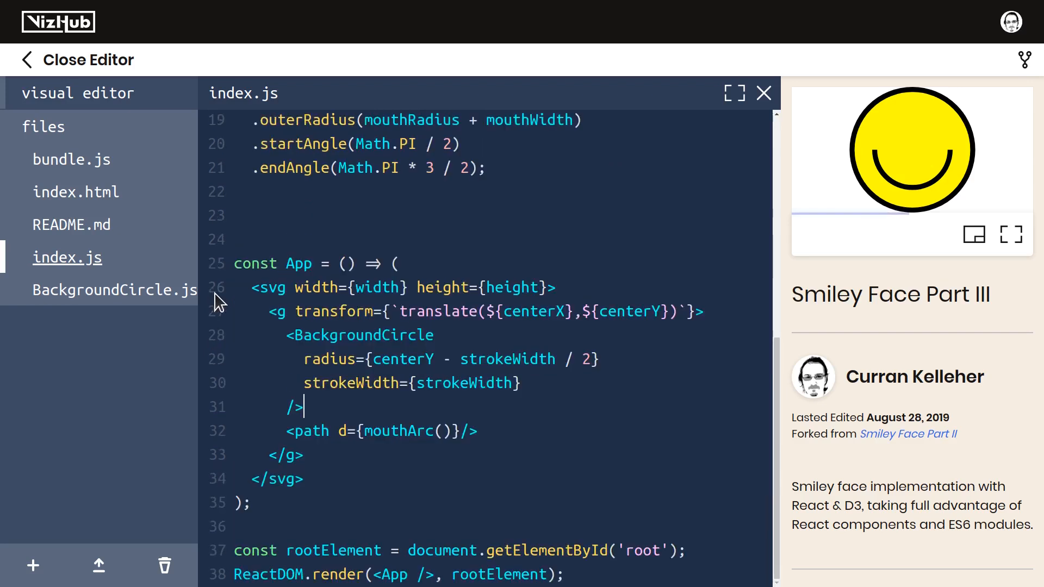
text(<)
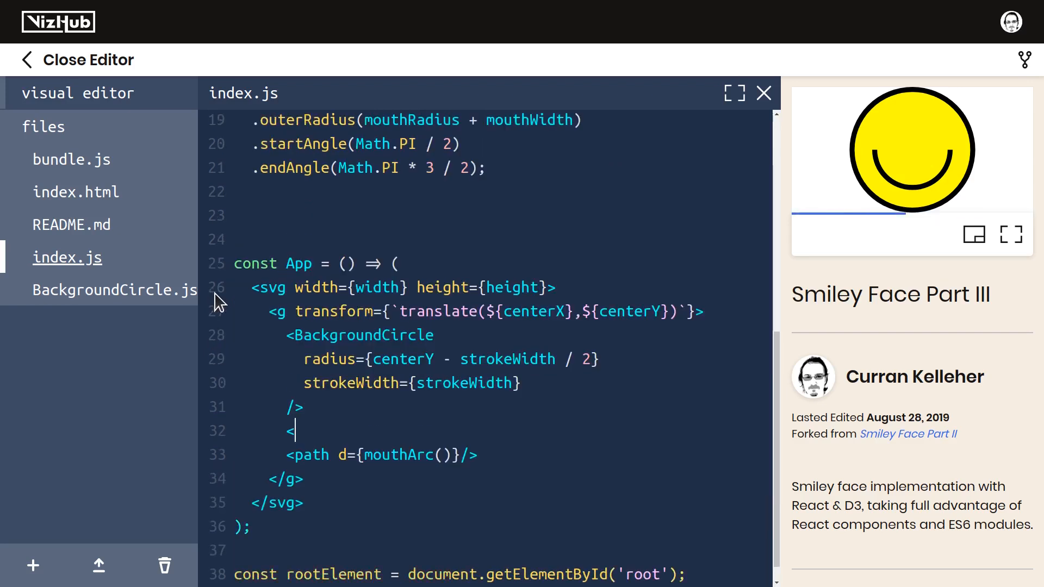
text(const Eyes = () => ();)
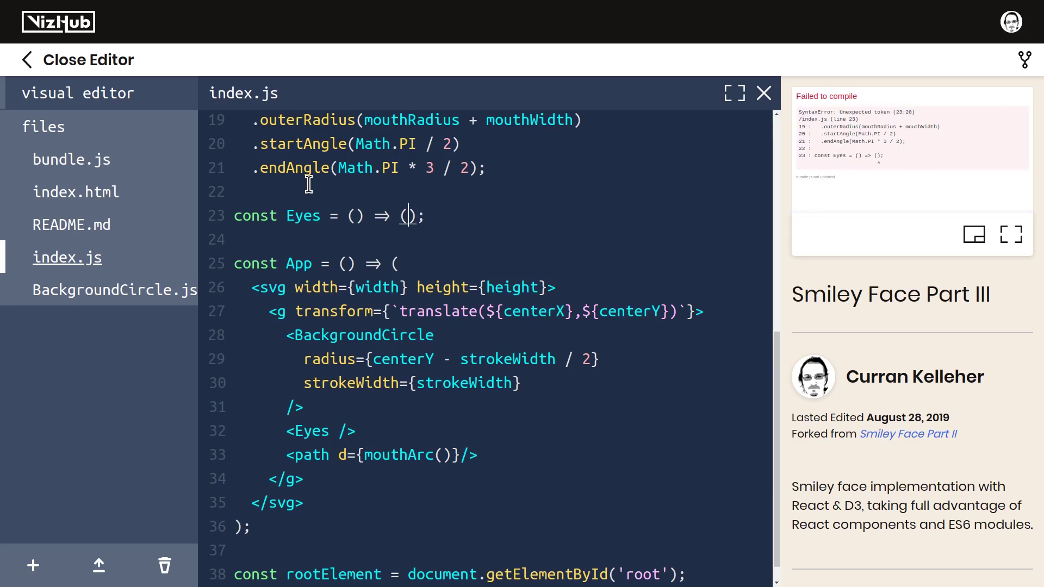
key(Enter)
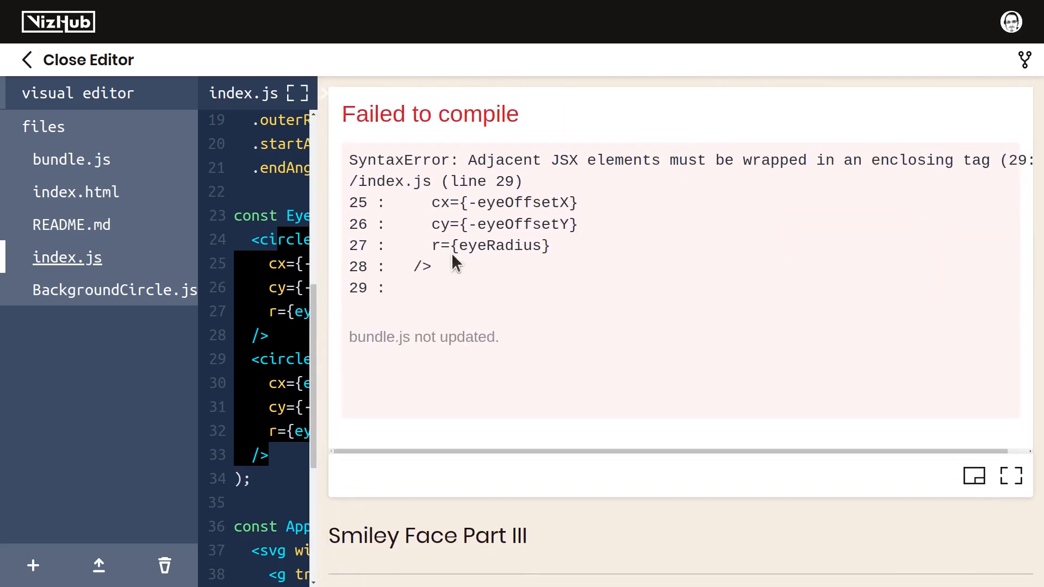
mouse_move(724, 160)
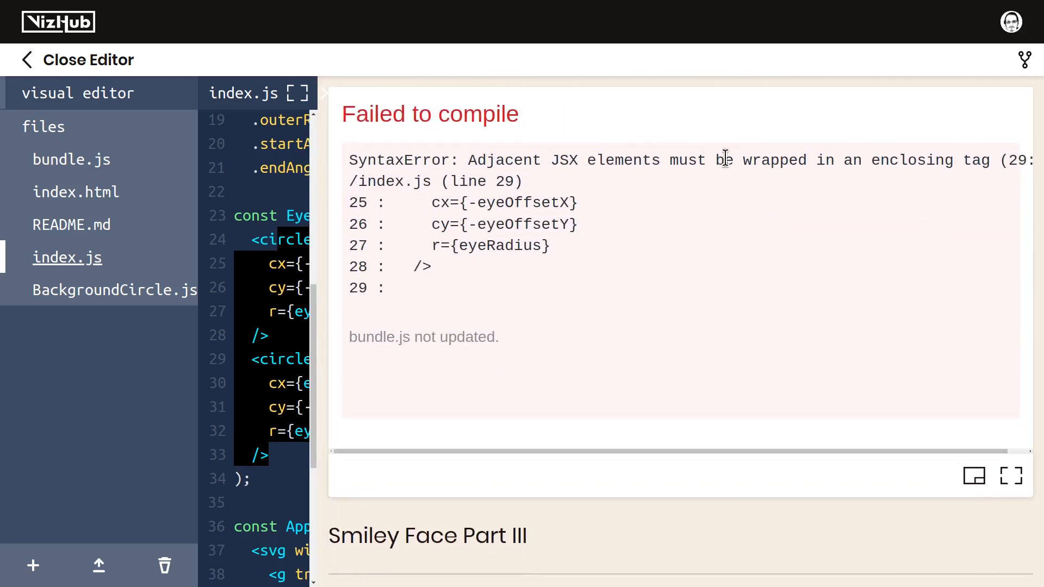
mouse_move(951, 160)
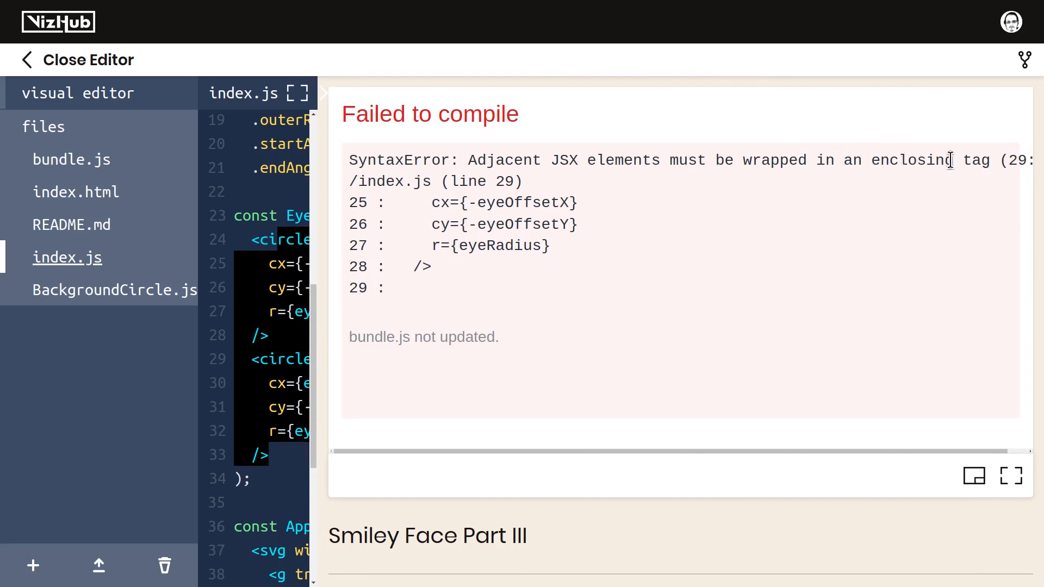
mouse_move(932, 190)
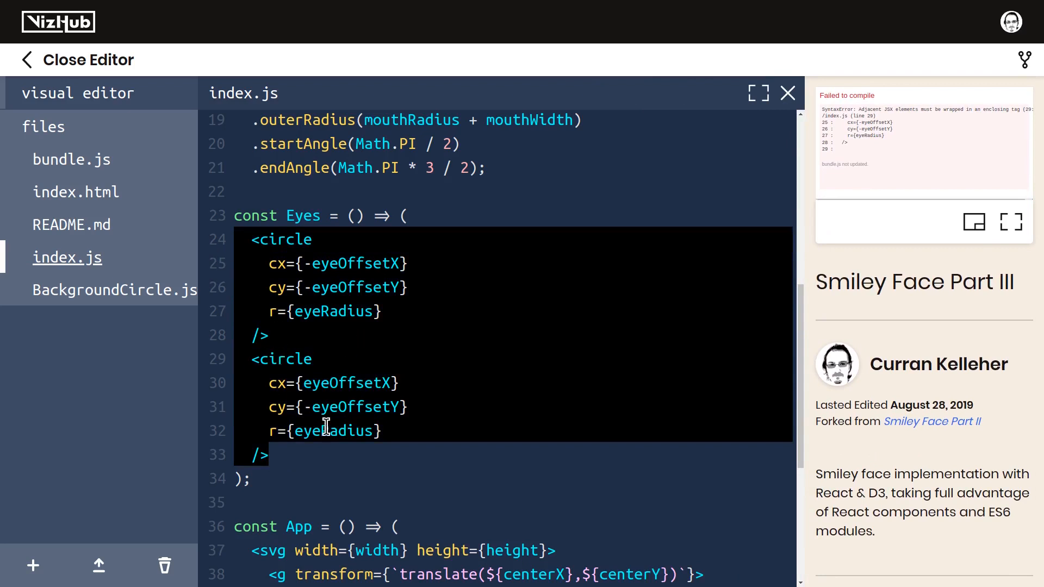
mouse_move(273, 288)
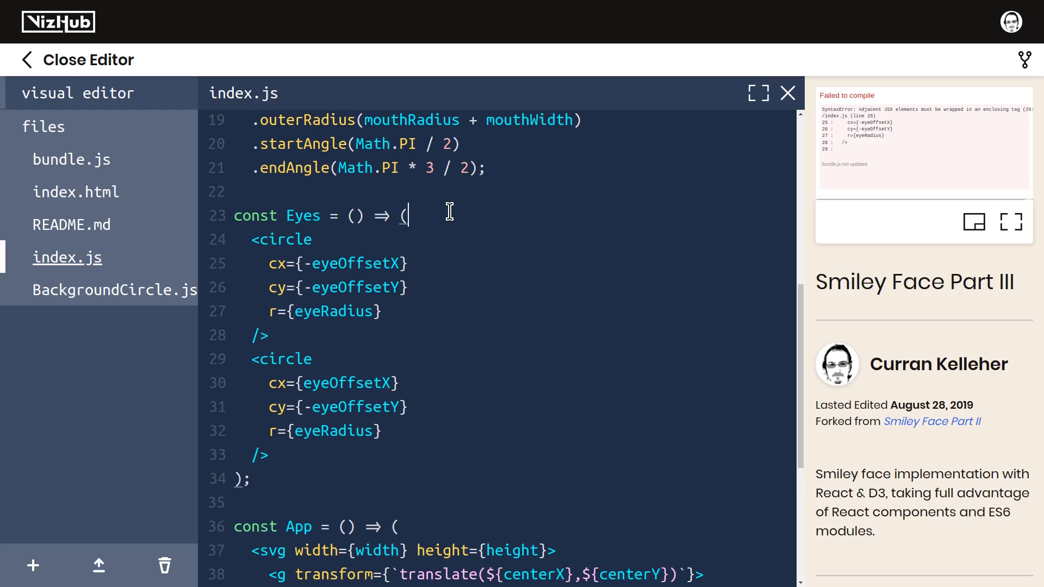
Wrap the Eyes circles in <g></g>, indent them, then remove the g's to form a <></> fragment
key(enter)
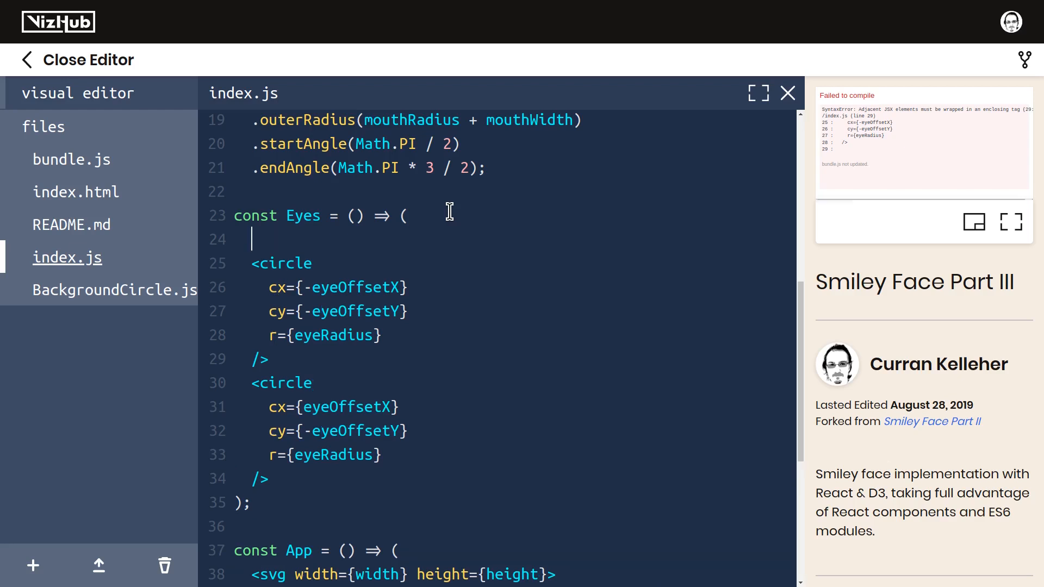
text(<g>)
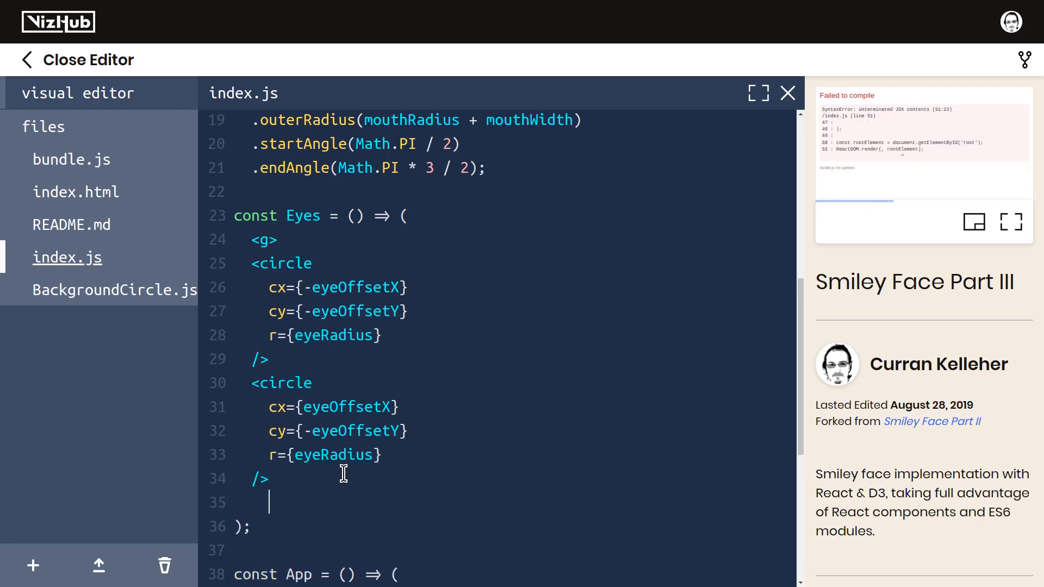
text(</g>)
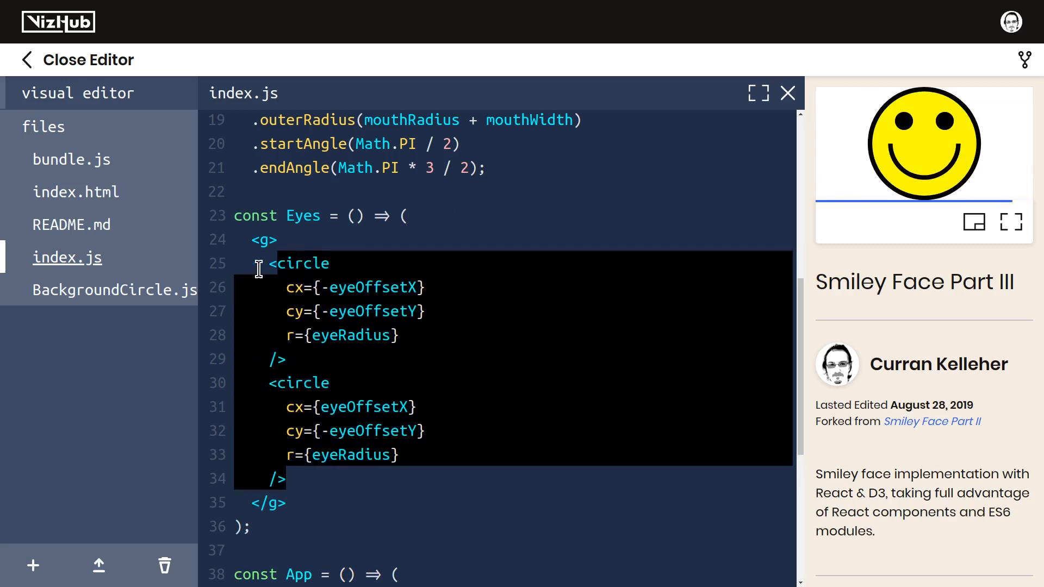
click(392, 478)
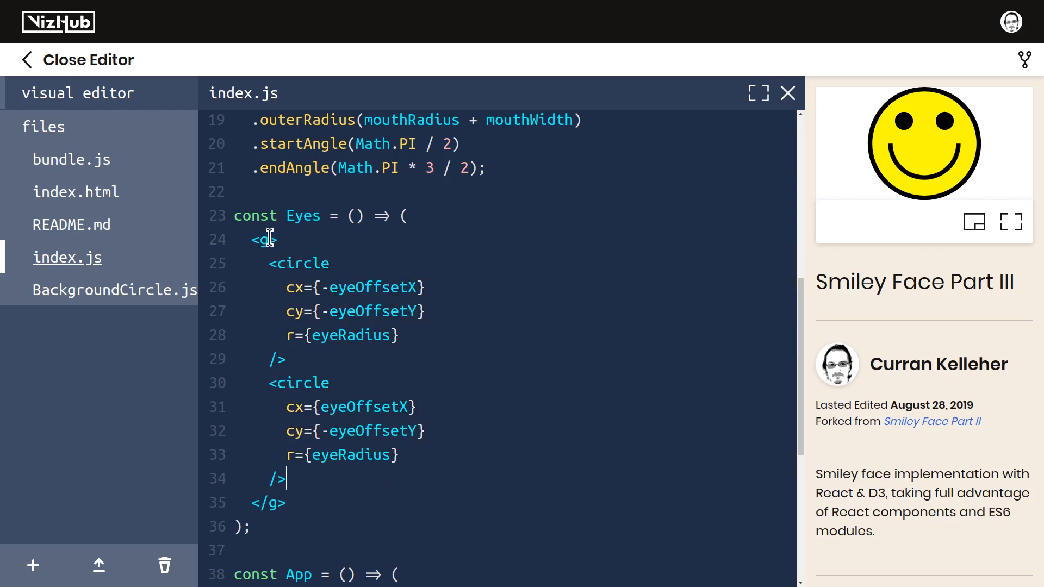
mouse_move(495, 253)
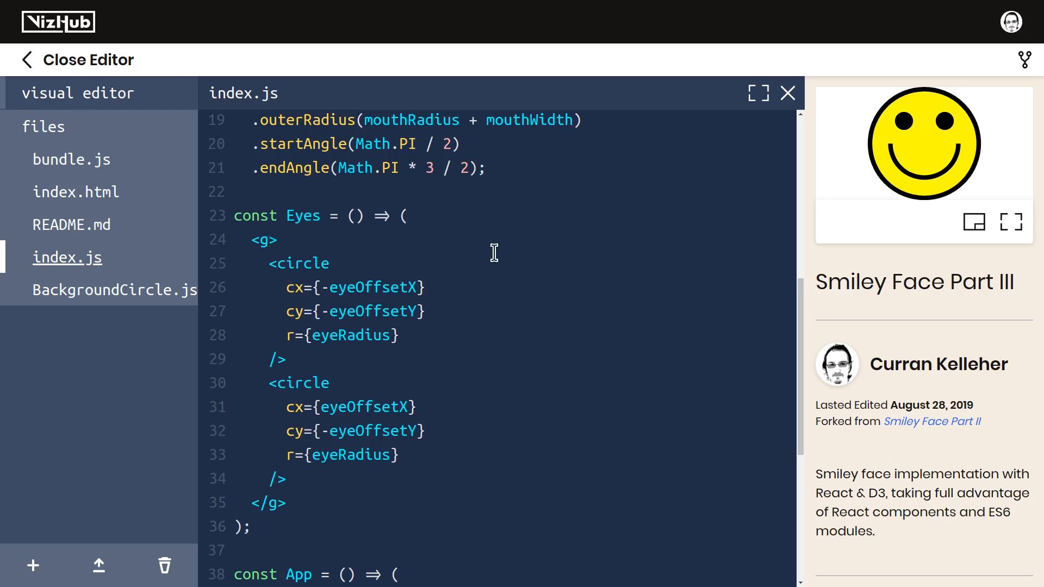
click(274, 240)
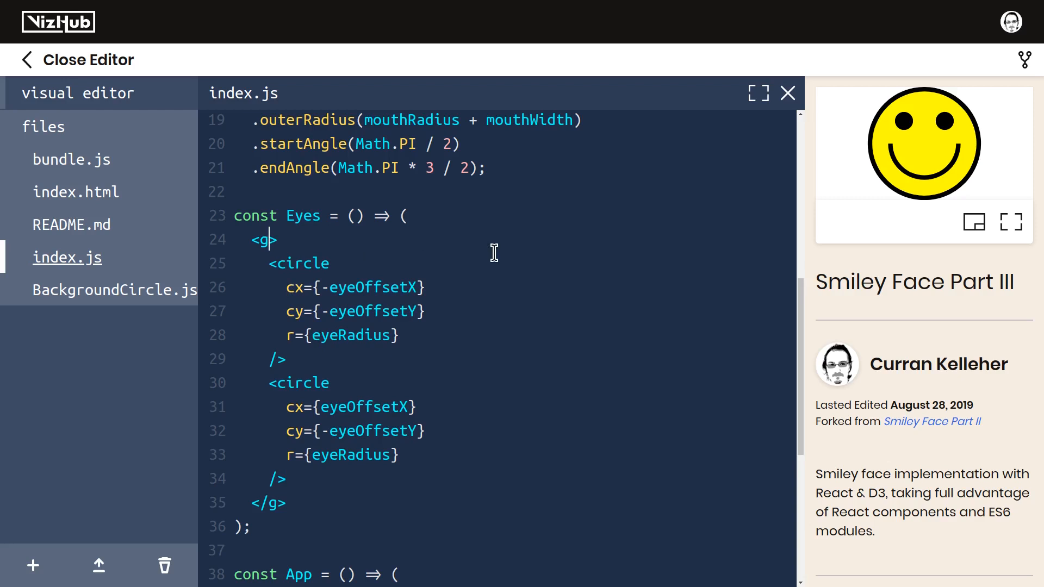
key(Backspace)
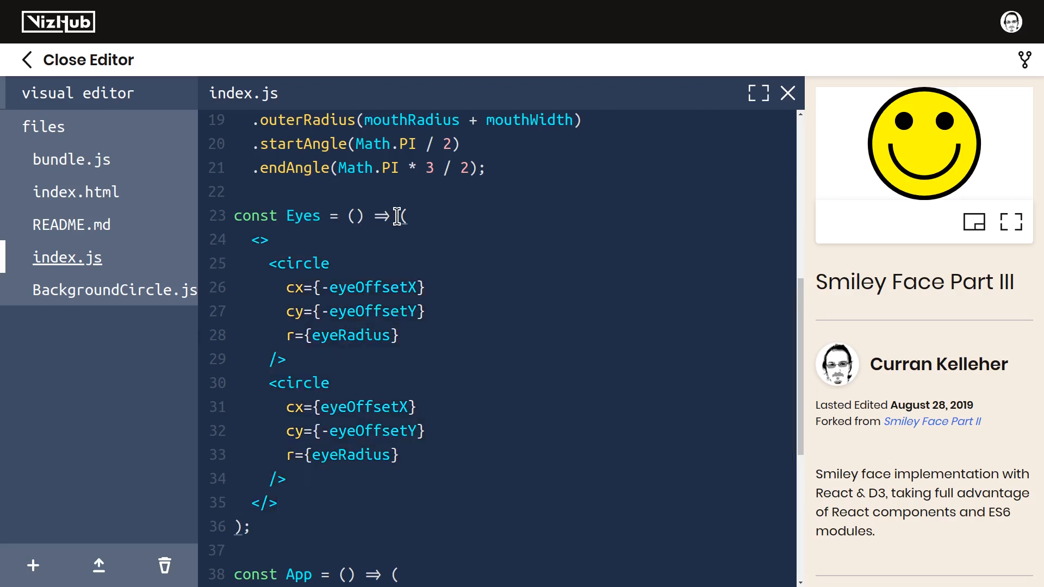
mouse_move(287, 240)
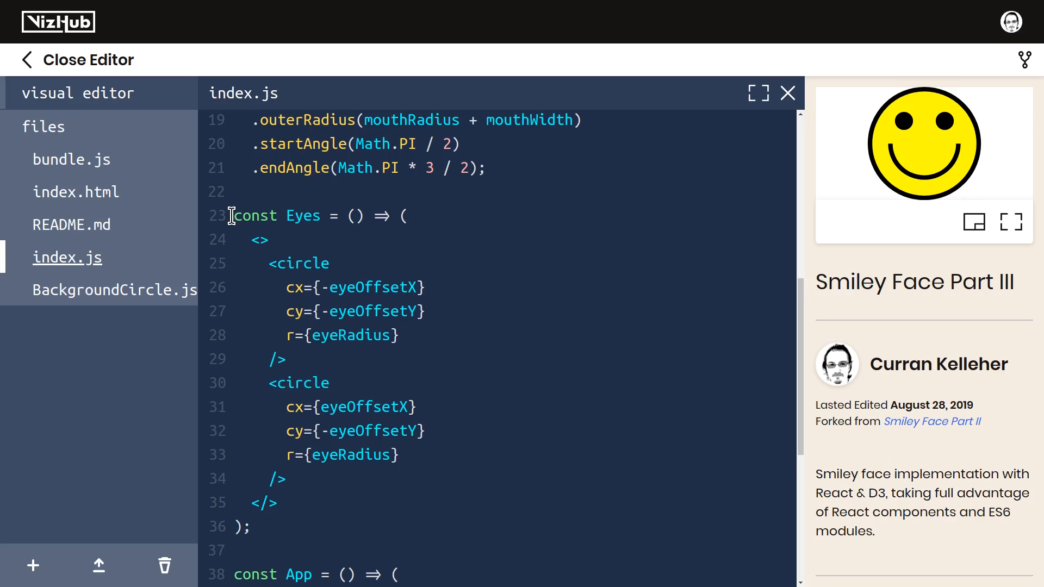
Give Eyes the props {eyeOffsetX, eyeOffsetY, eyeRadius} and pass those values from App
double_click(370, 287)
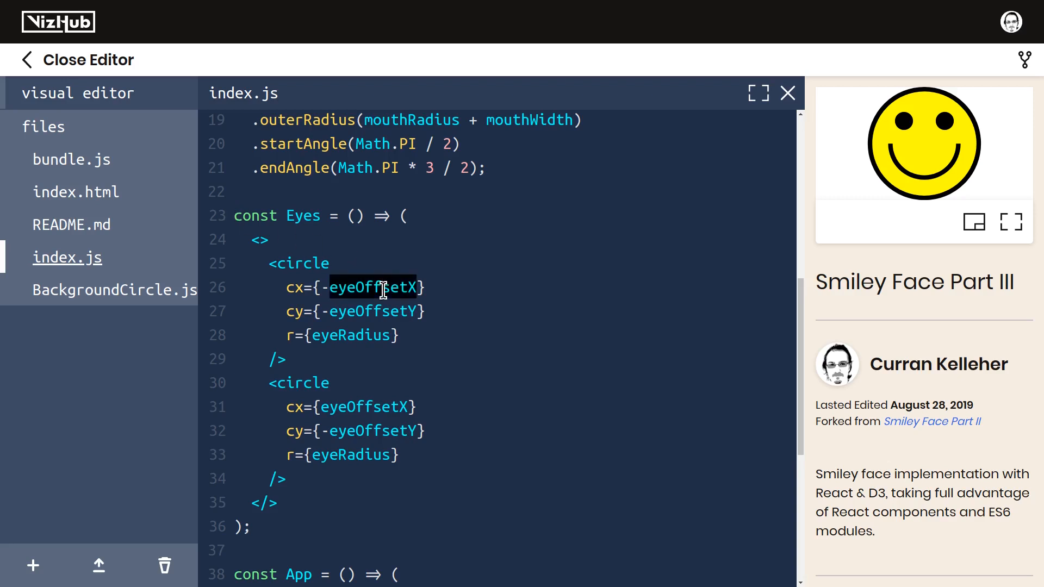
mouse_move(413, 318)
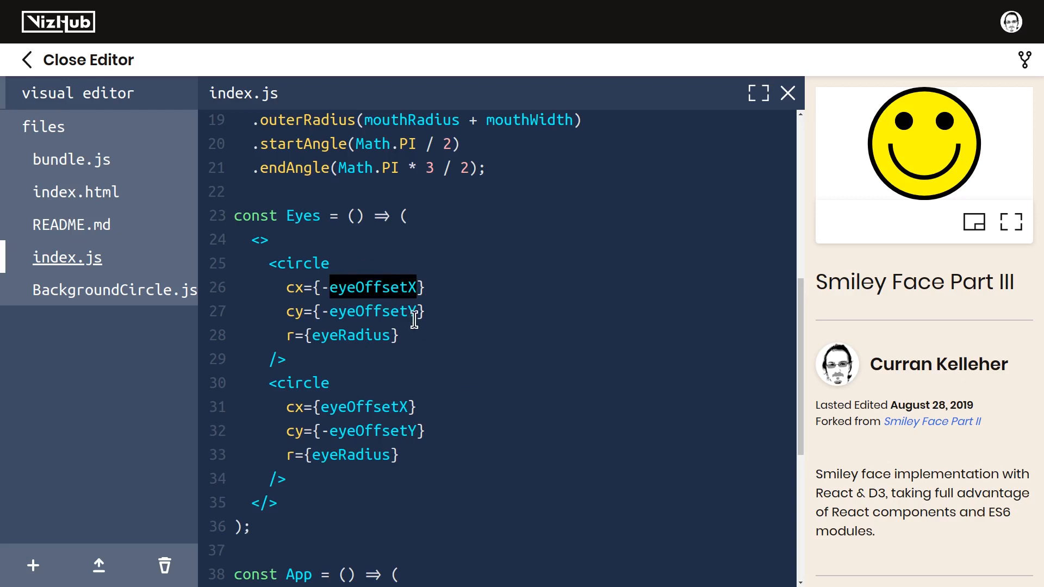
mouse_move(366, 265)
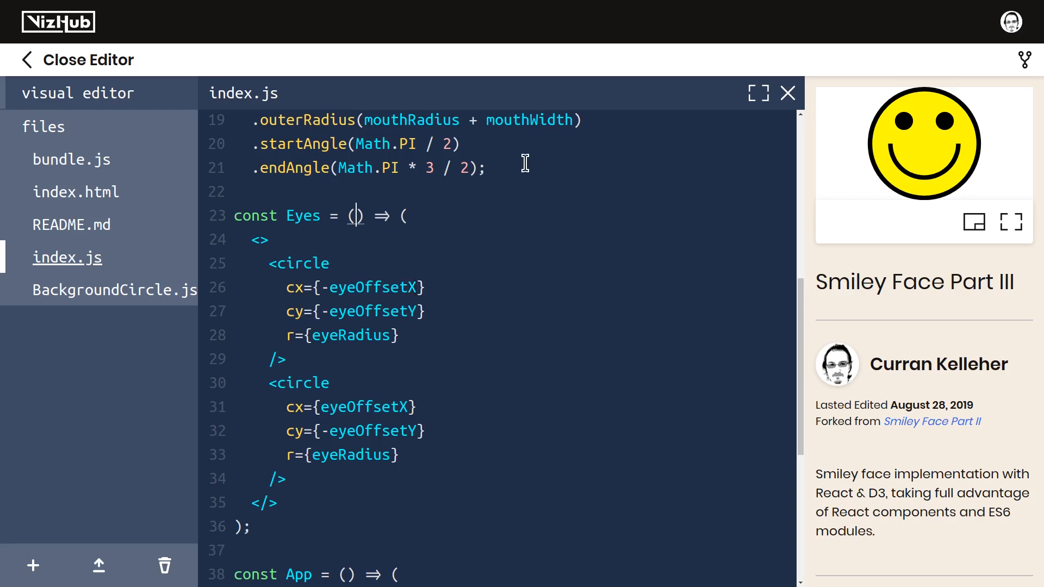
text({eyeOffsetX})
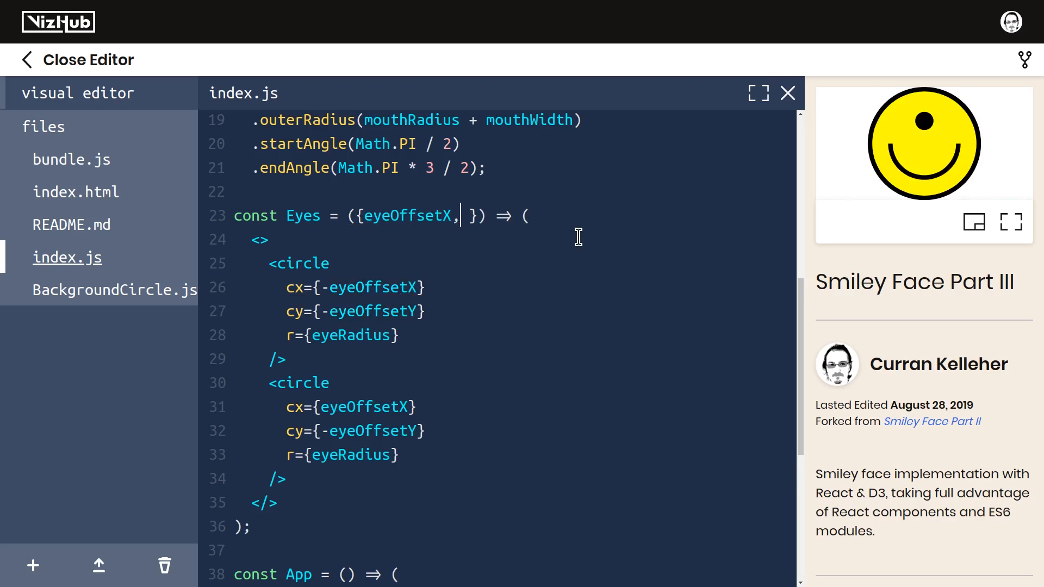
text(eyeOffsetY, eyeRadius)
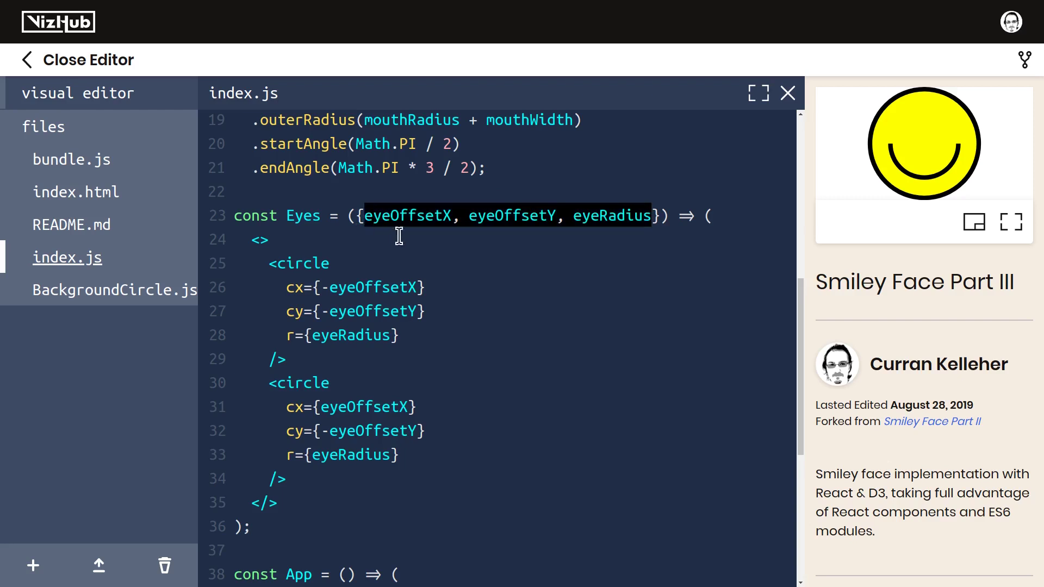
scroll(down, 3)
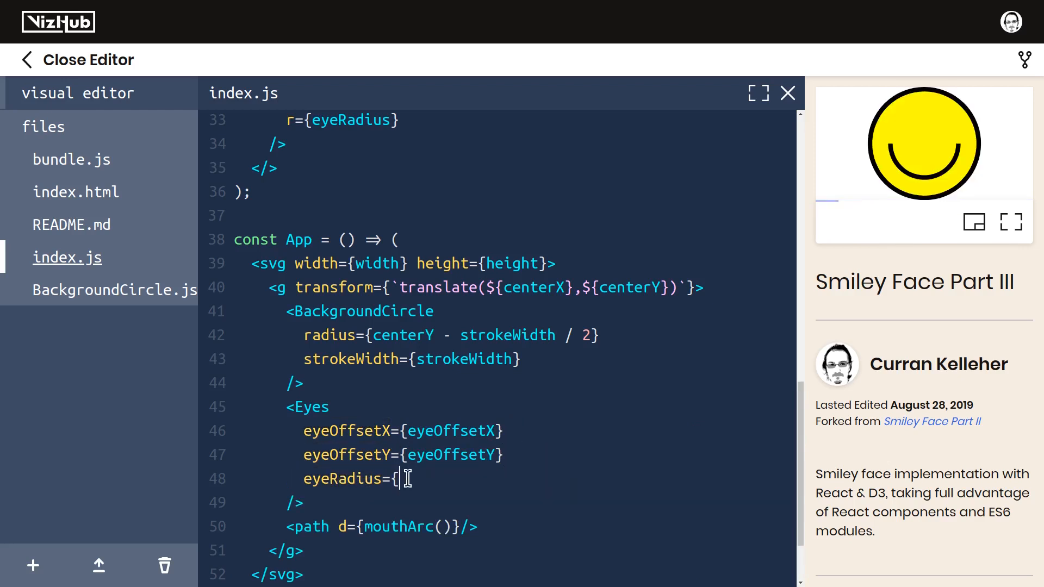
text(eyeRadius})
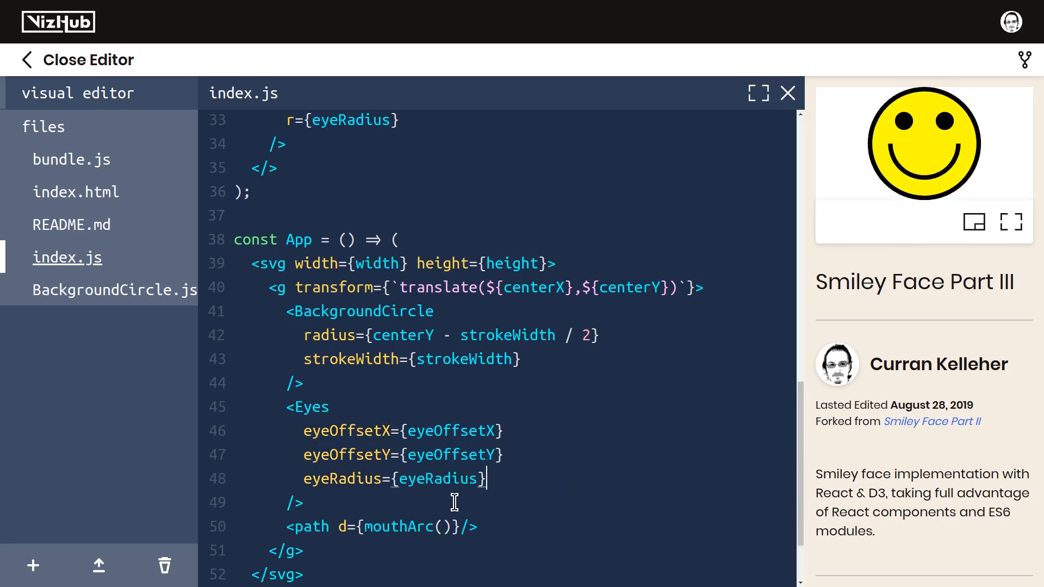
double_click(307, 407)
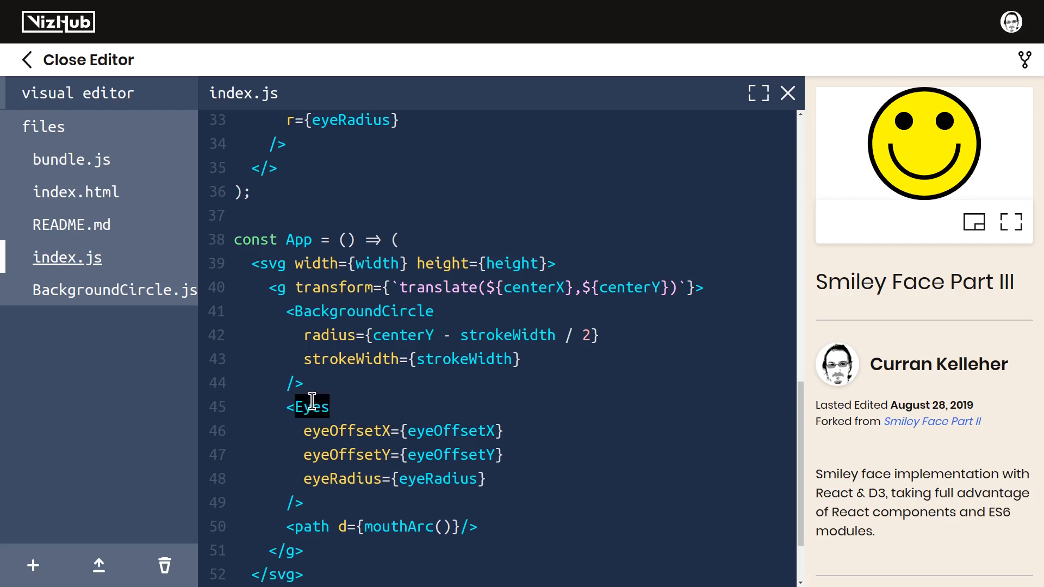
scroll(up, 3)
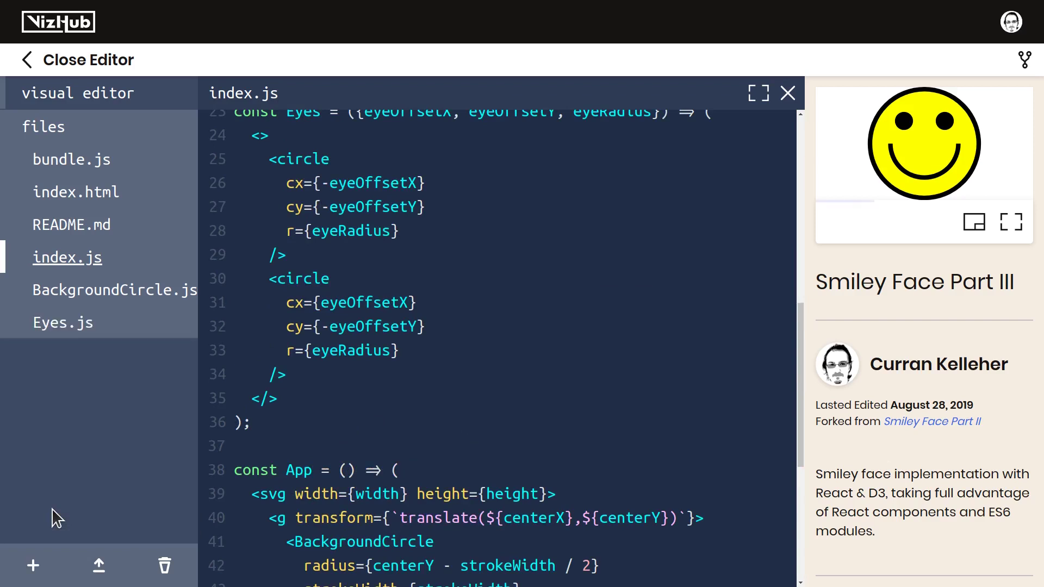
Paste the Eyes component into the new Eyes.js file and prefix it with export
scroll(up, 3)
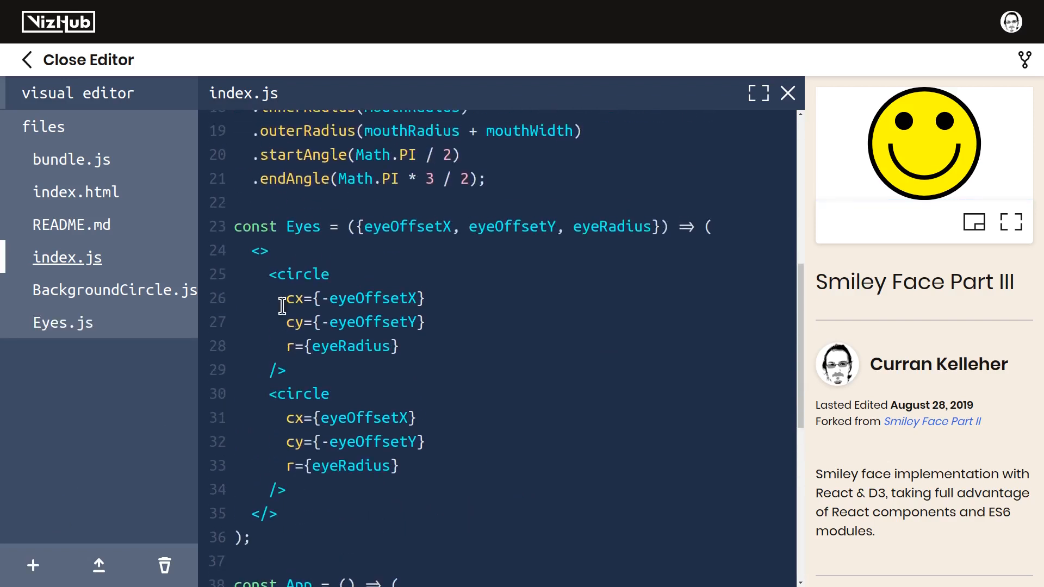
scroll(down, 3)
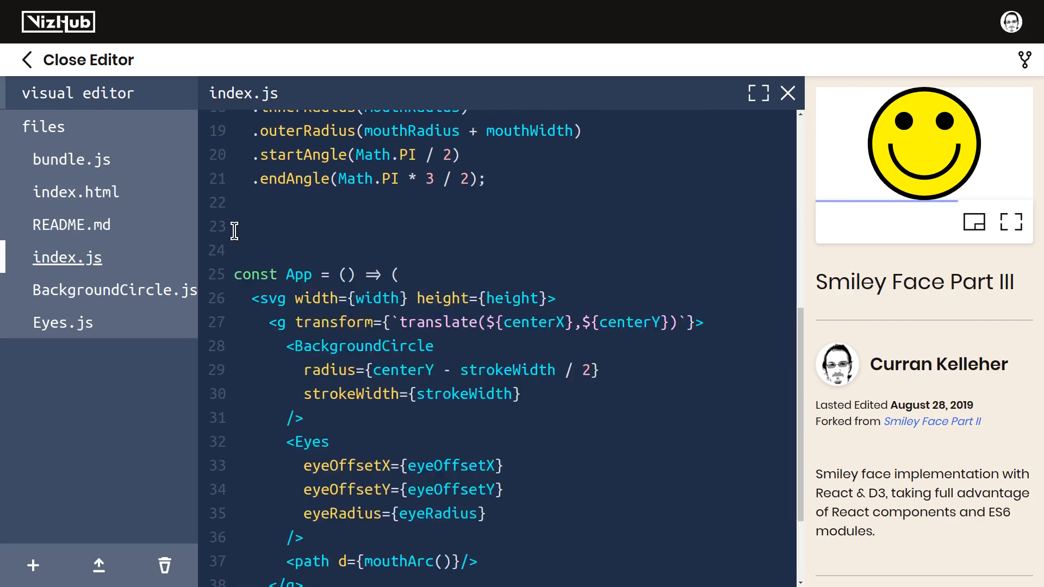
click(63, 322)
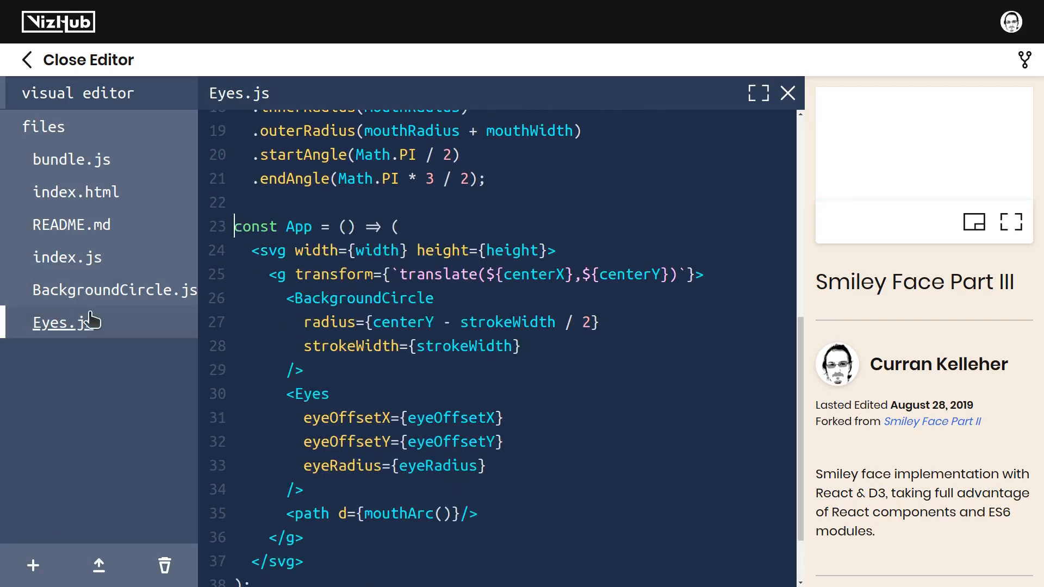
click(63, 323)
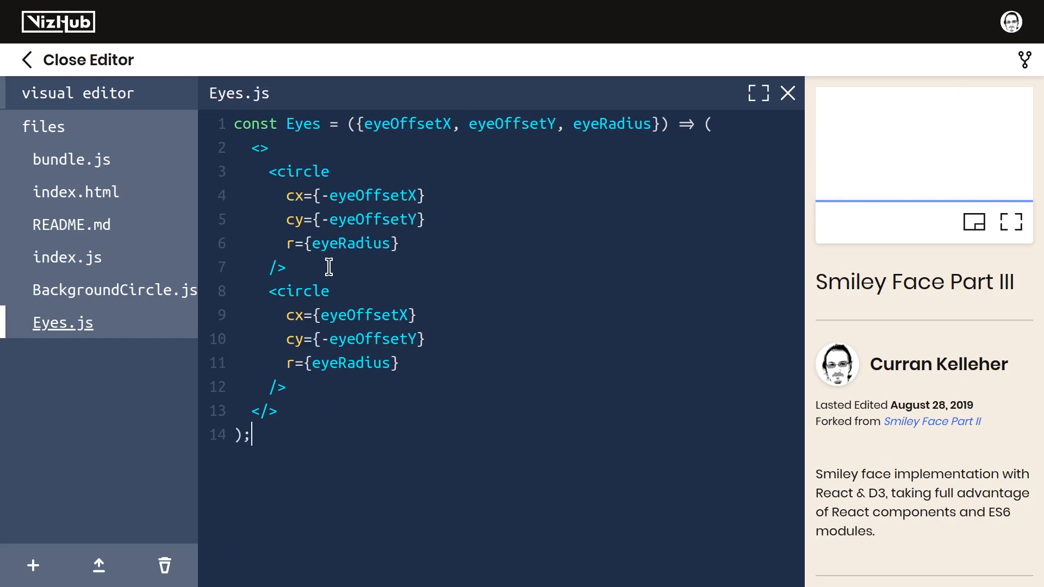
text(export)
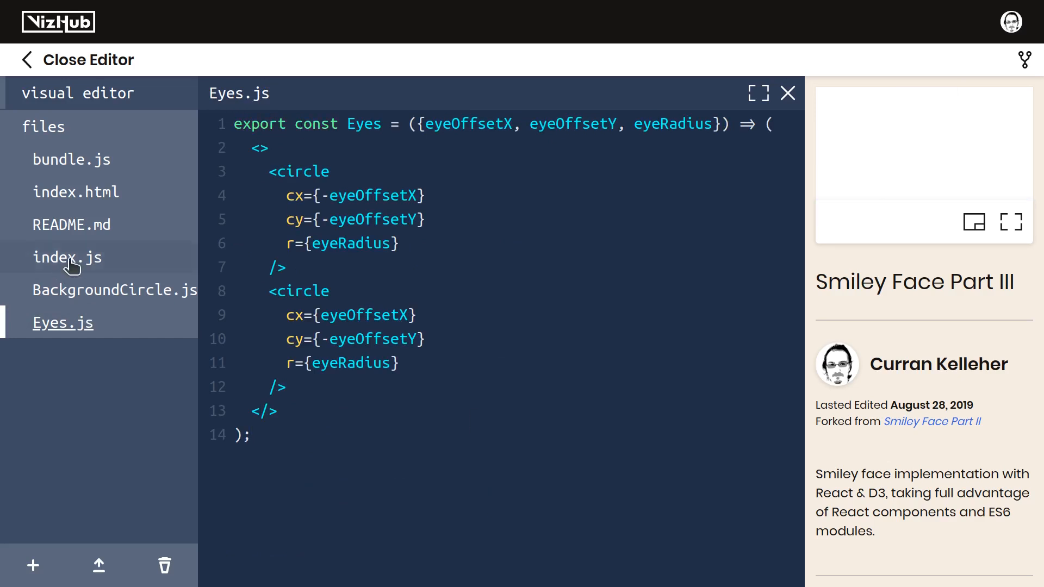
Add import { Eyes } from the Eyes module below the BackgroundCircle import in index.js
click(67, 258)
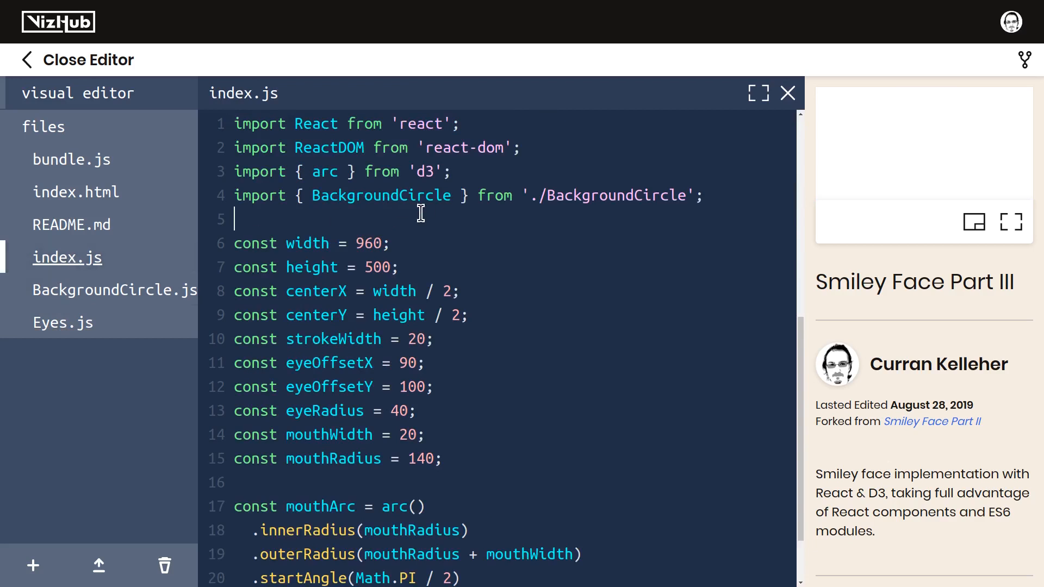
text(import {)
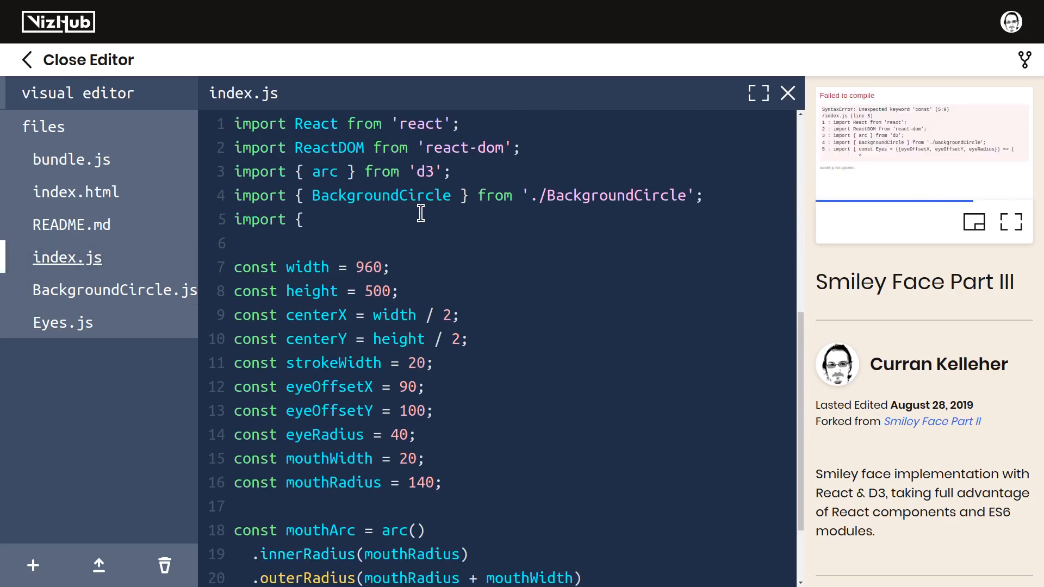
text(Eyes } from './Eyes.js')
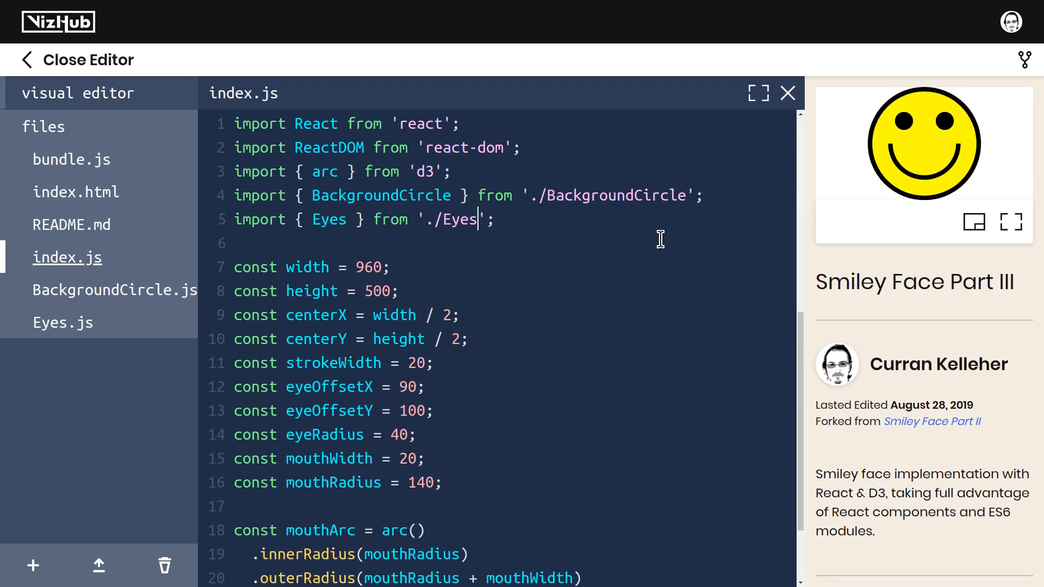
text(.js)
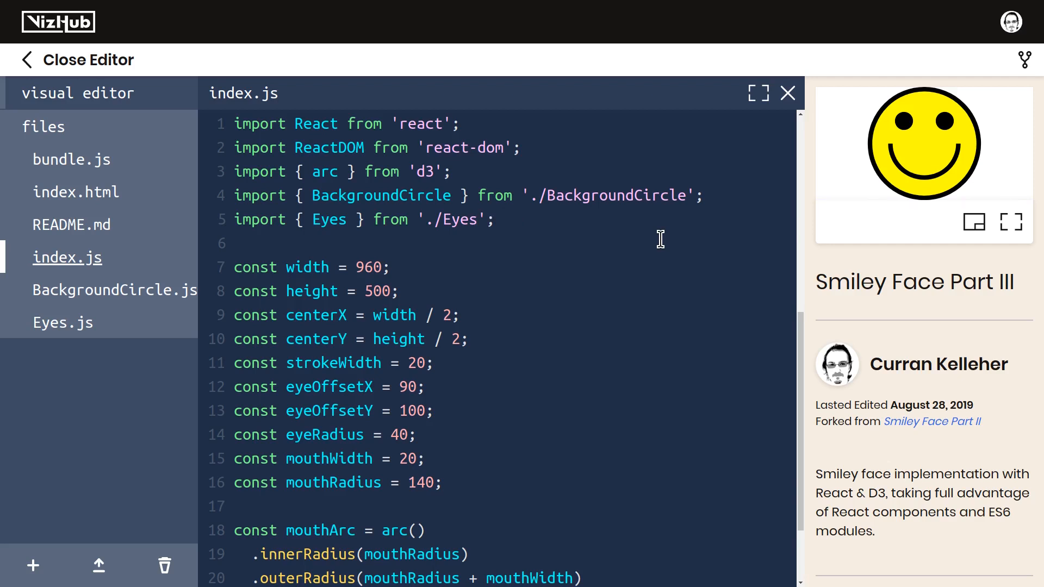
scroll(down, 3)
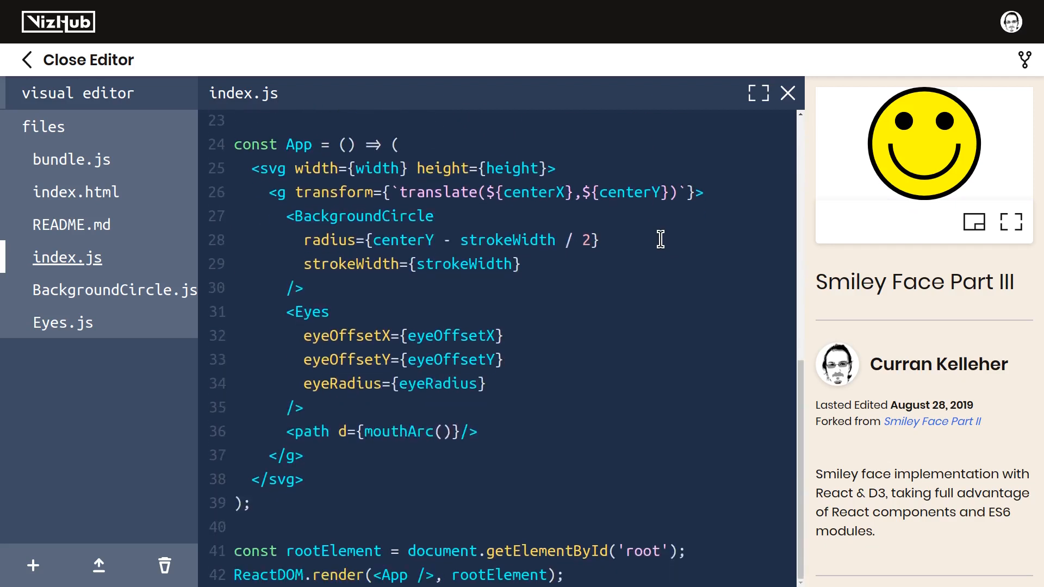
click(477, 431)
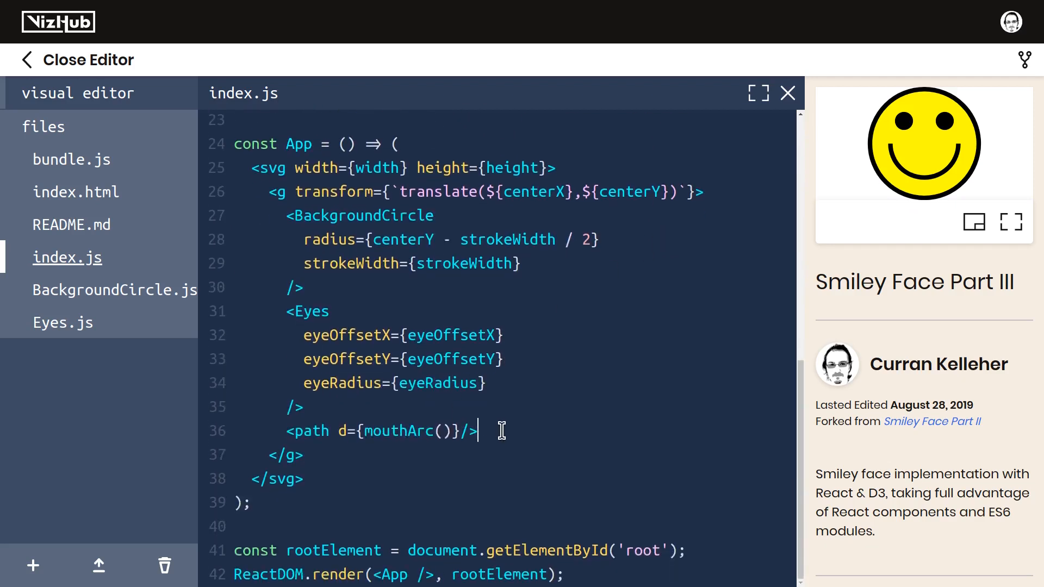
Replace App's mouth path with <Mouth and stub a Mouth arrow component above App
triple_click(380, 430)
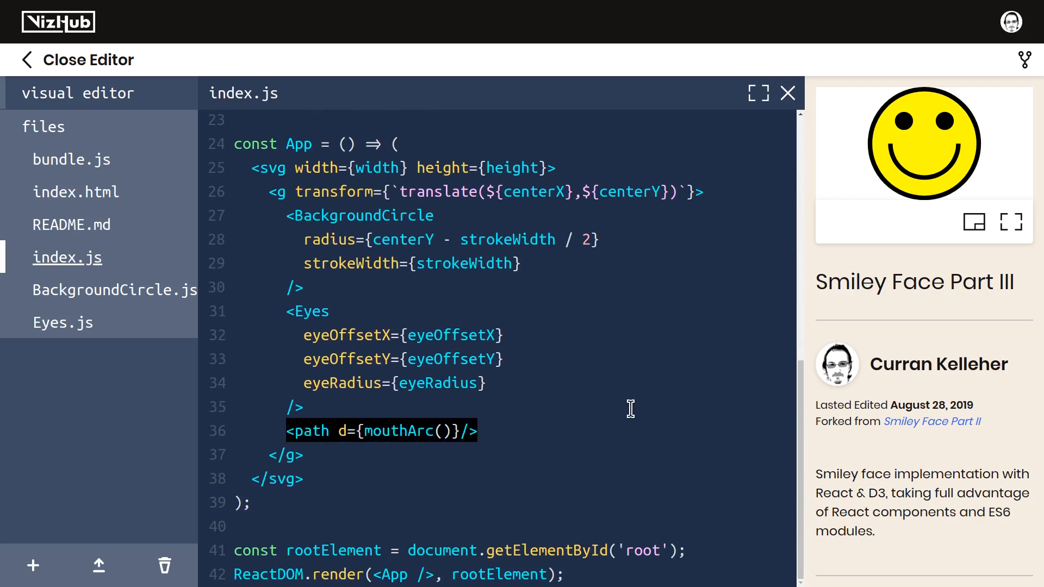
text(<Mouth)
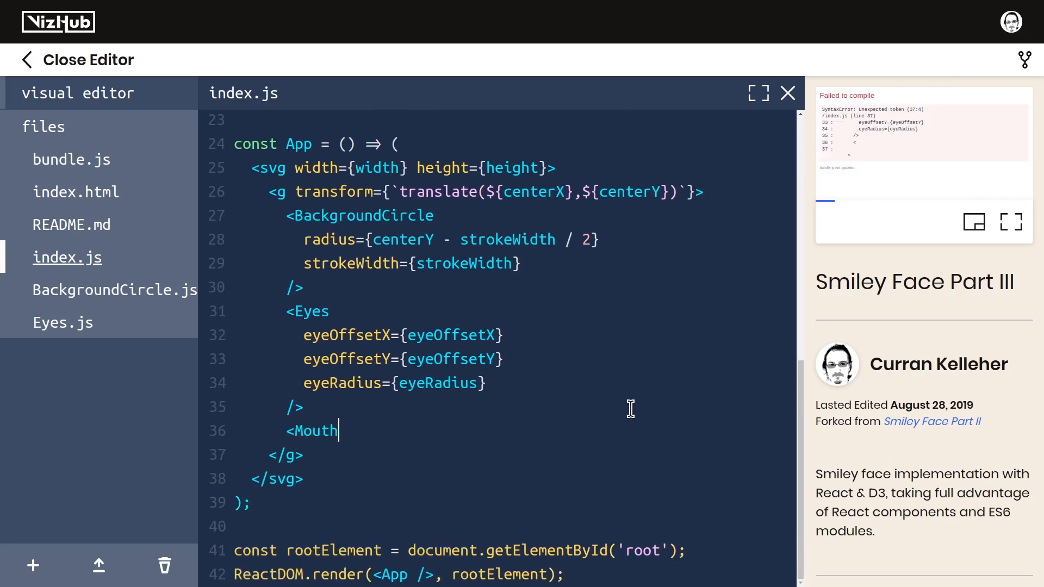
scroll(up, 3)
text(const Mouth)
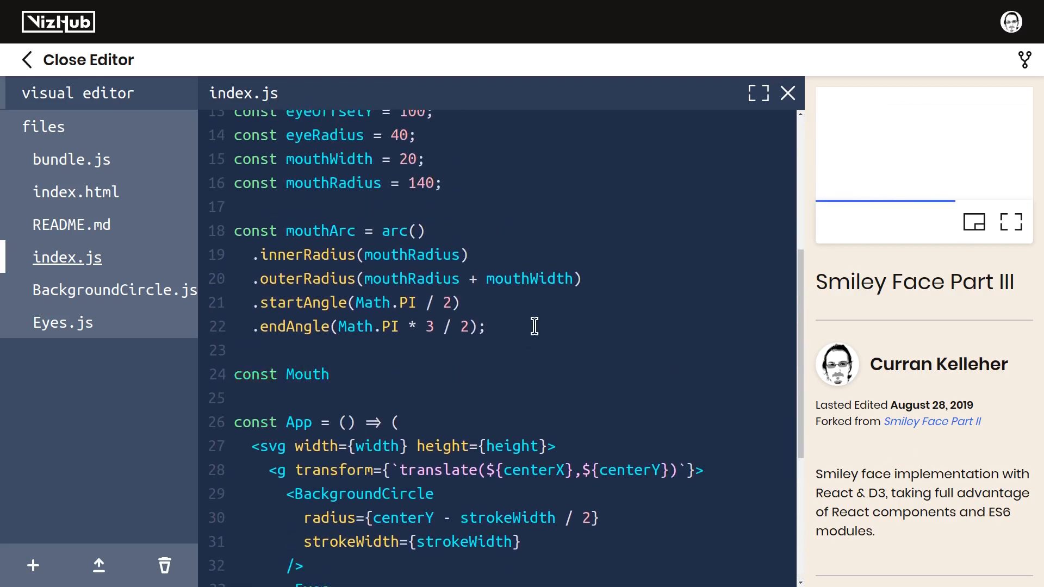
text(= () => ();)
text(<path d={mouthArc()}/>)
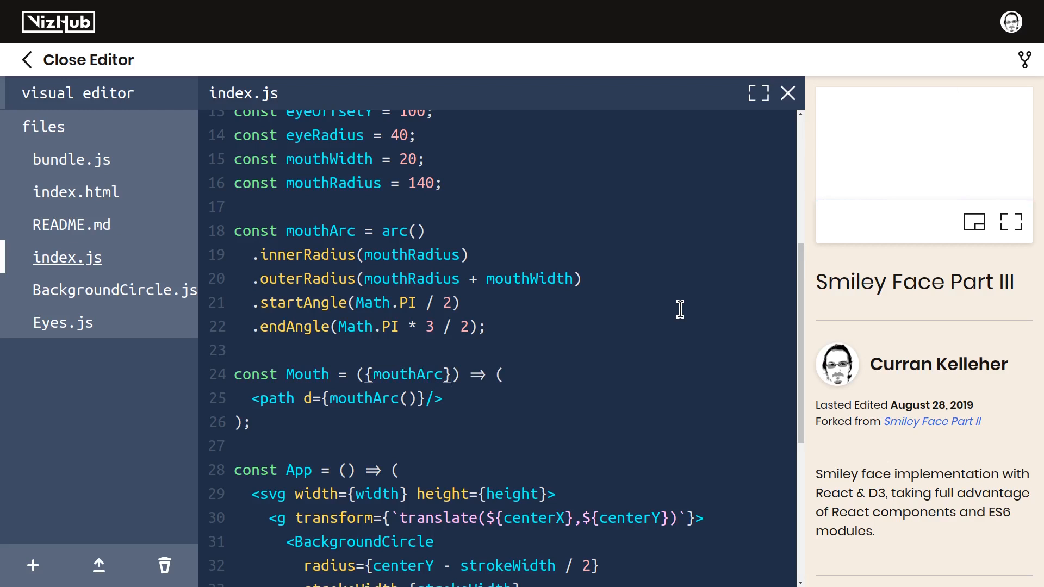
mouse_move(596, 386)
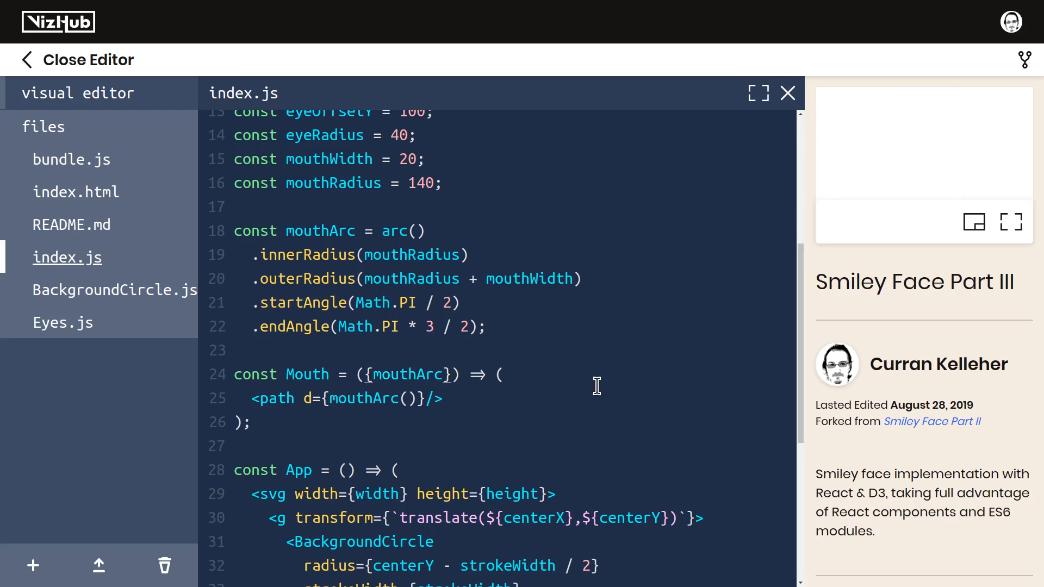
Give Mouth a braced block body and select the top-level mouthArc definition for removal
click(452, 374)
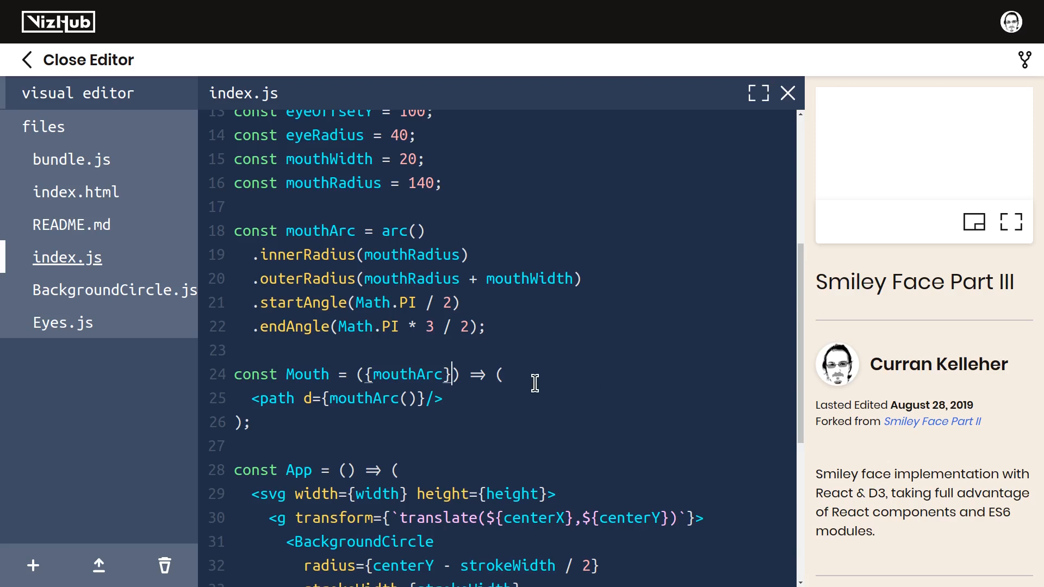
double_click(411, 254)
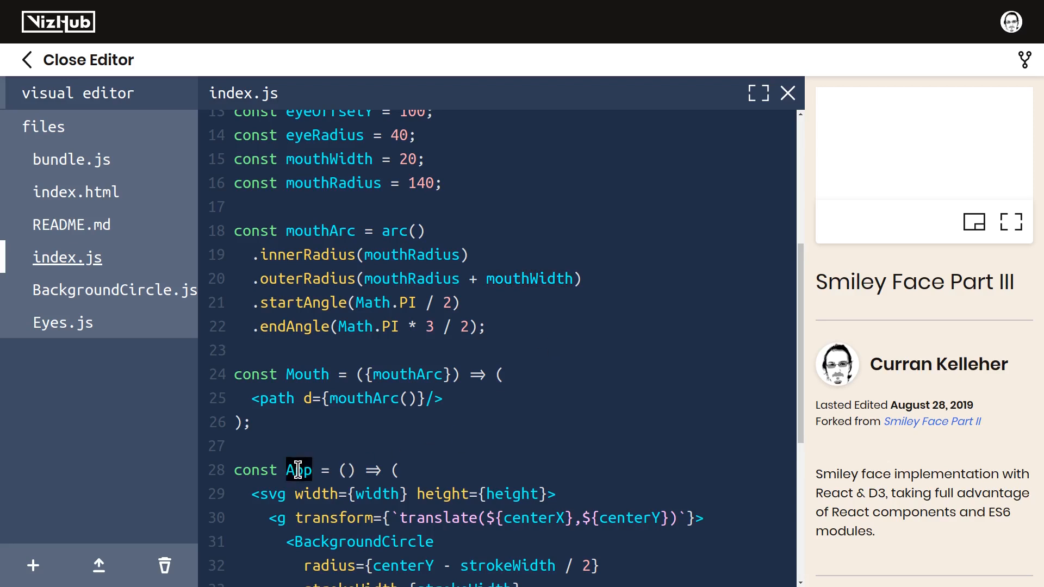
double_click(320, 231)
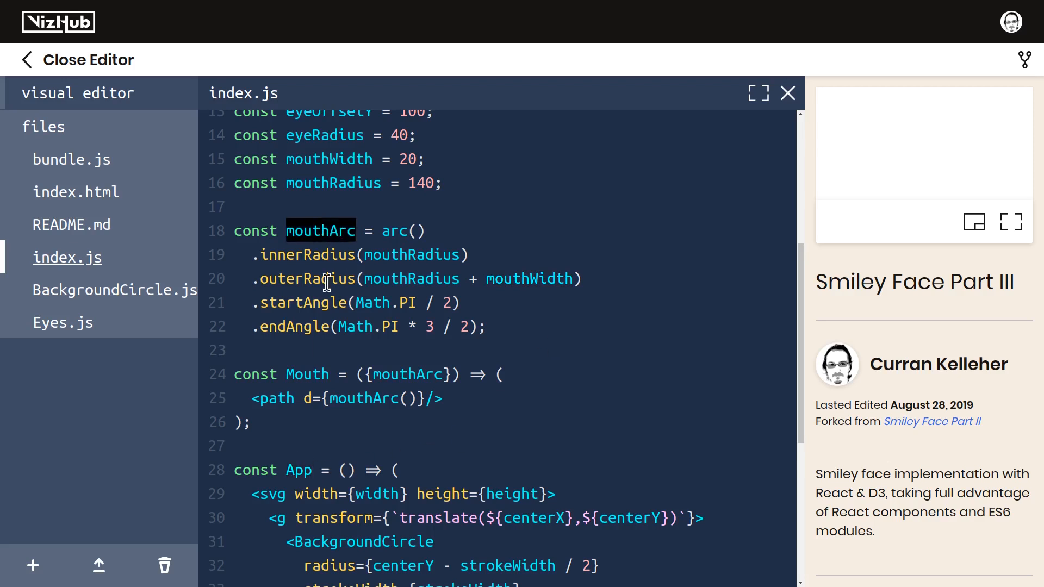
mouse_move(545, 333)
text(Radius, mouthWidth)
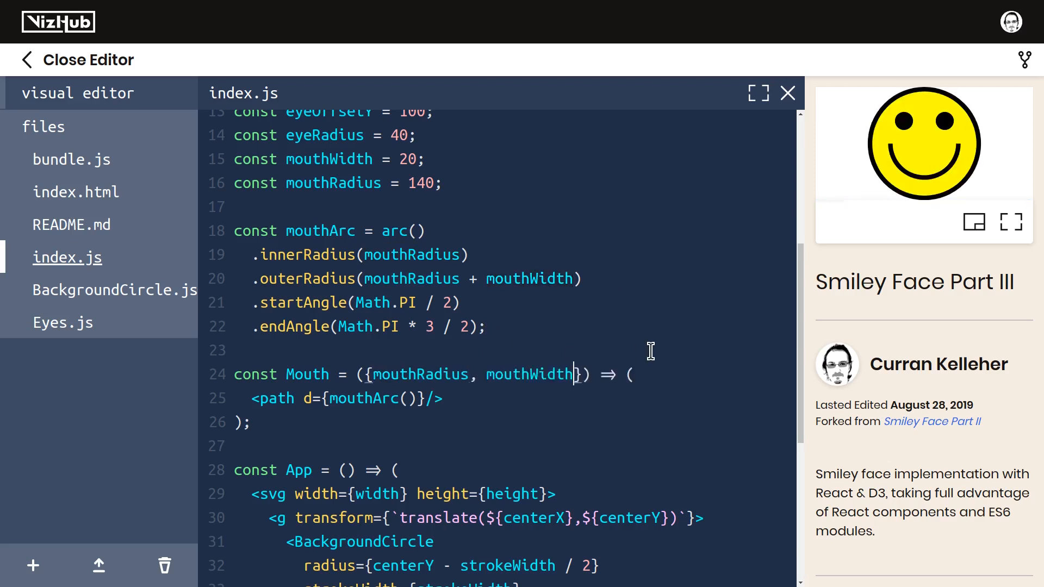
mouse_move(327, 389)
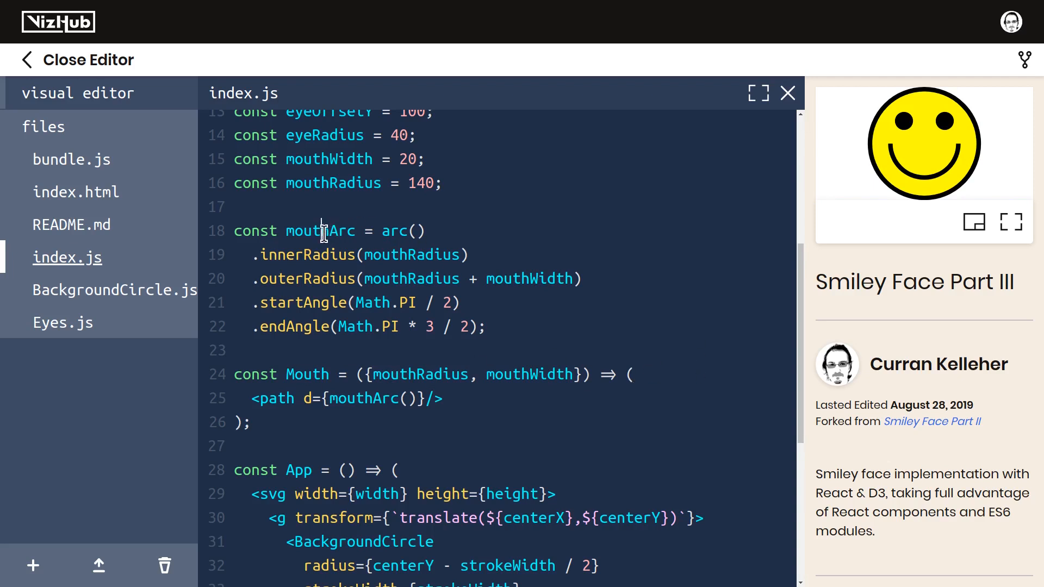
mouse_move(659, 313)
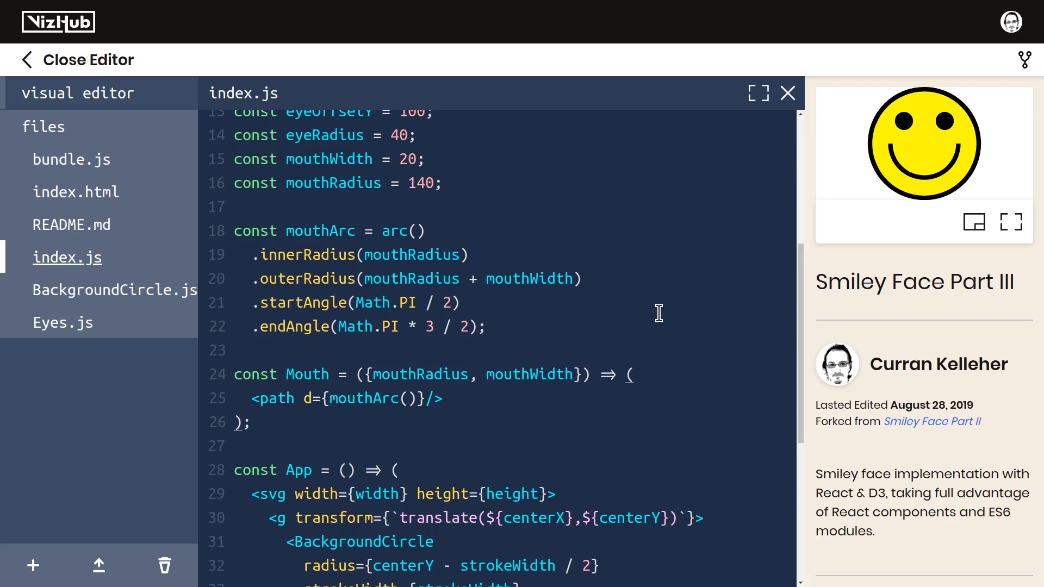
text({)
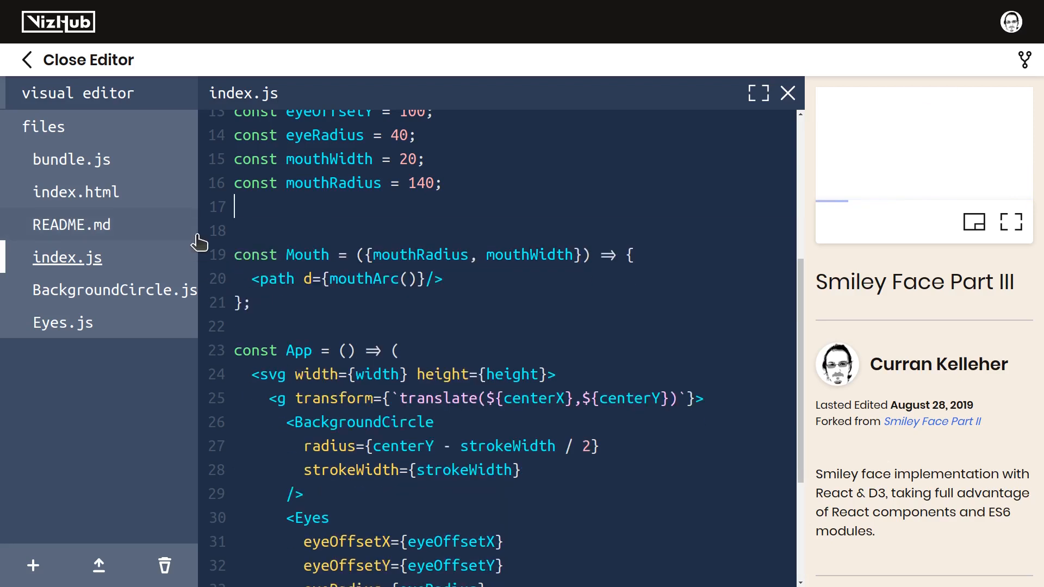
Define const mouthArc = arc() inside Mouth and have it return the path
key(Backspace)
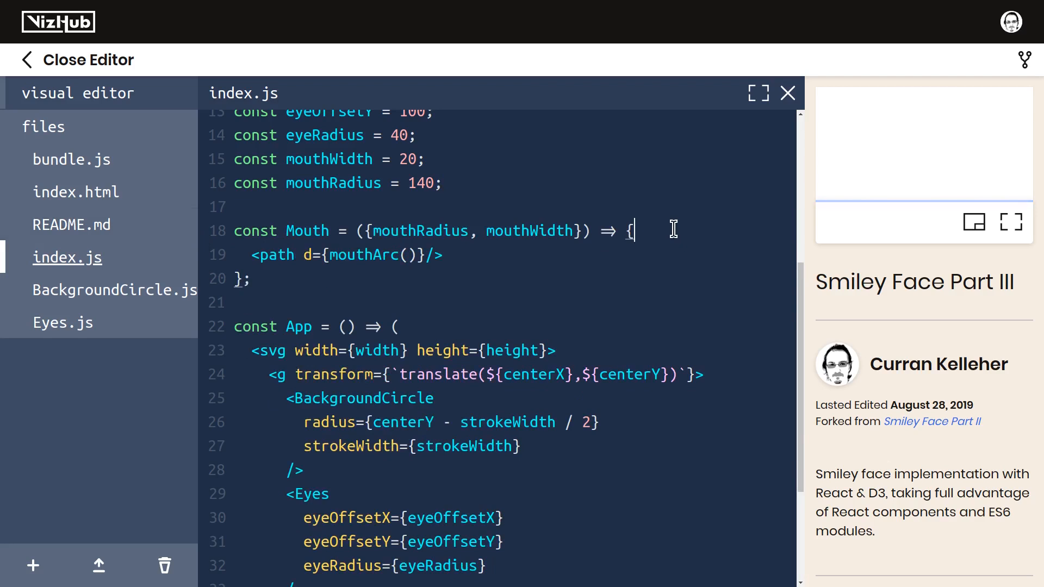
text(const mouthArc = arc())
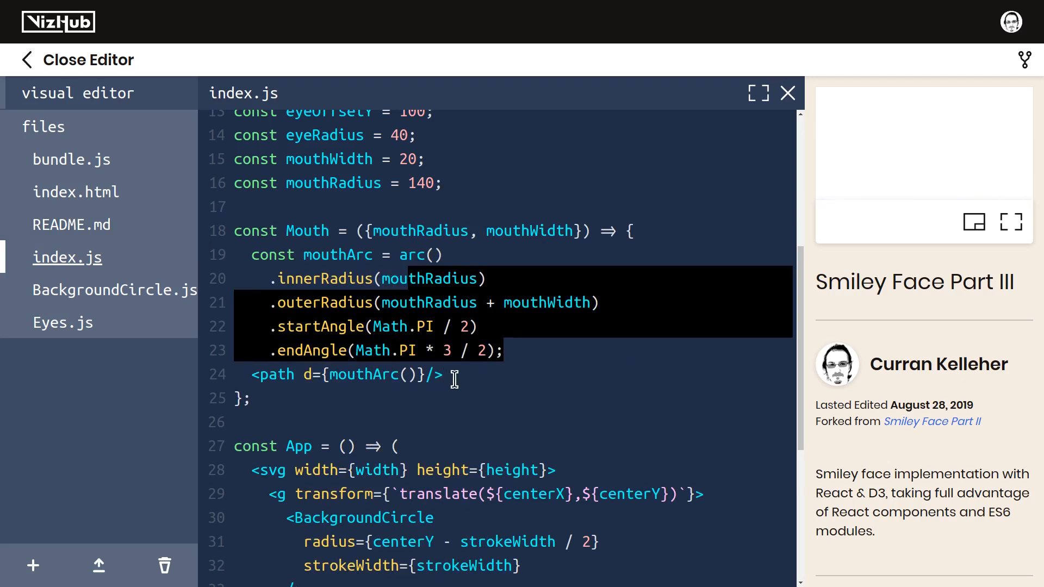
click(251, 374)
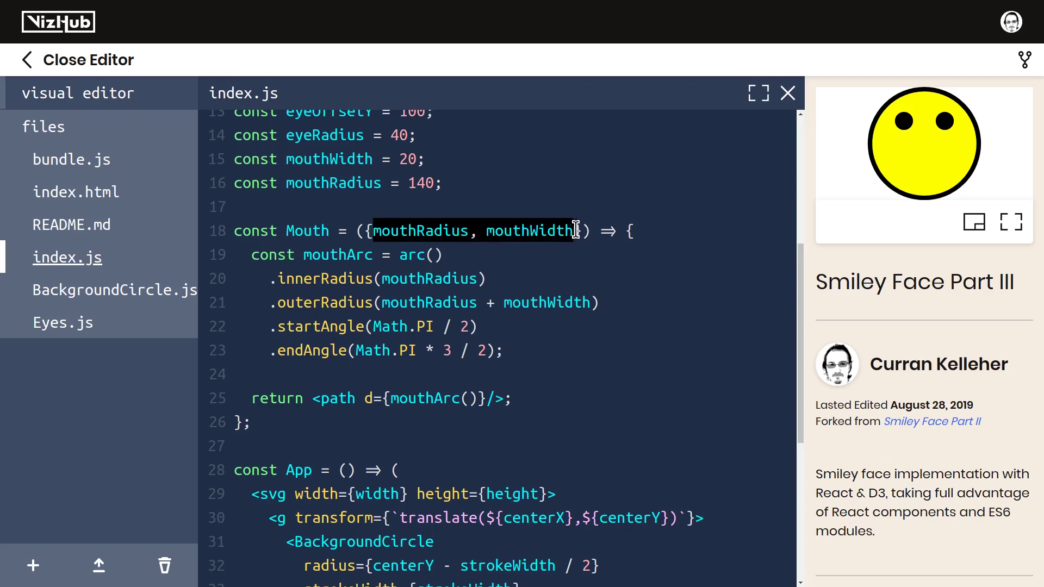
Pass mouthRadius and mouthWidth={mouthWidth} props into the Mouth element in App
scroll(down, 3)
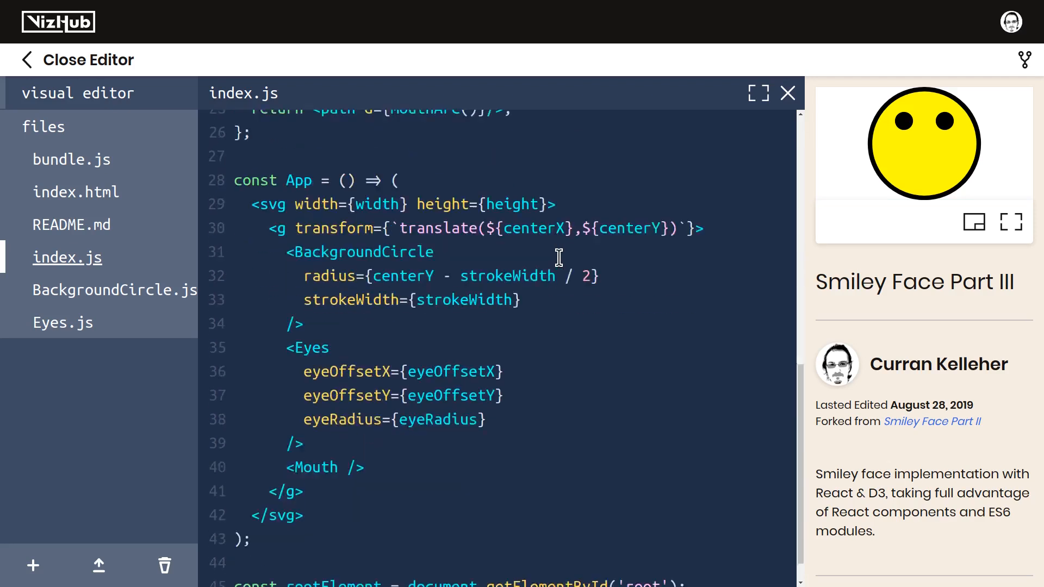
scroll(down, 3)
text(mouthWidth)
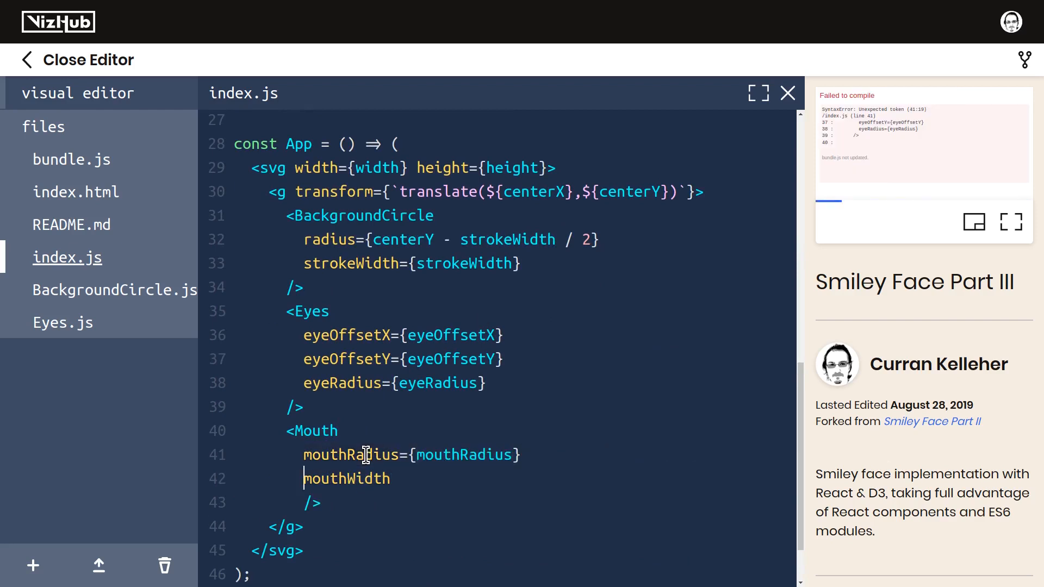
text(={mouthWidth})
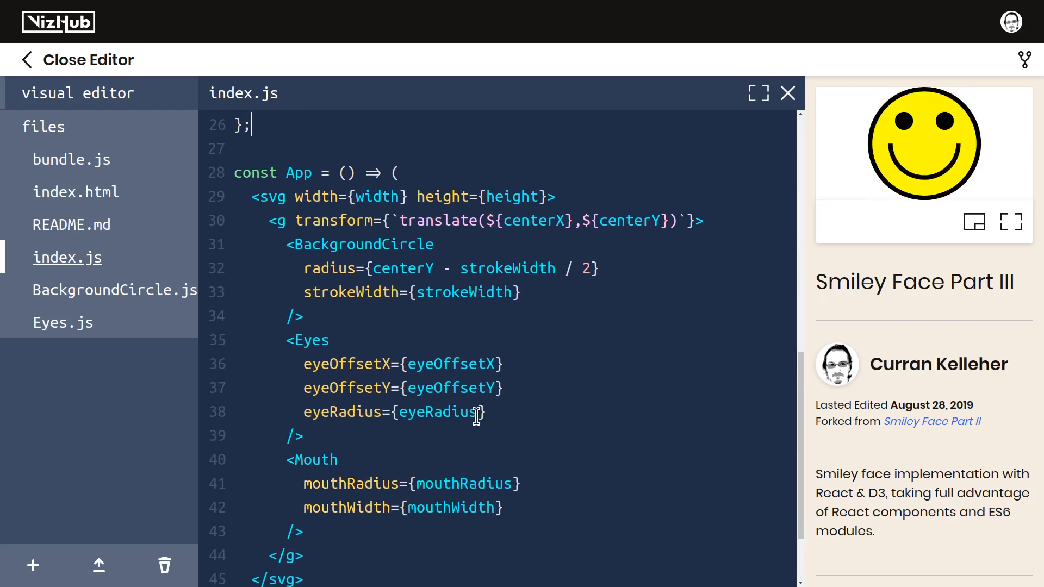
scroll(up, 3)
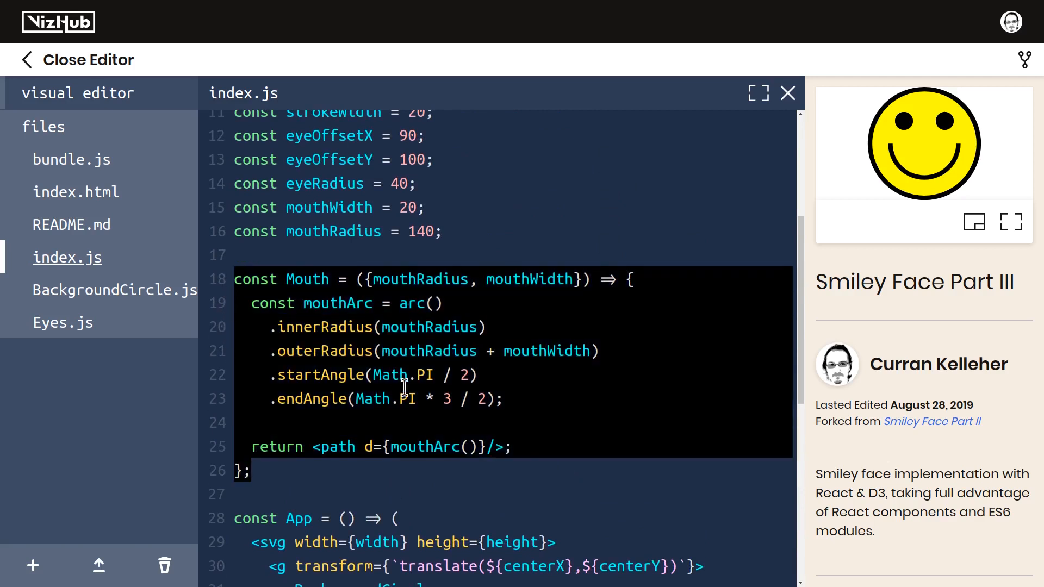
mouse_move(453, 408)
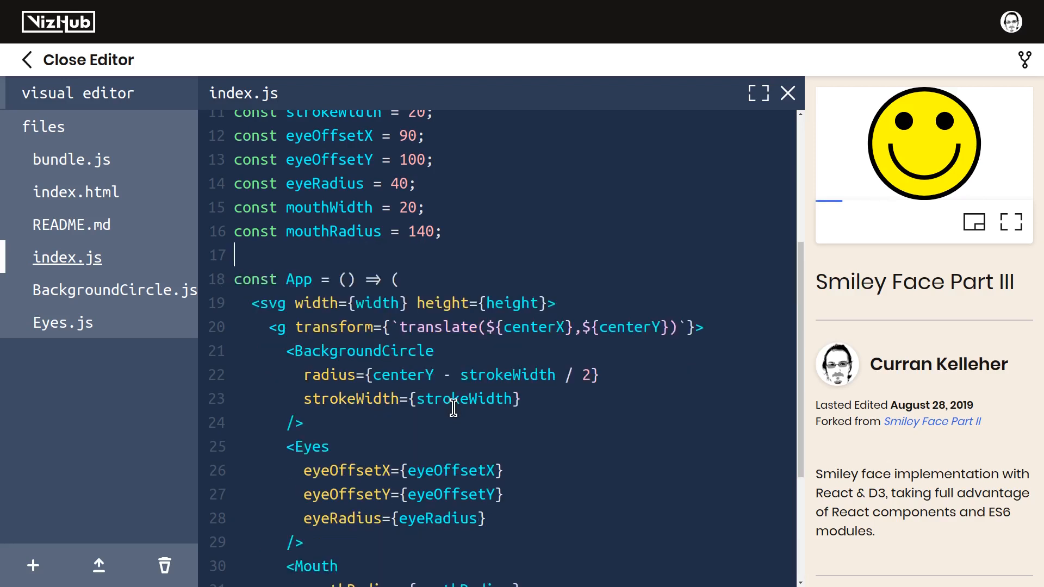
mouse_move(33, 566)
text(M)
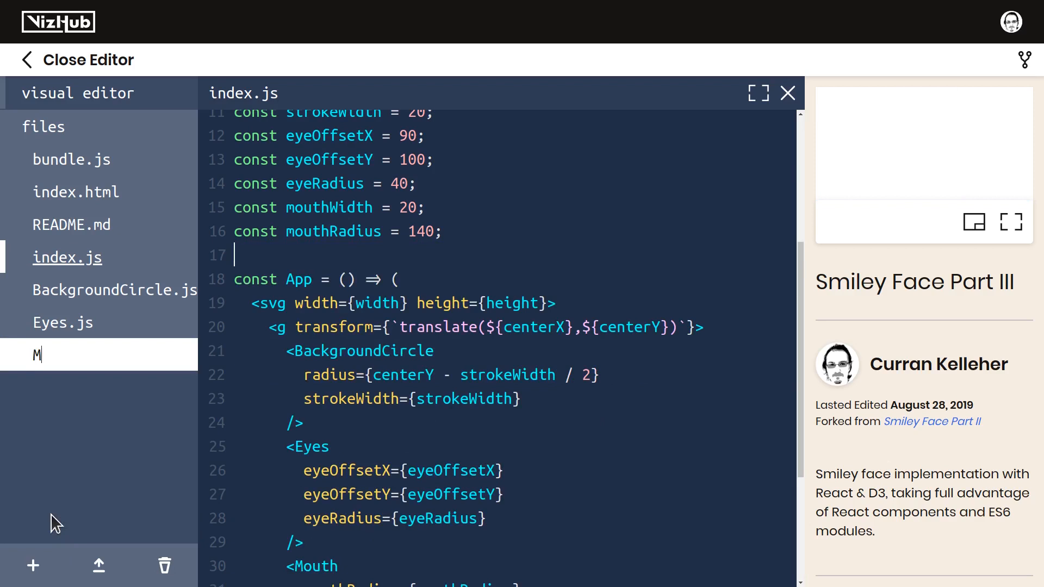
Create Mouth.js containing the Mouth component prefixed with export
text(outh.js)
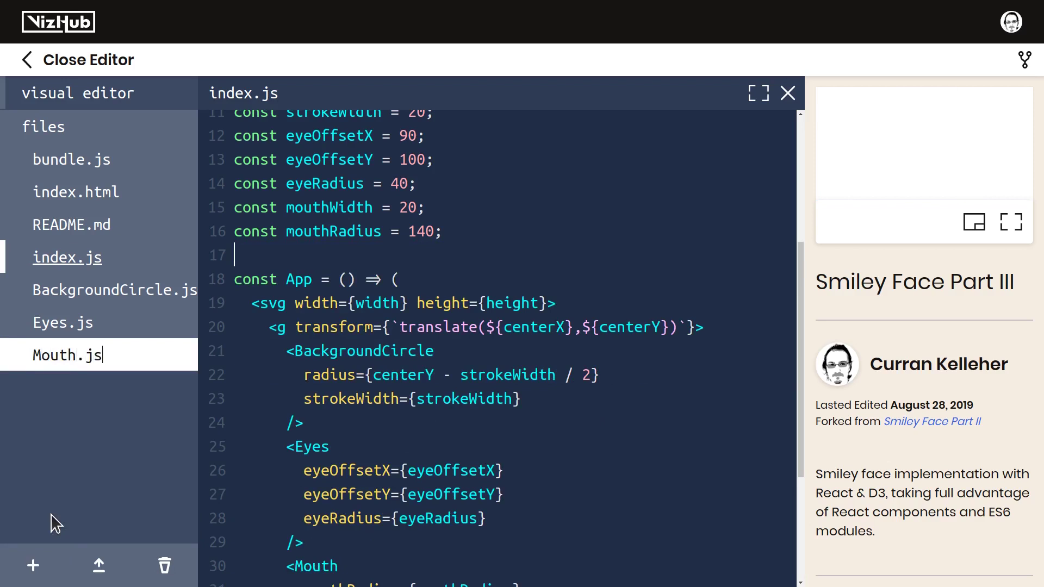
click(66, 355)
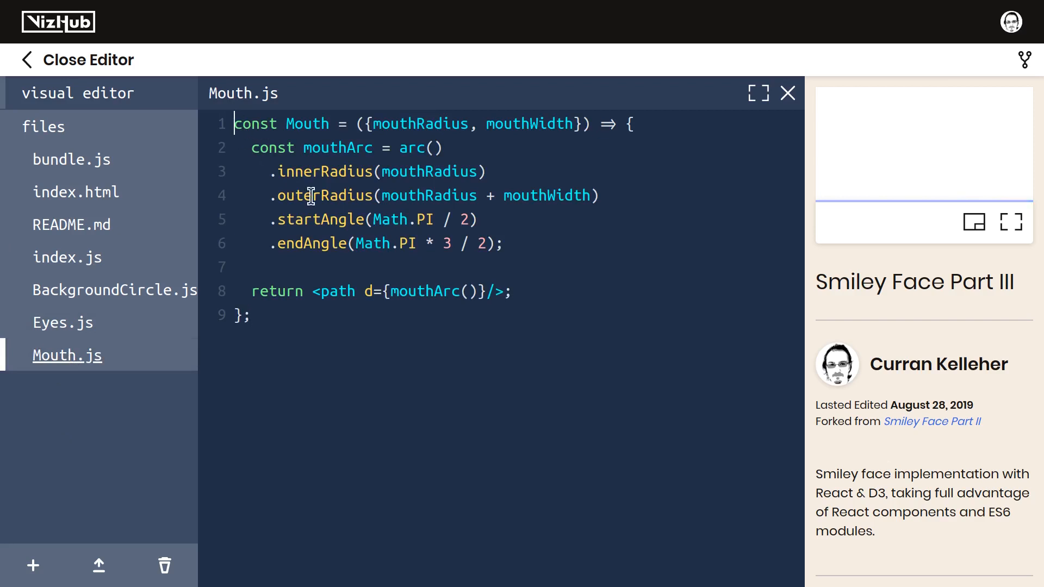
text(export)
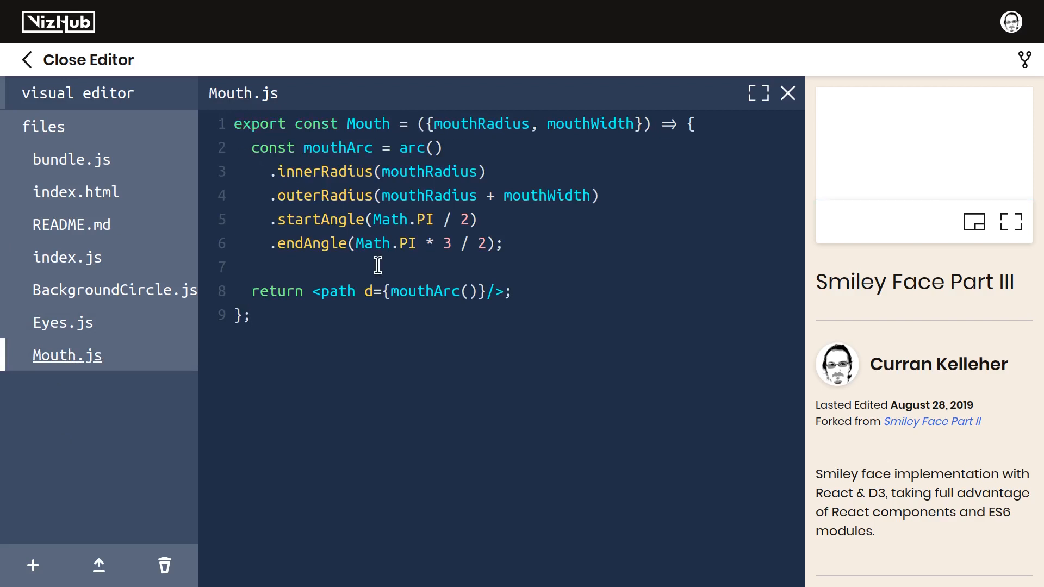
Add an import of Mouth from './Mouth' at the top of index.js
click(68, 258)
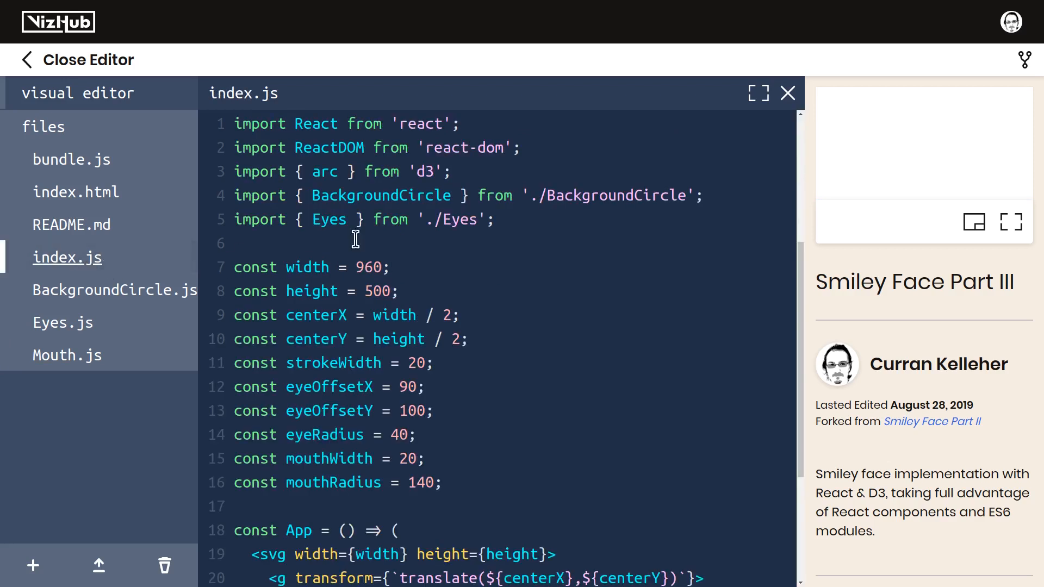
text(import { Mouth } from './Mou)
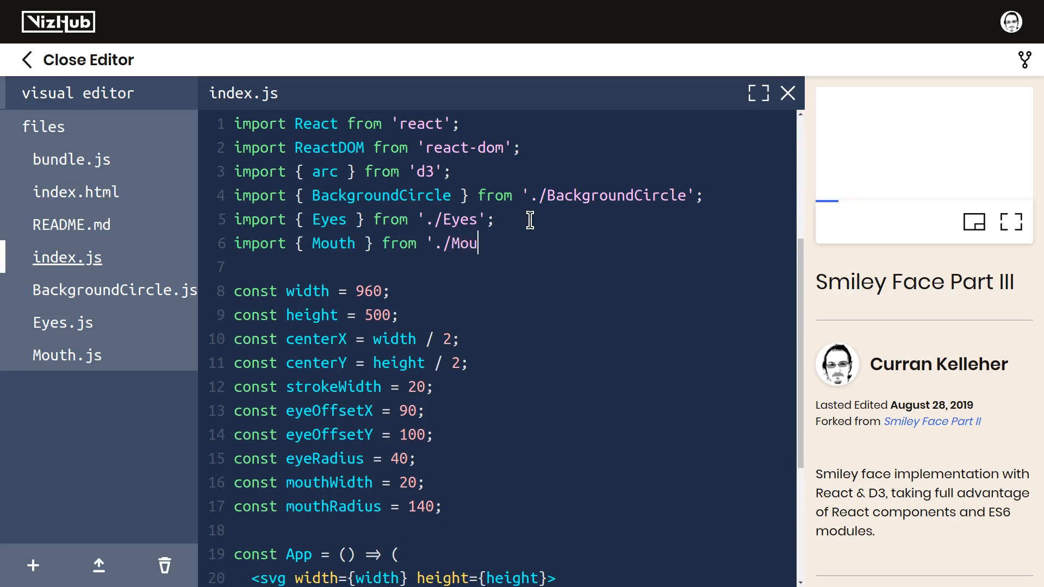
text(th';)
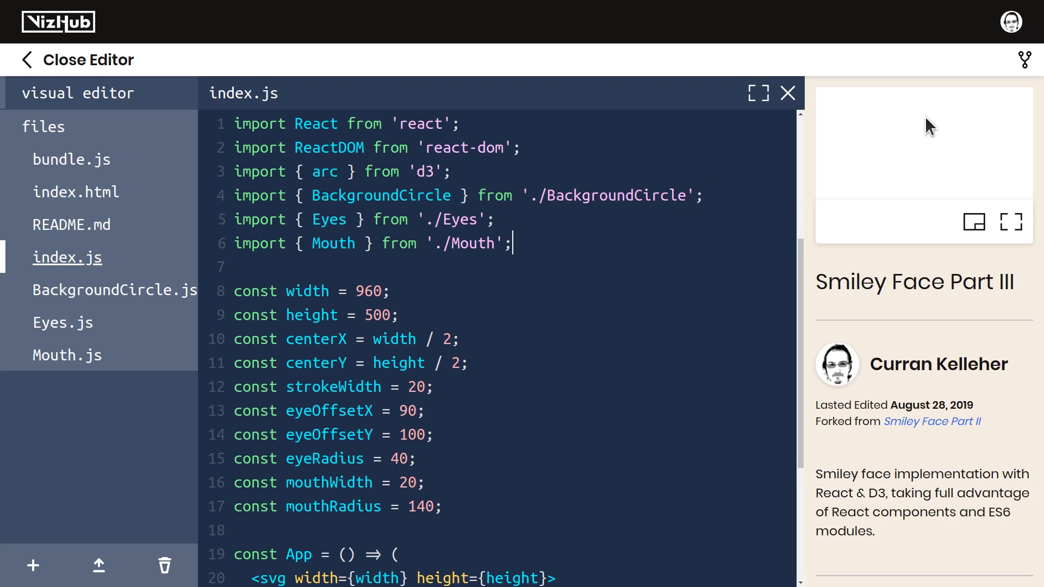
mouse_move(928, 133)
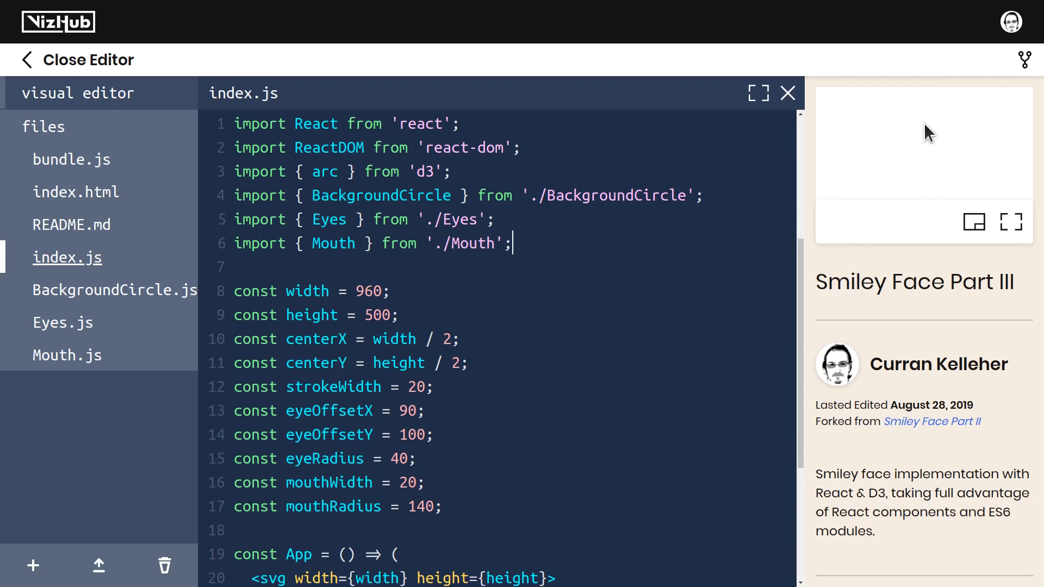
mouse_move(478, 264)
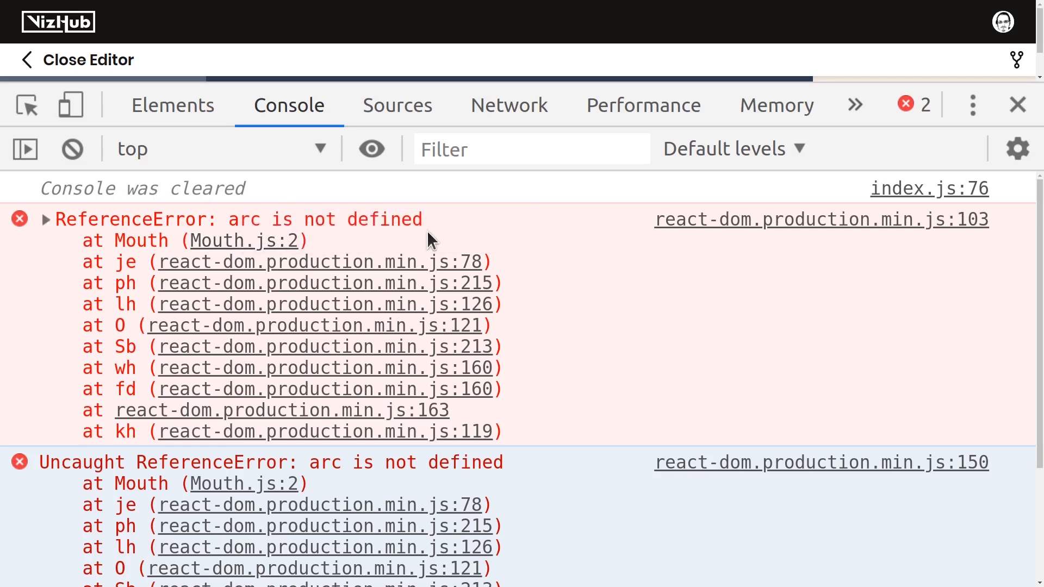
mouse_move(973, 105)
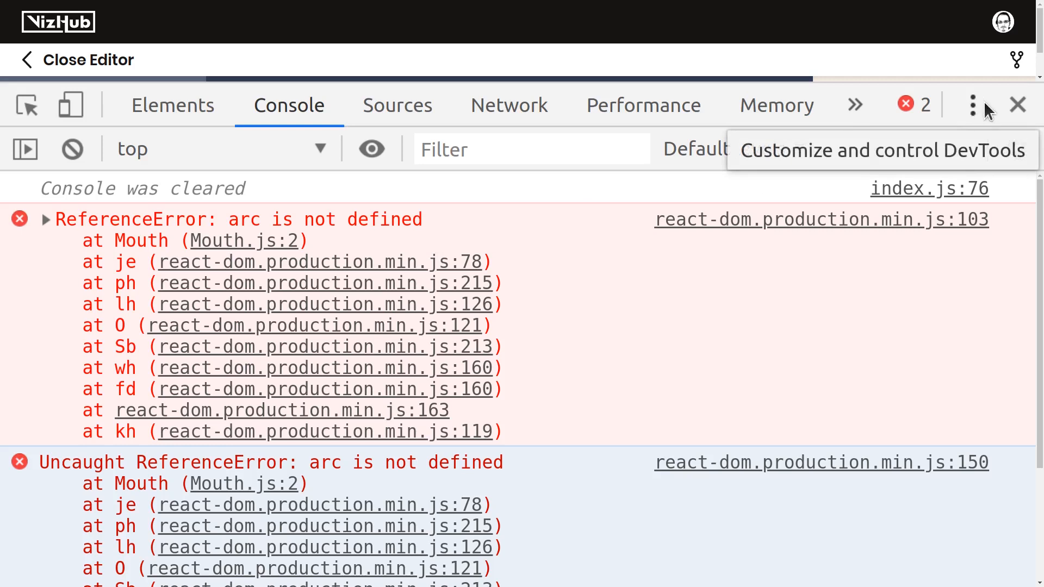
Close DevTools after reading the 'arc is not defined' error from Mouth.js
click(1017, 104)
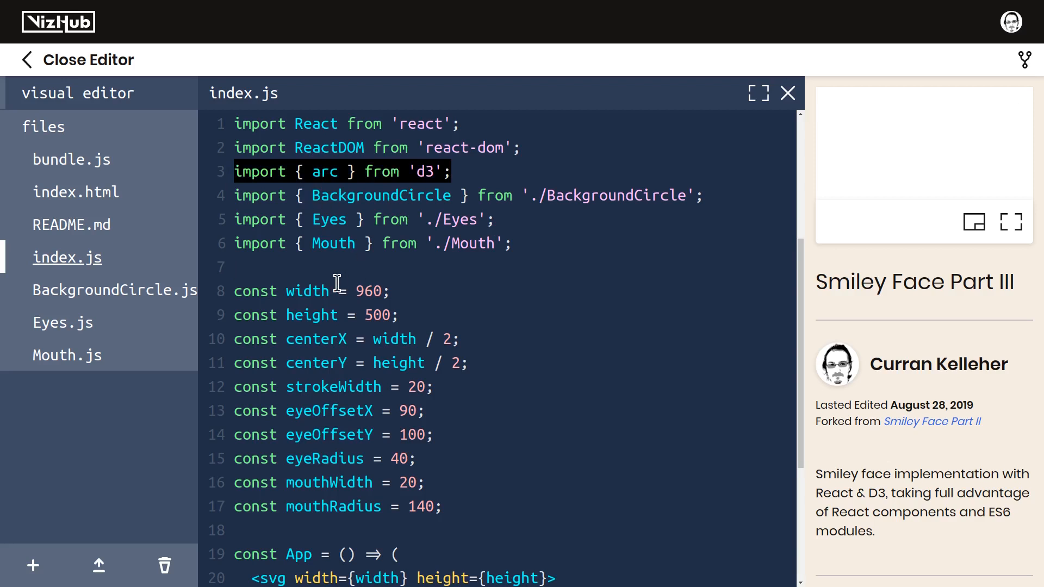
mouse_move(367, 276)
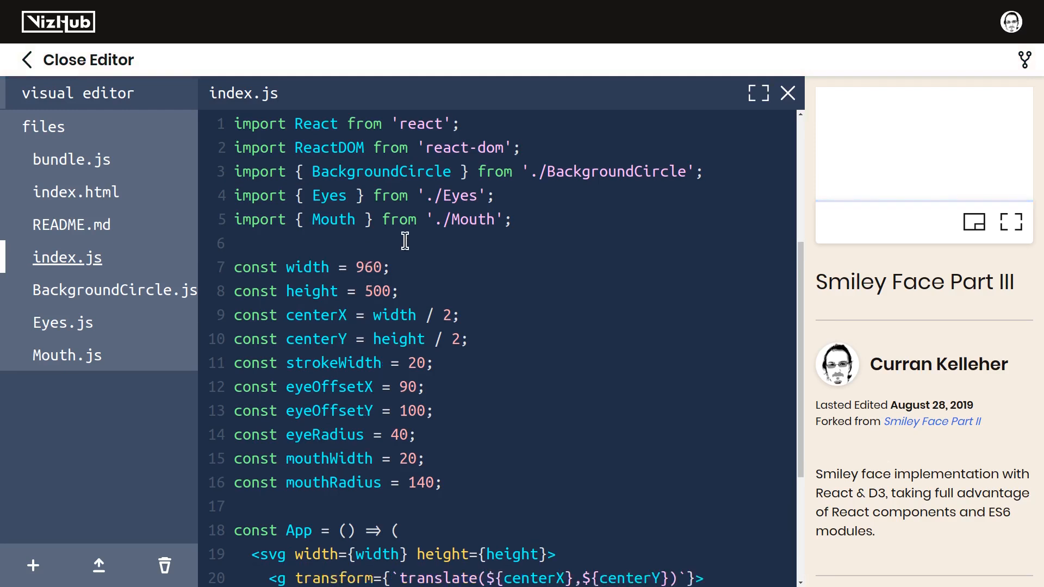
Add import { arc } from 'd3'; to the top of Mouth.js
click(68, 355)
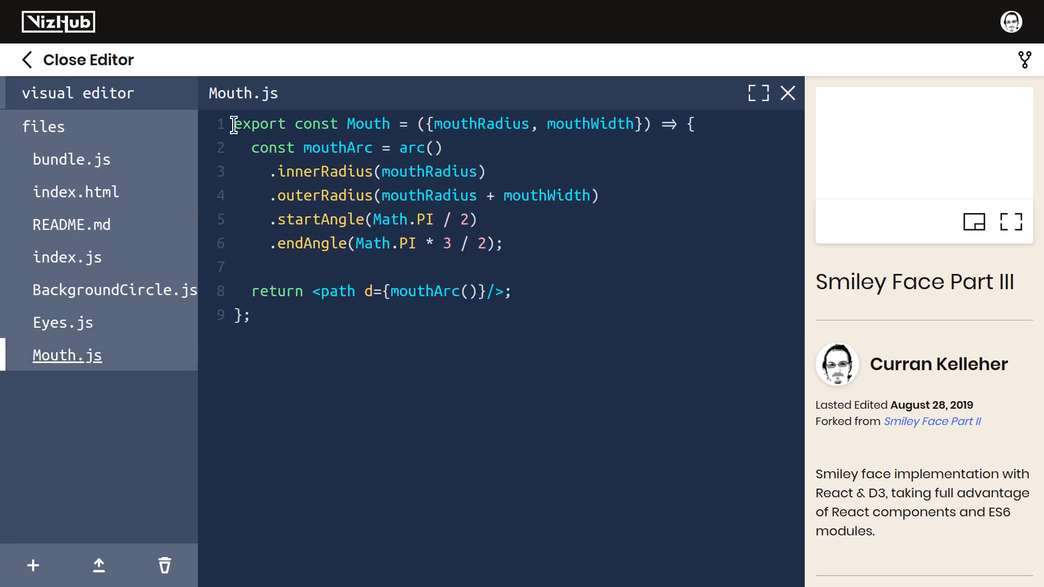
text(import { arc } from 'd3';)
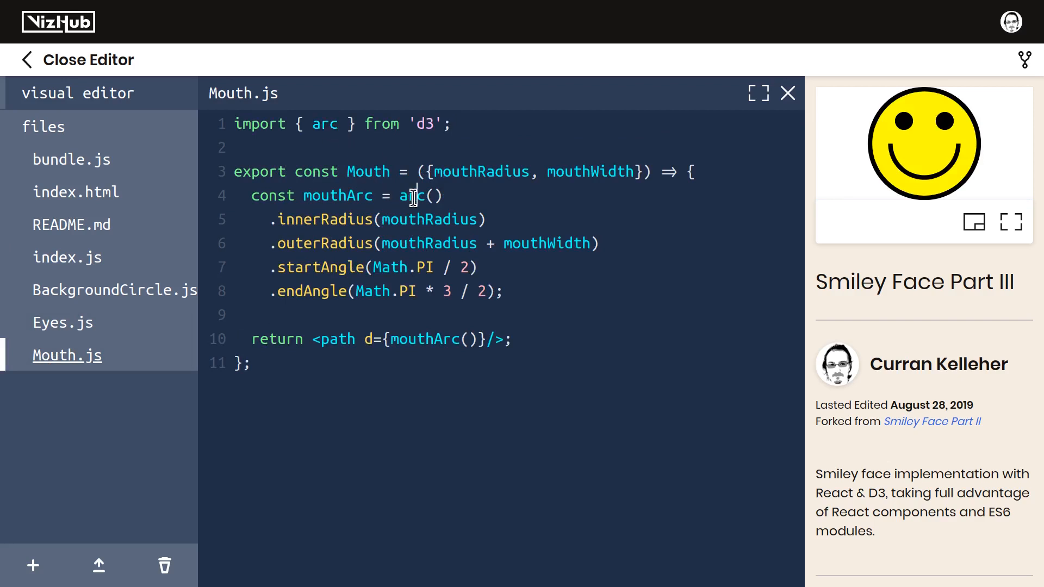
double_click(411, 195)
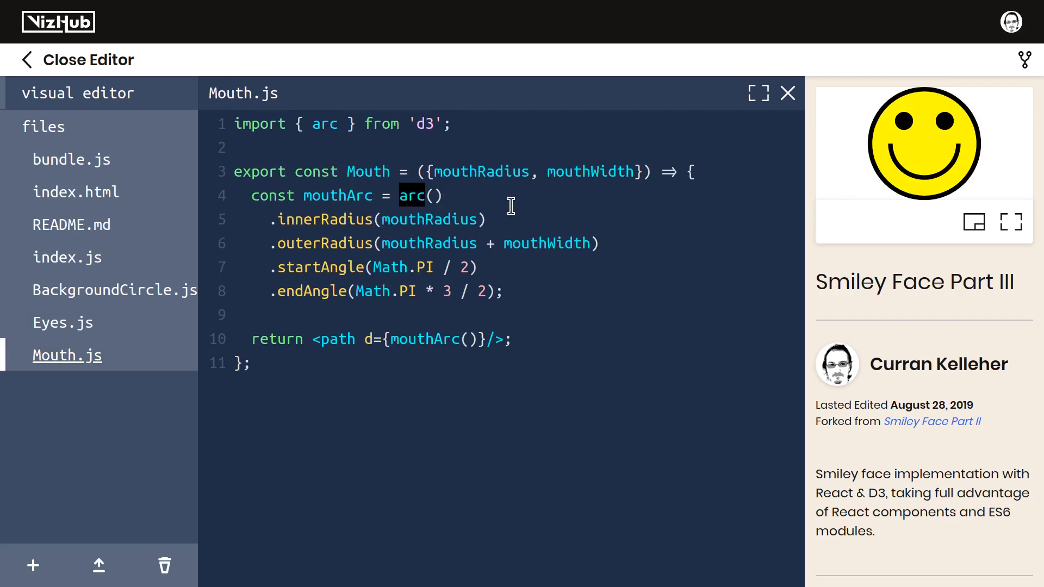
mouse_move(97, 309)
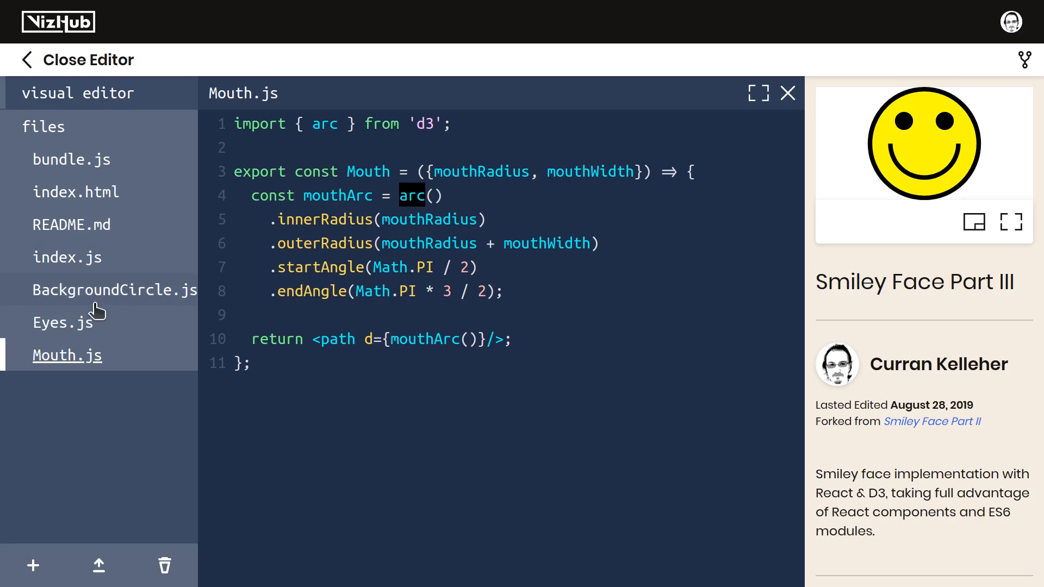
Review App in index.js rendering BackgroundCircle, Eyes and Mouth, highlighting Mouth
click(68, 257)
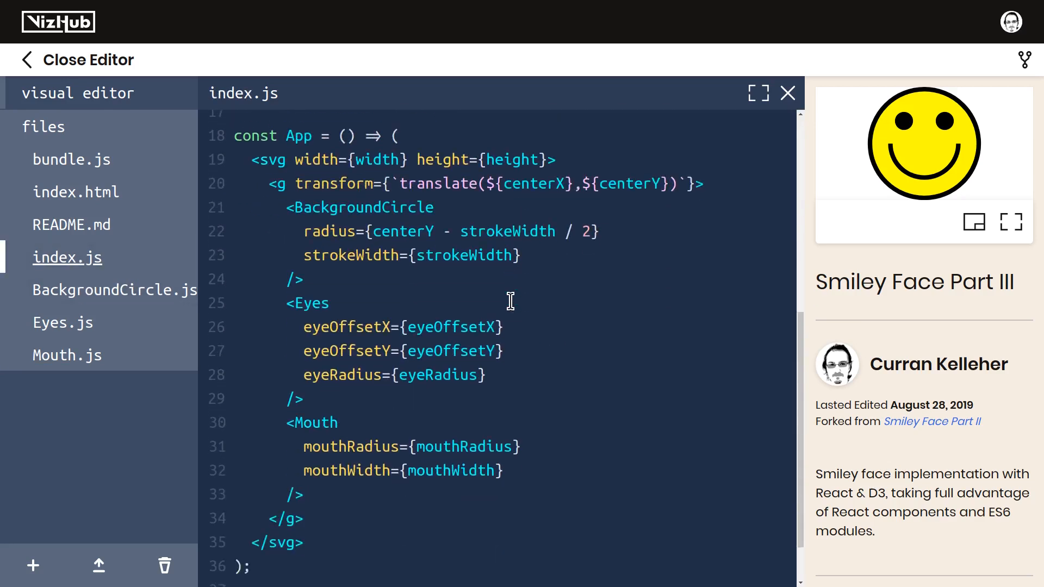
scroll(down, 3)
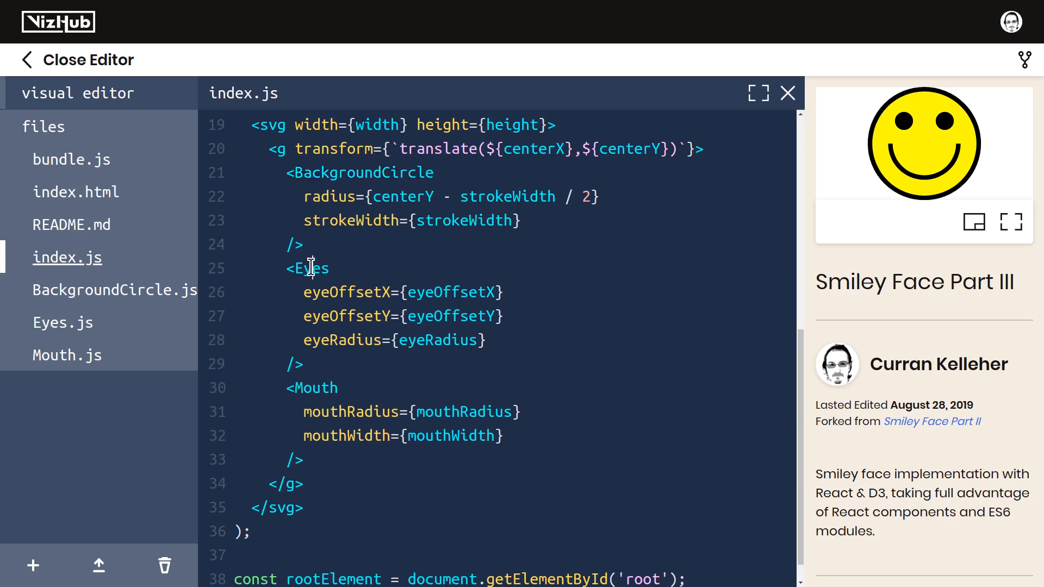
double_click(312, 387)
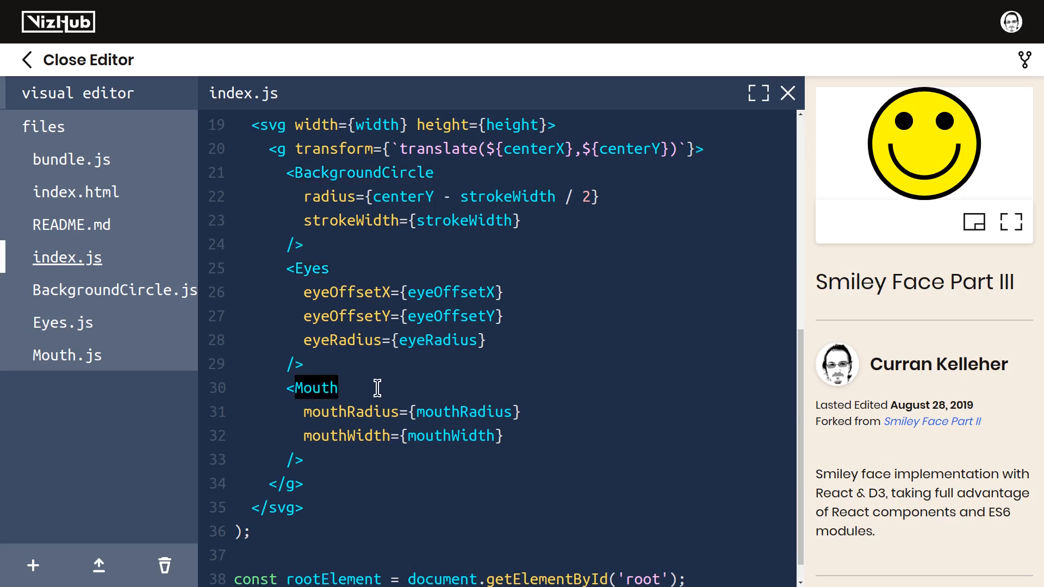